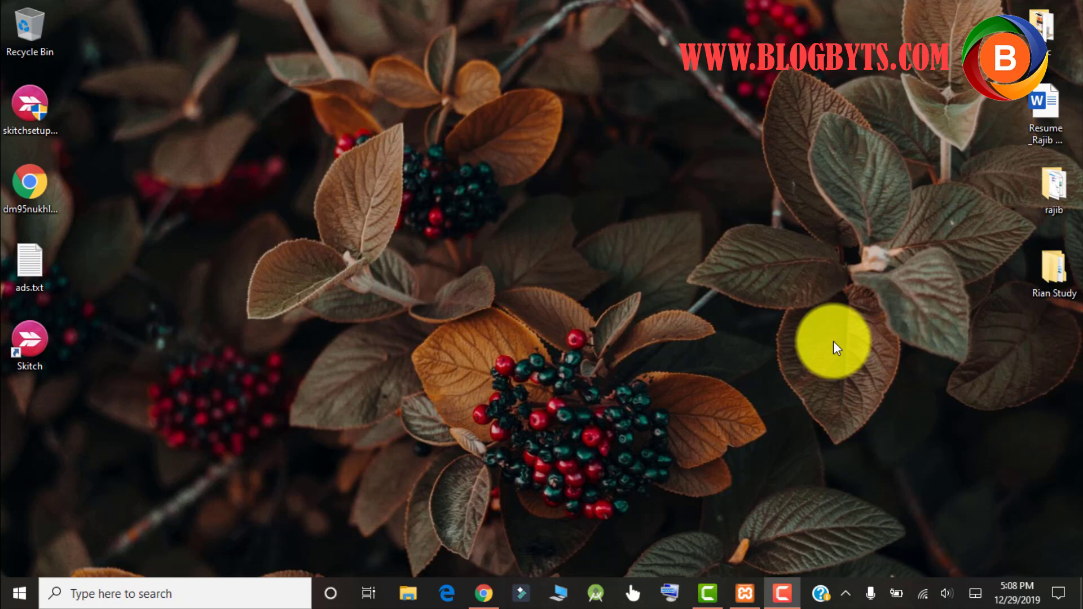
pyautogui.moveTo(483, 593)
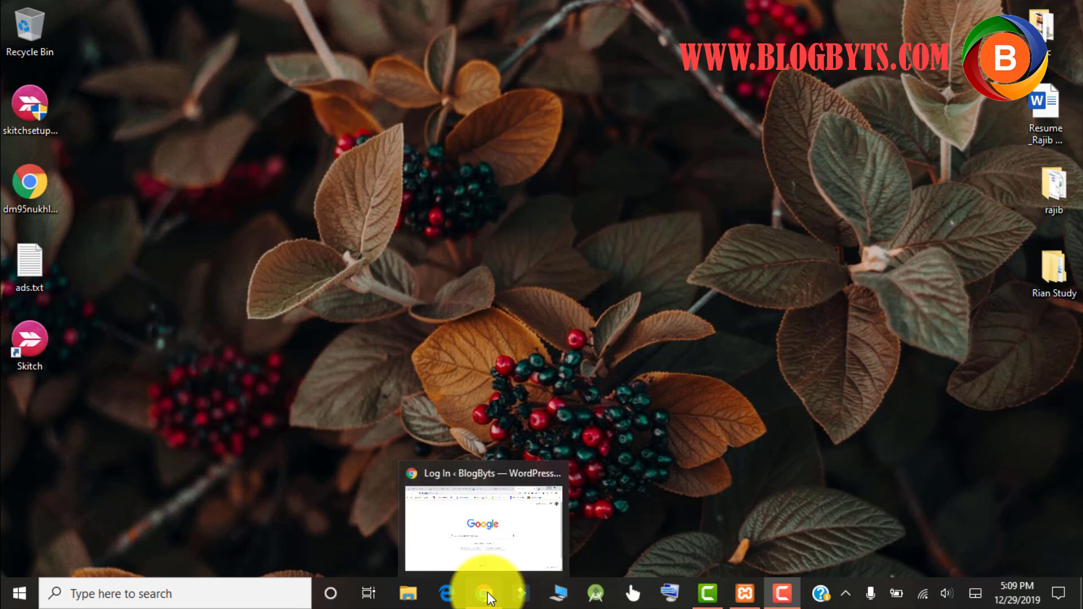
# Go to gtmetrix.com in a new browser tab.
pyautogui.click(484, 525)
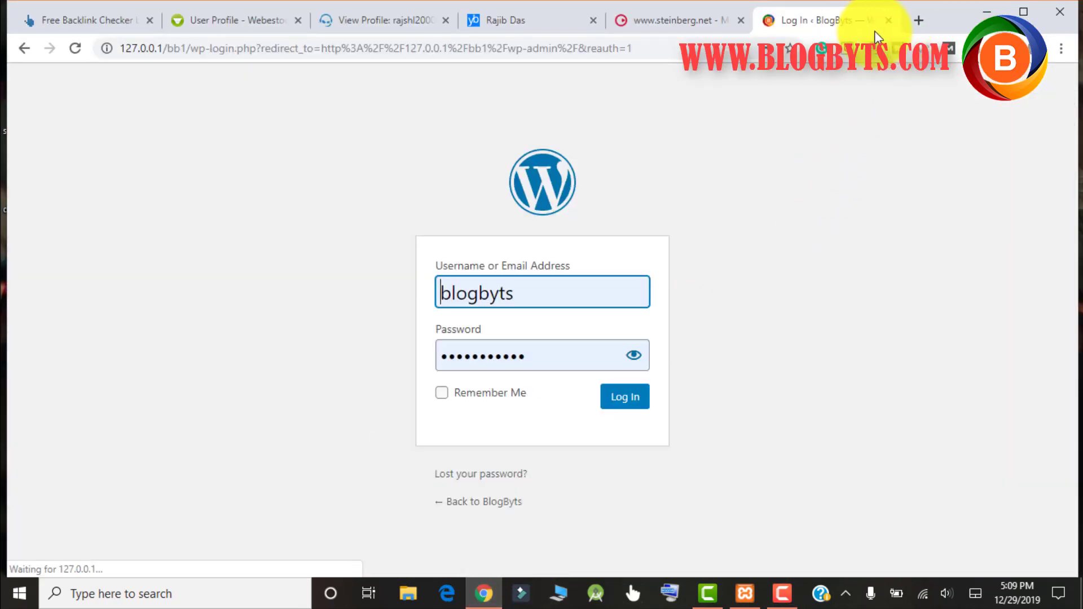
pyautogui.click(919, 21)
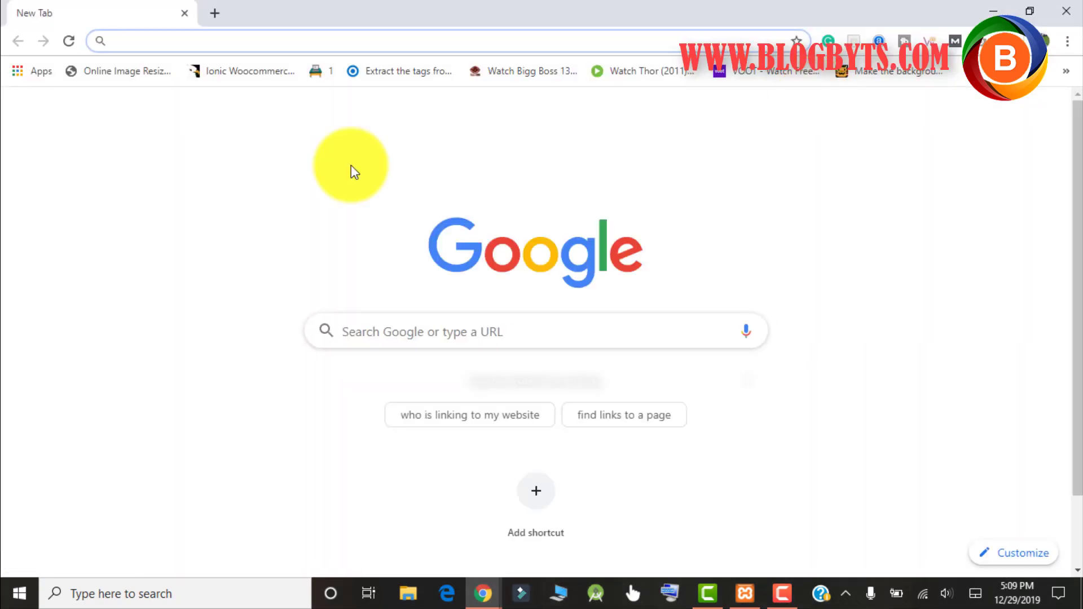
pyautogui.write('gtmetrix.com')
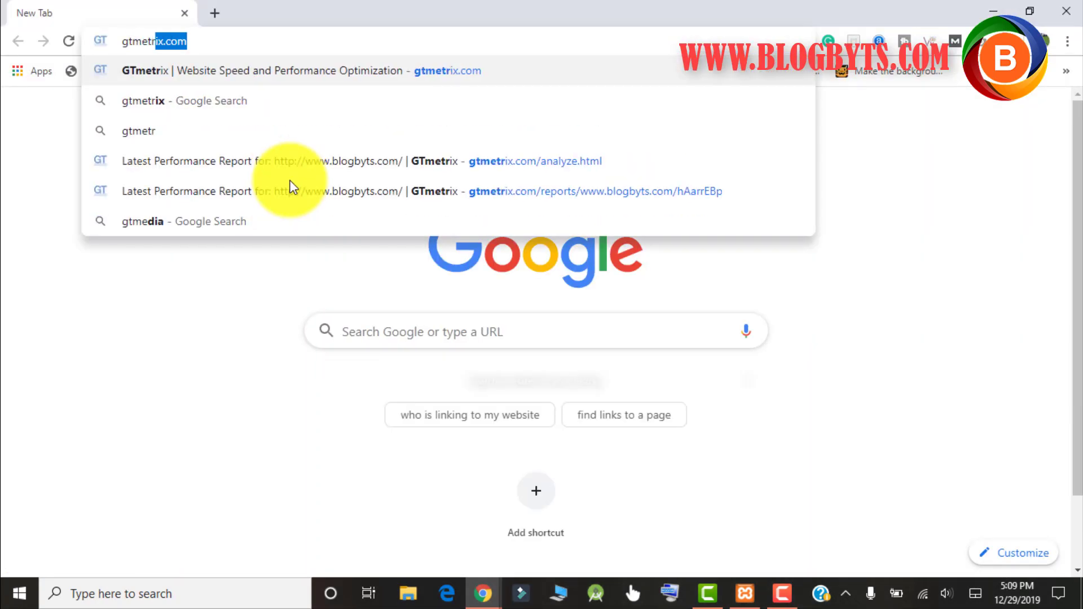
pyautogui.click(286, 71)
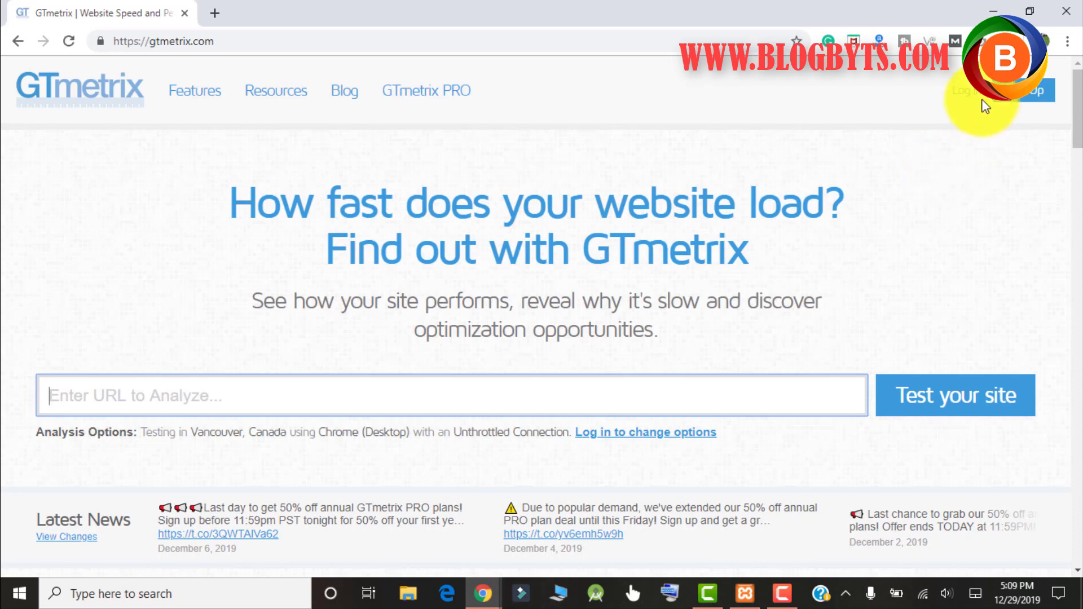
# Log in to GTmetrix with the saved account e-mail and view the dashboard.
pyautogui.click(960, 89)
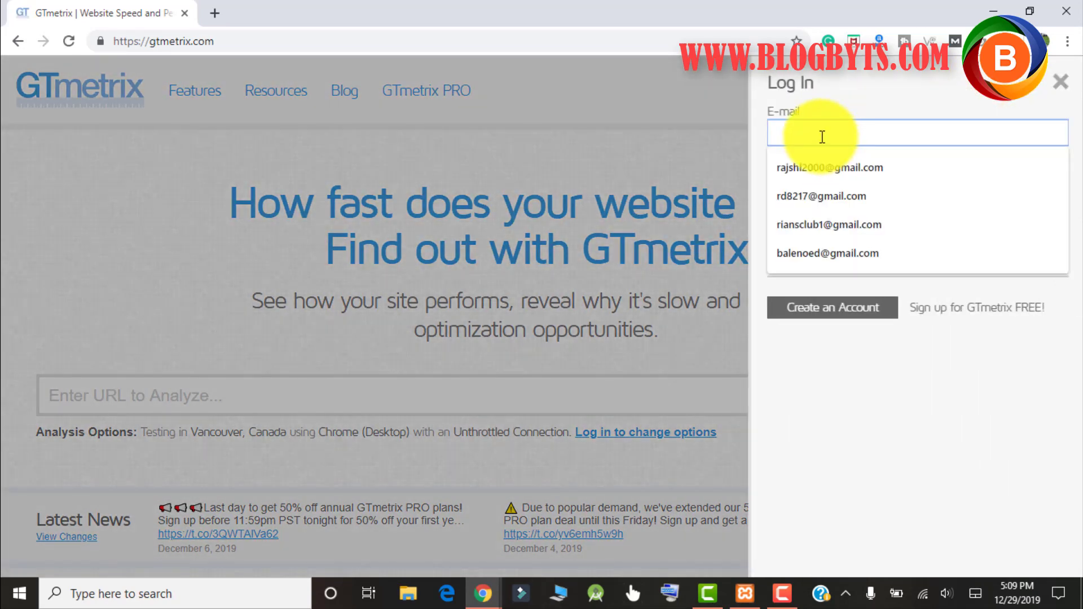
pyautogui.click(830, 167)
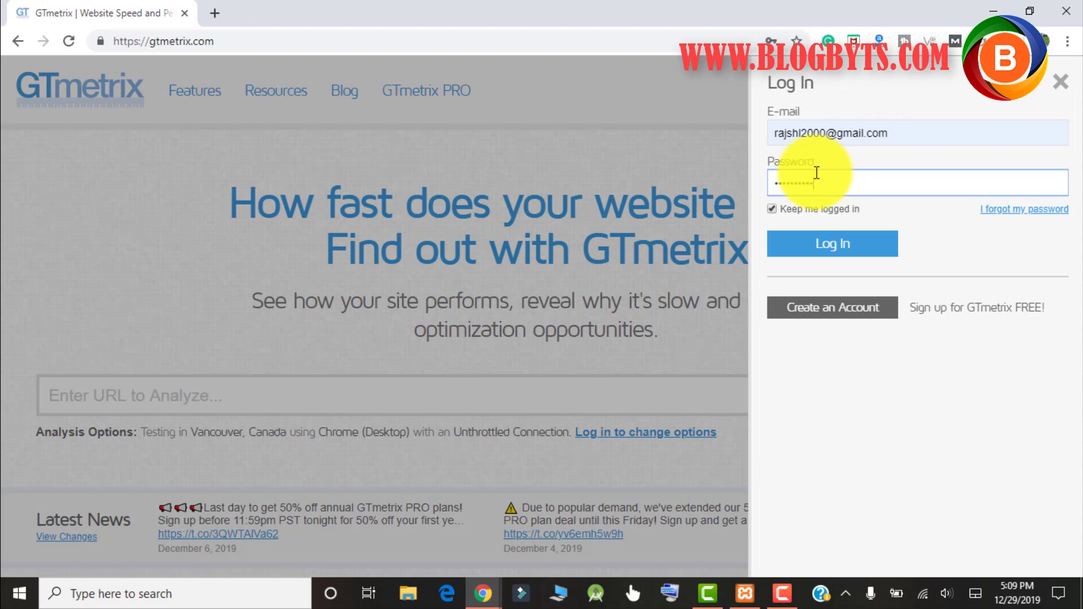
pyautogui.click(831, 243)
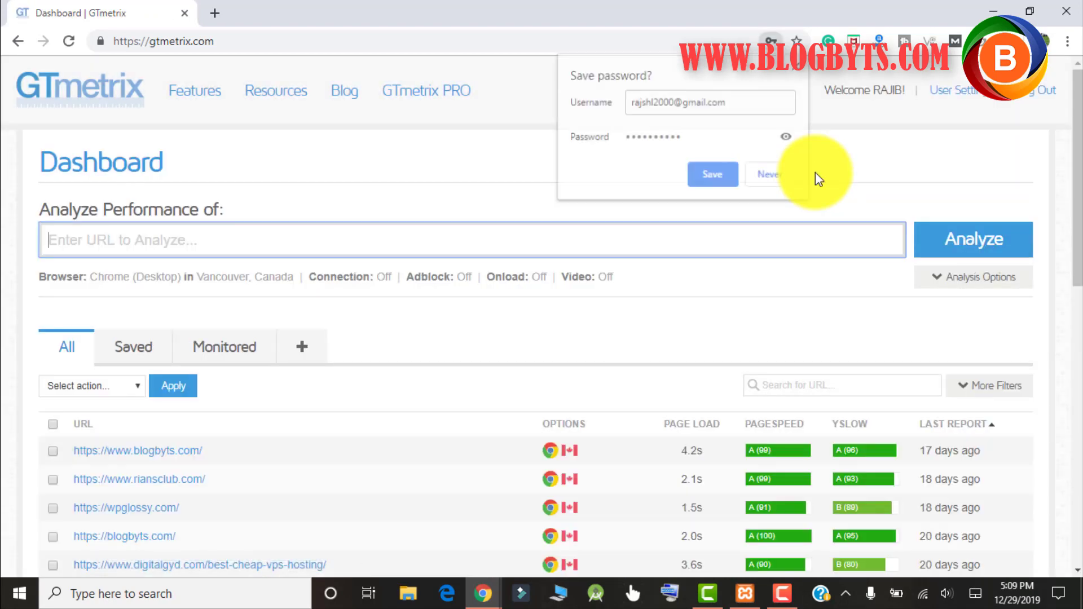
pyautogui.scroll(-3)
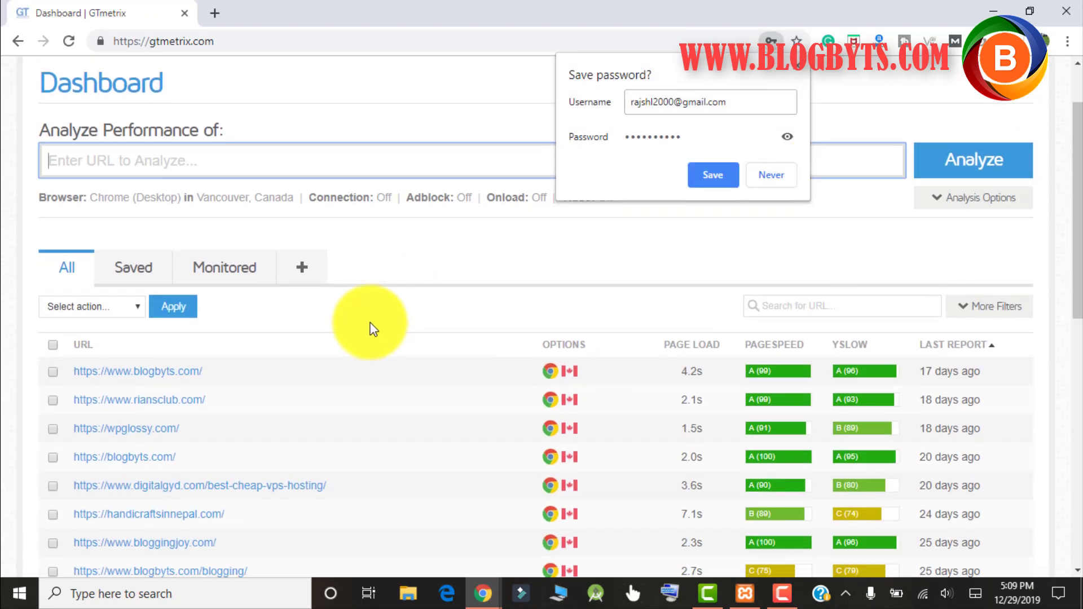
pyautogui.moveTo(179, 381)
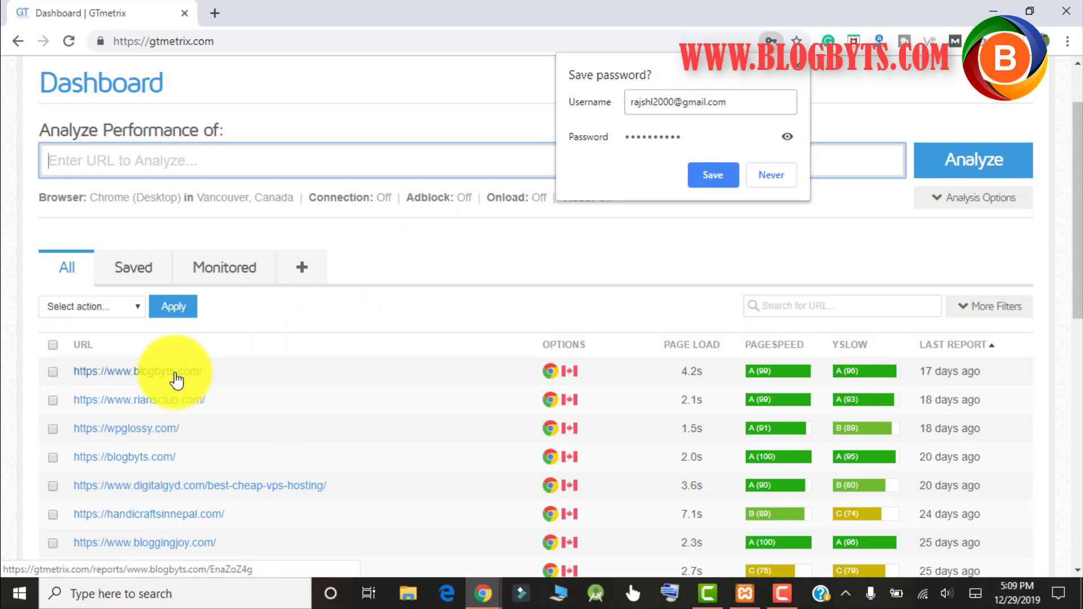
pyautogui.click(137, 372)
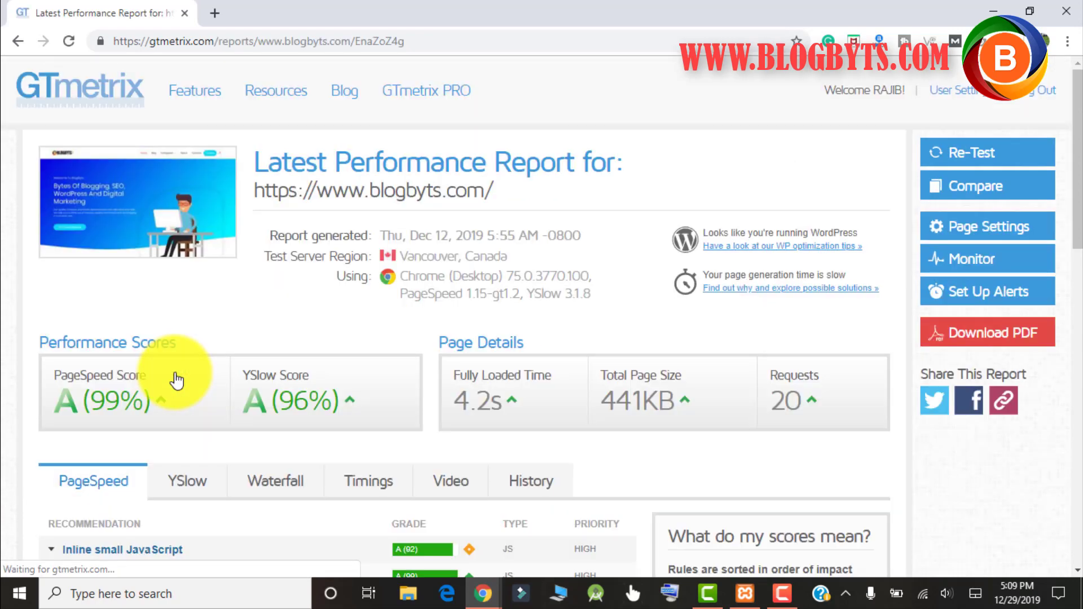
pyautogui.moveTo(384, 307)
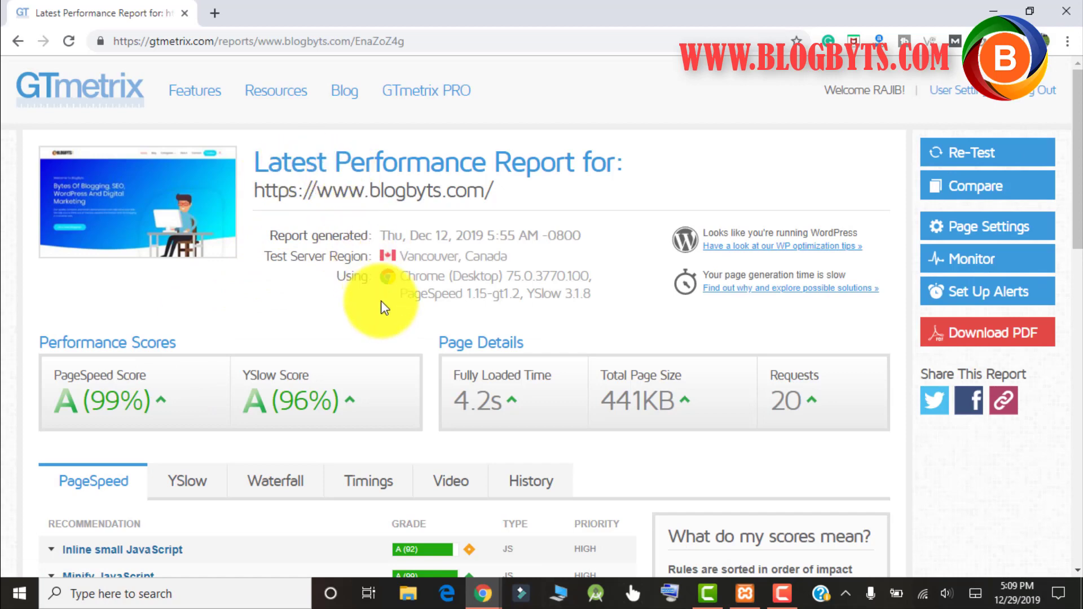
pyautogui.scroll(-3)
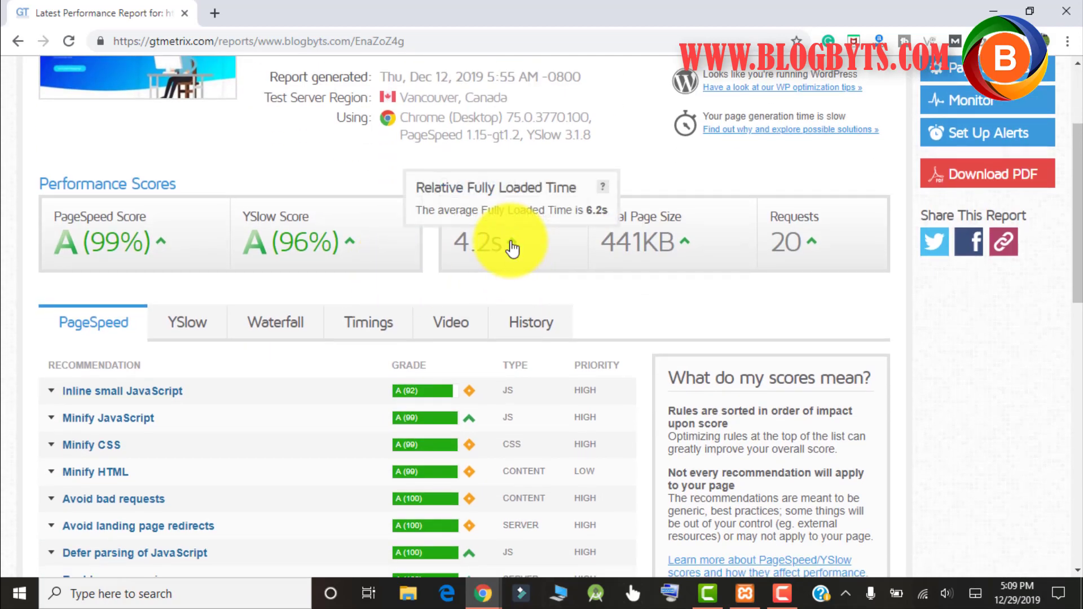
pyautogui.scroll(-3)
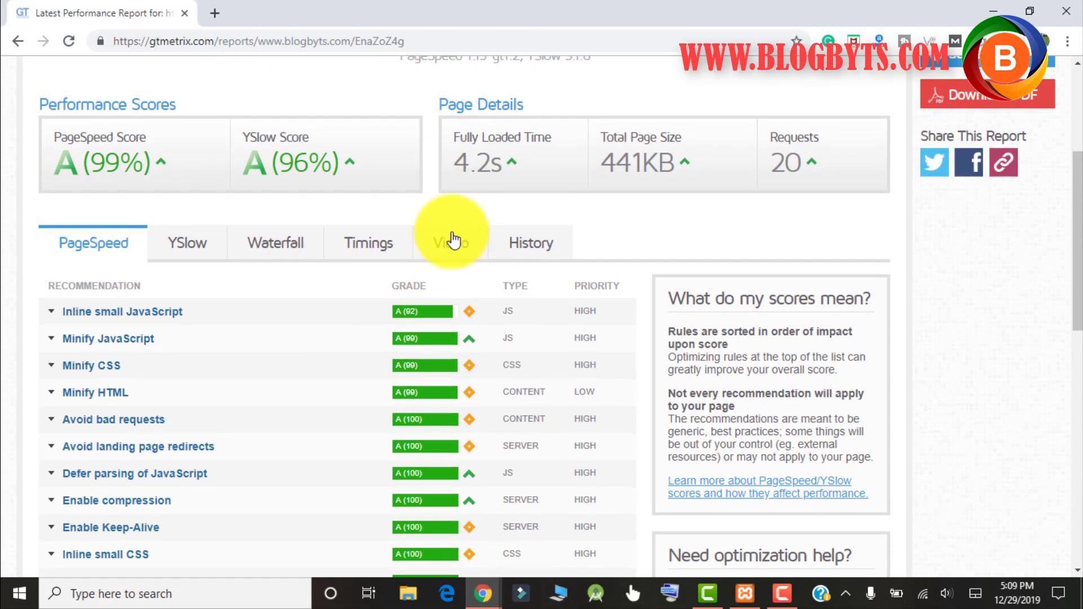
# Scroll the report's Waterfall chart down to the POST admin-ajax.php request.
pyautogui.click(275, 242)
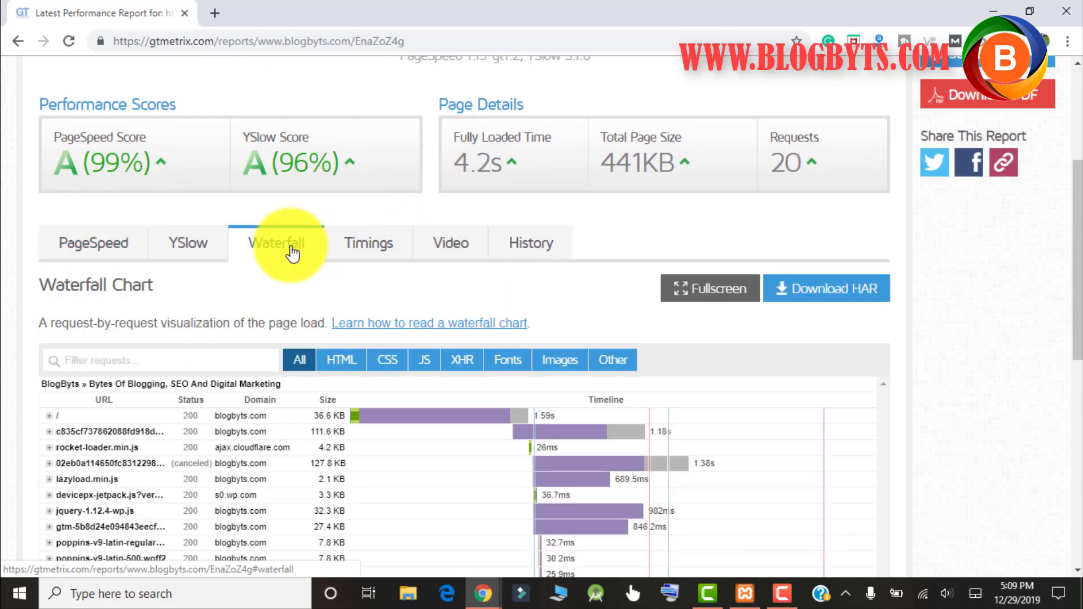
pyautogui.scroll(-3)
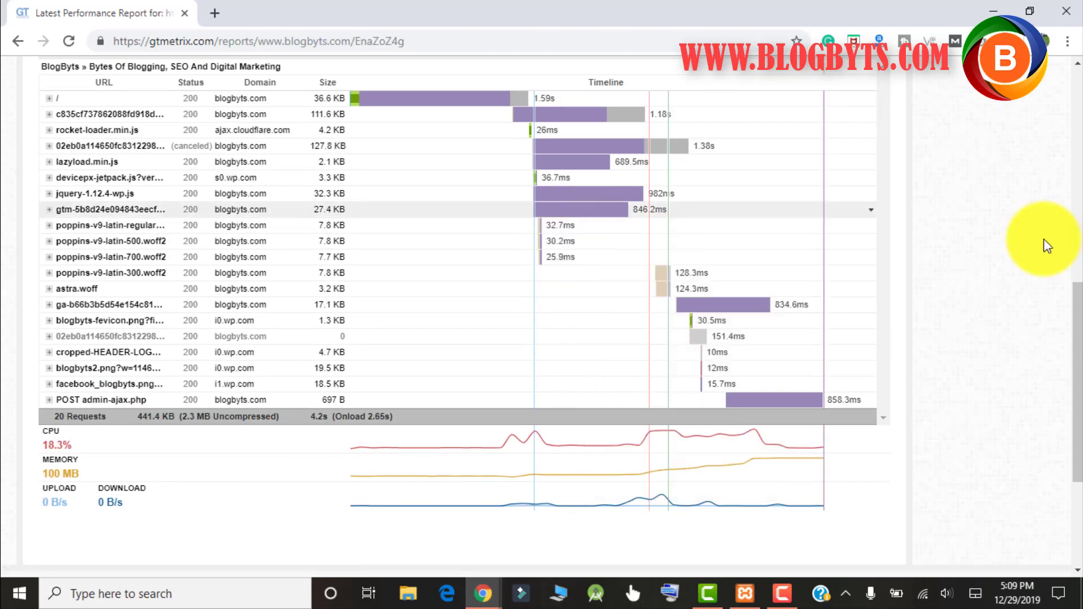
pyautogui.scroll(-3)
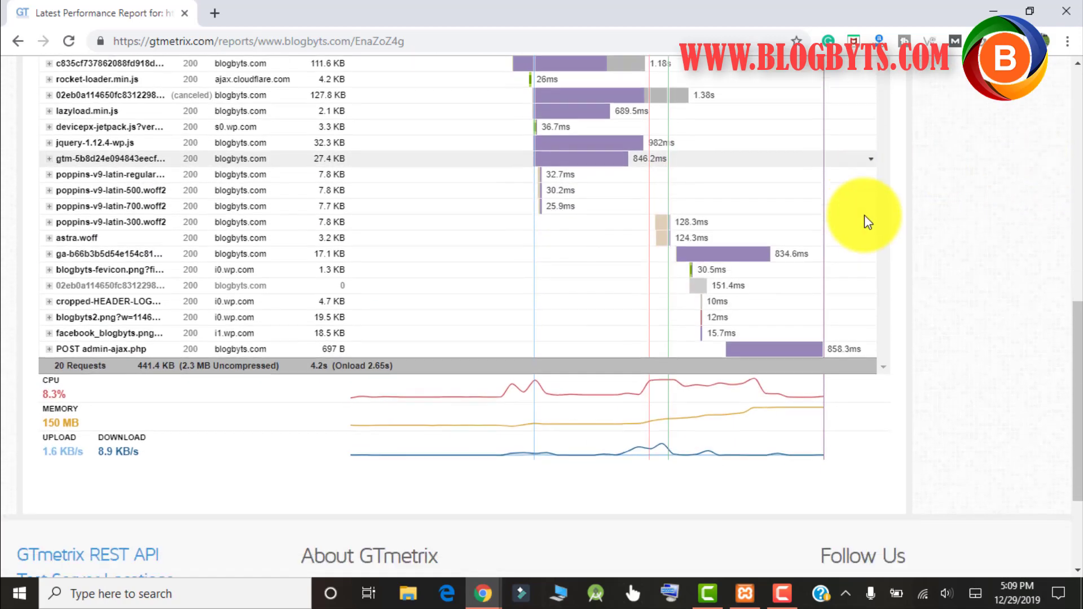
pyautogui.scroll(-3)
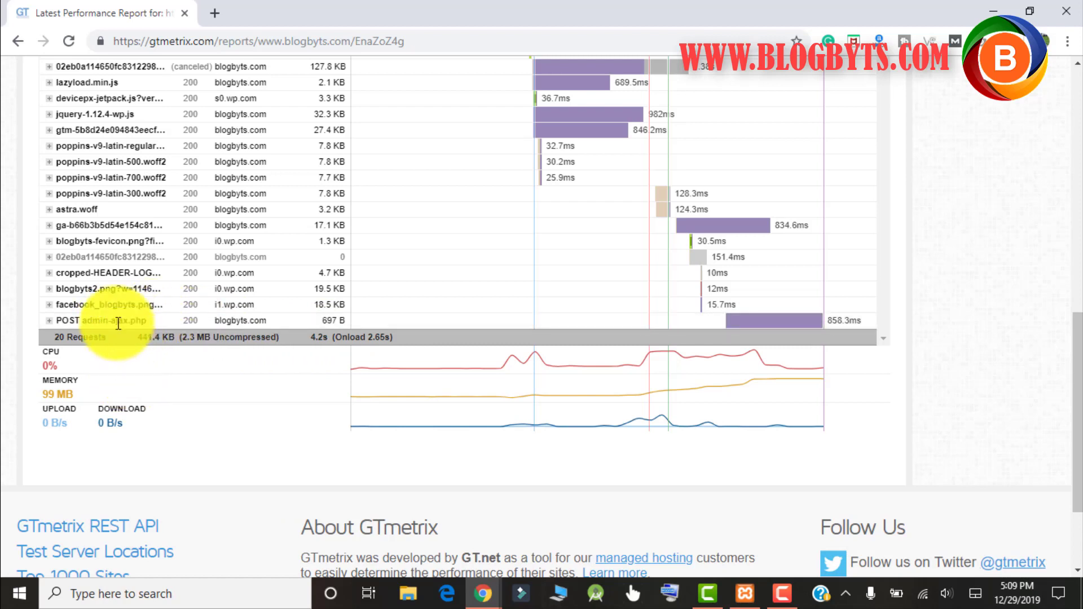
pyautogui.moveTo(190, 370)
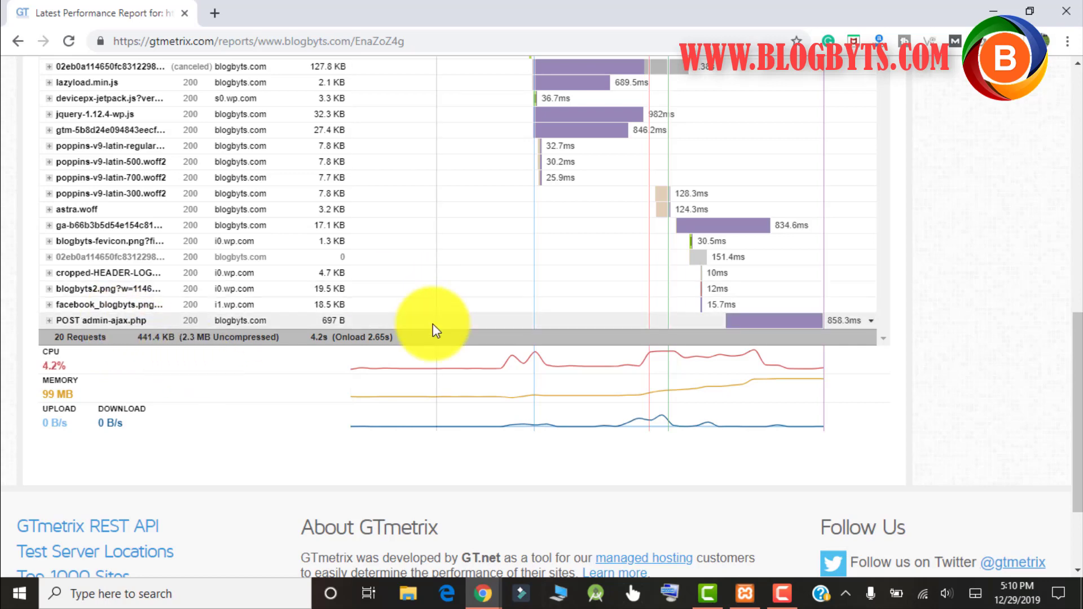
pyautogui.scroll(3)
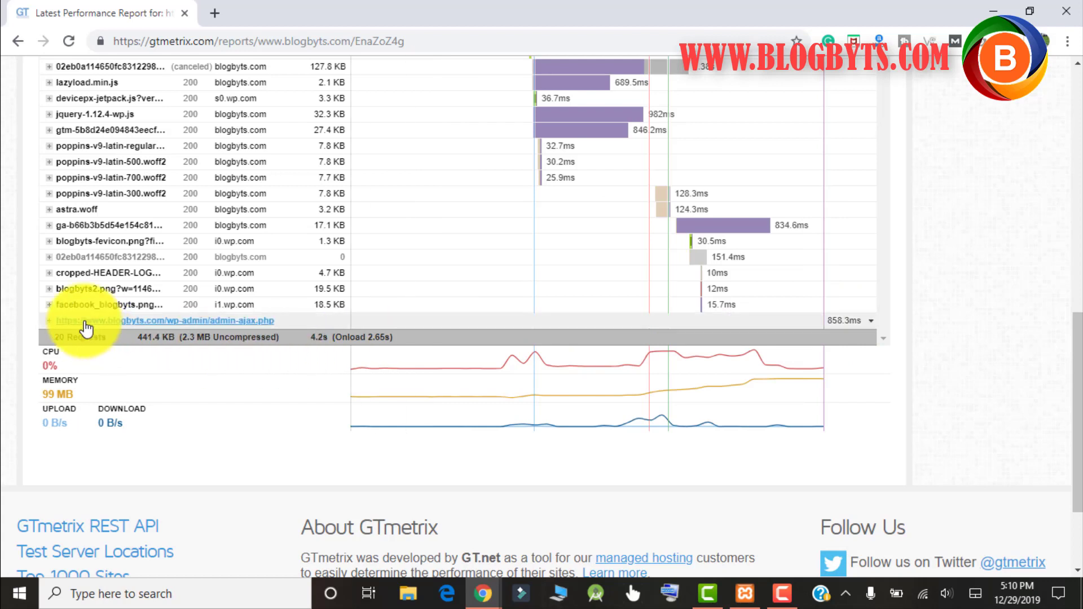
# Expand POST admin-ajax.php and view its Post data showing action=ta_link_fixer.
pyautogui.click(104, 320)
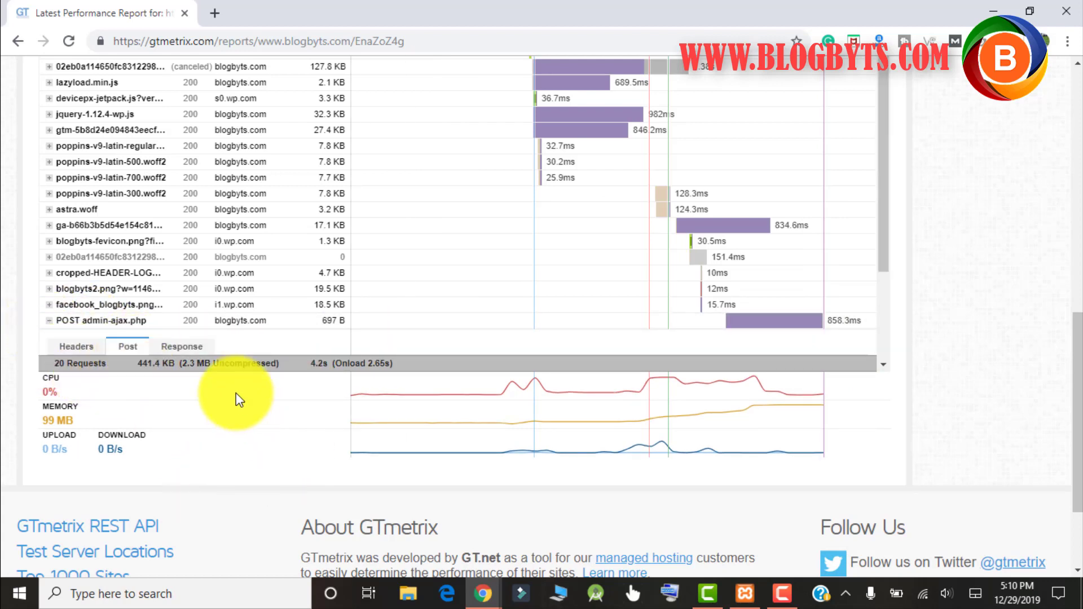
pyautogui.click(127, 346)
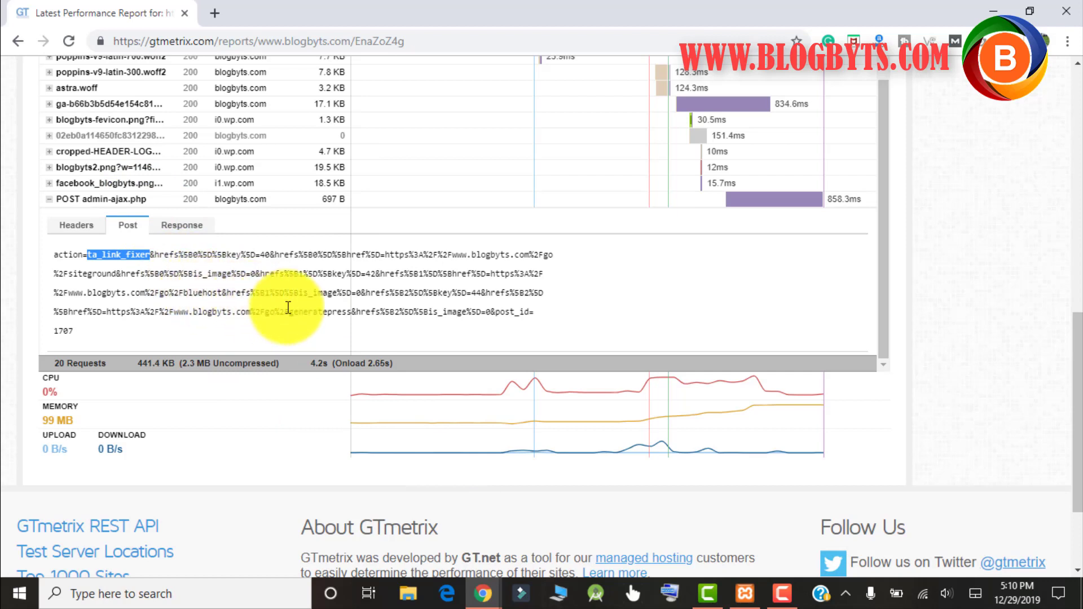
pyautogui.moveTo(321, 311)
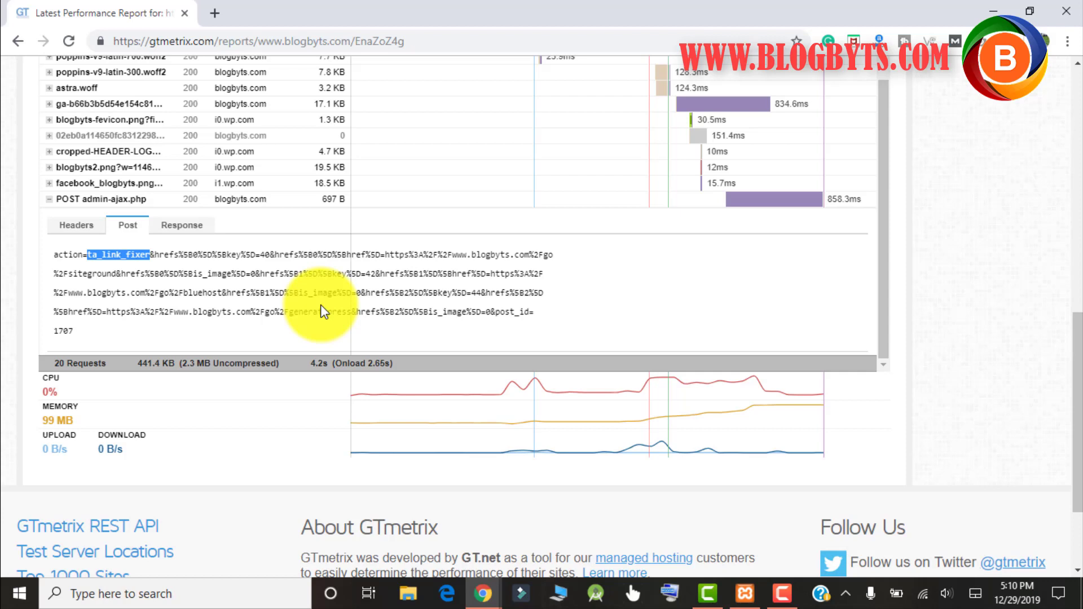
pyautogui.click(102, 199)
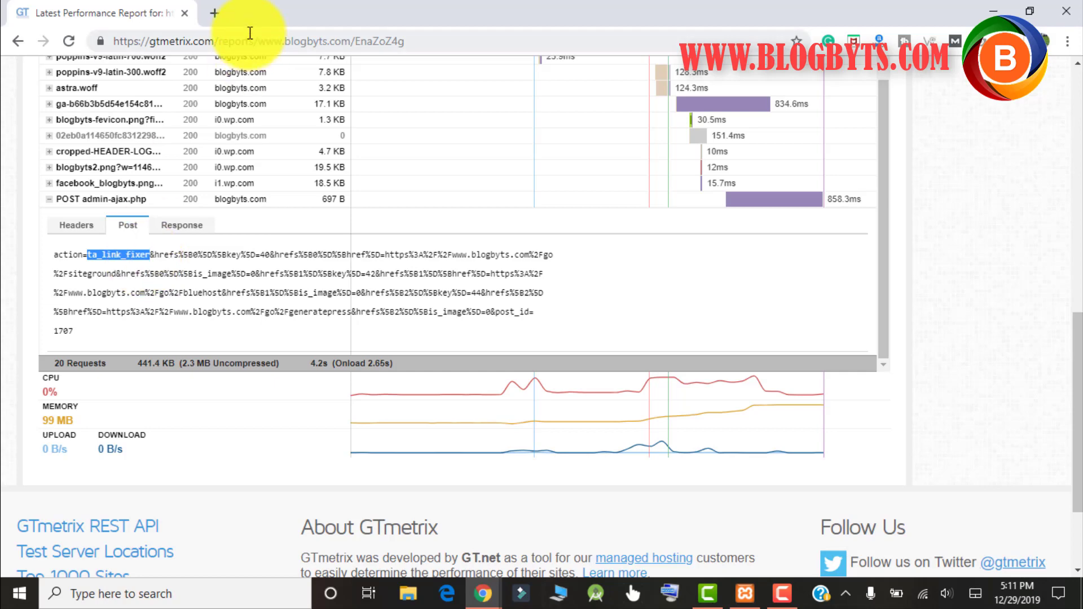
# Search Google for ta_link_fixer, browse the results, and start loading blogbyts.com/wp-admin in a new tab.
pyautogui.click(214, 13)
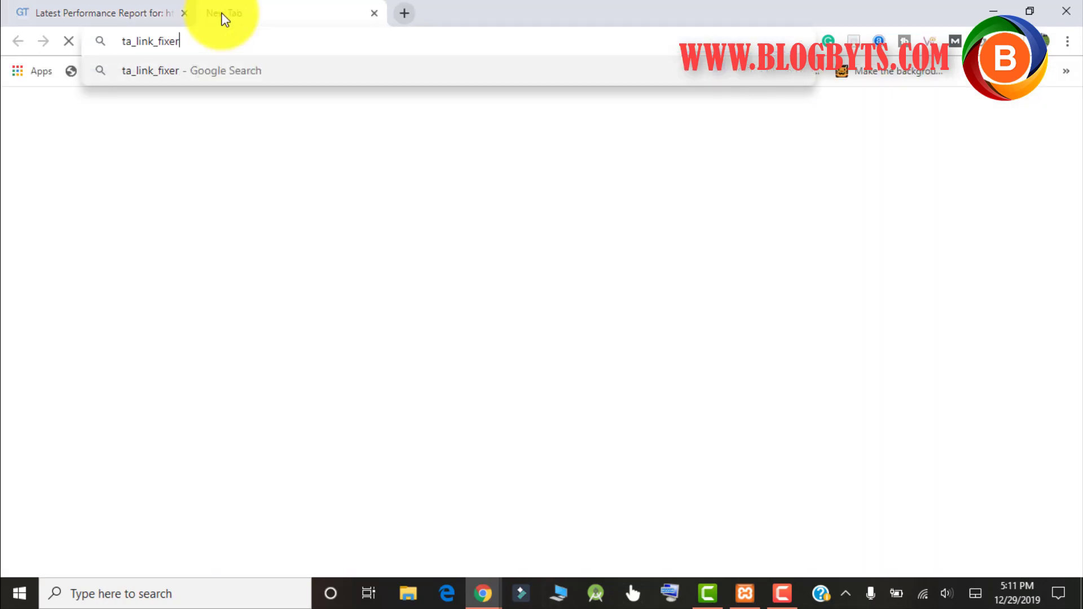
pyautogui.press('Return')
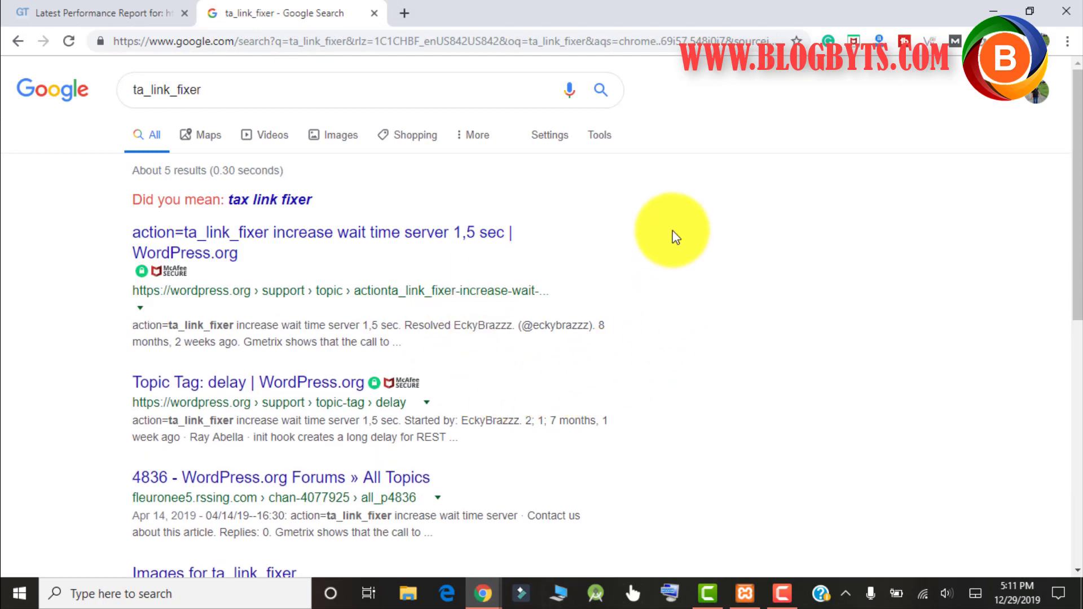
pyautogui.scroll(-3)
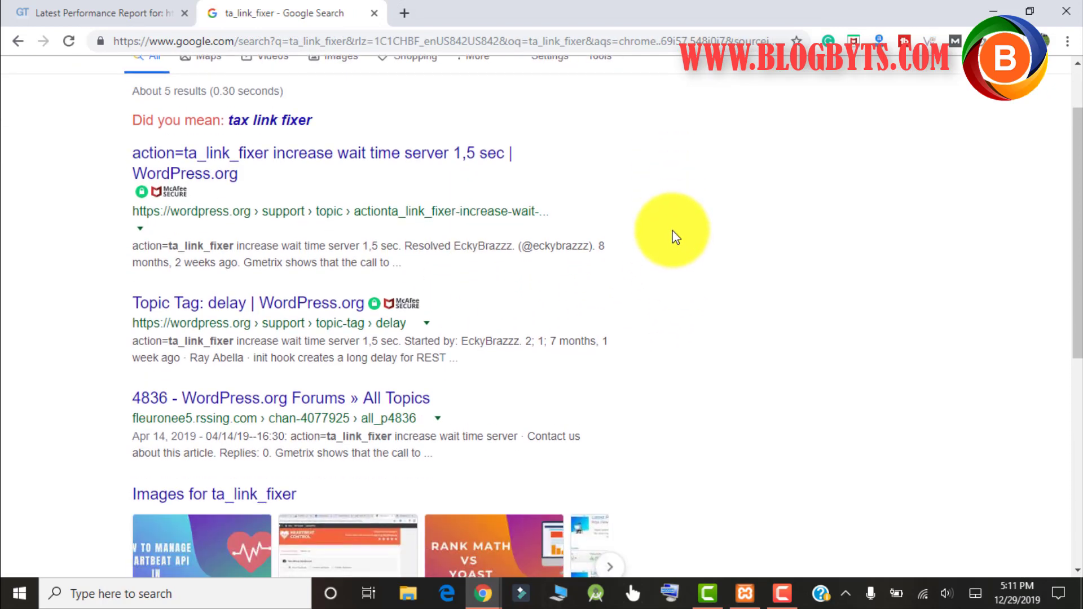
pyautogui.moveTo(297, 228)
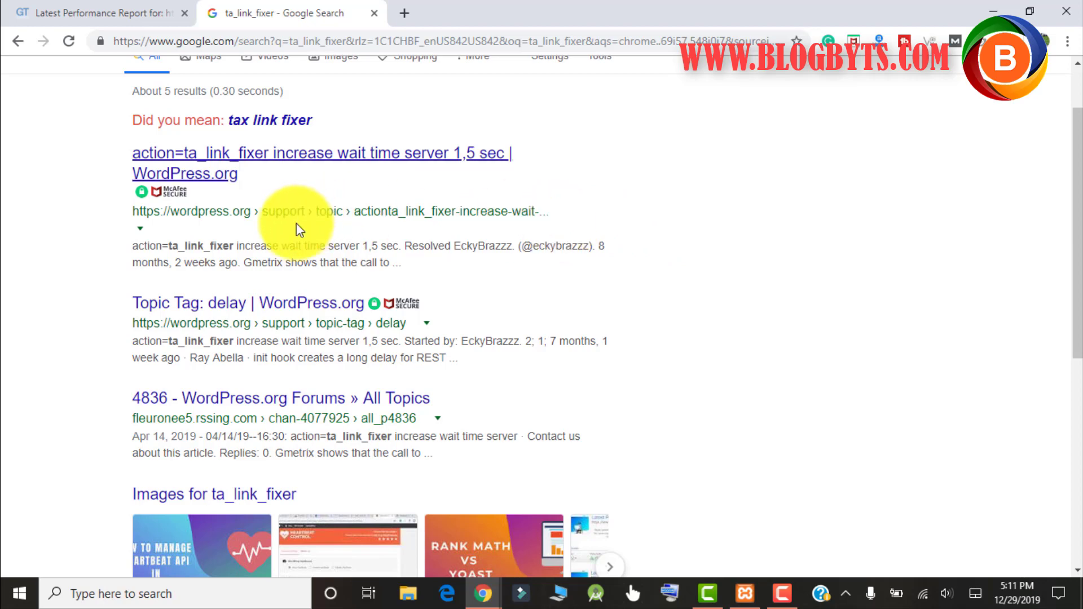
pyautogui.scroll(-3)
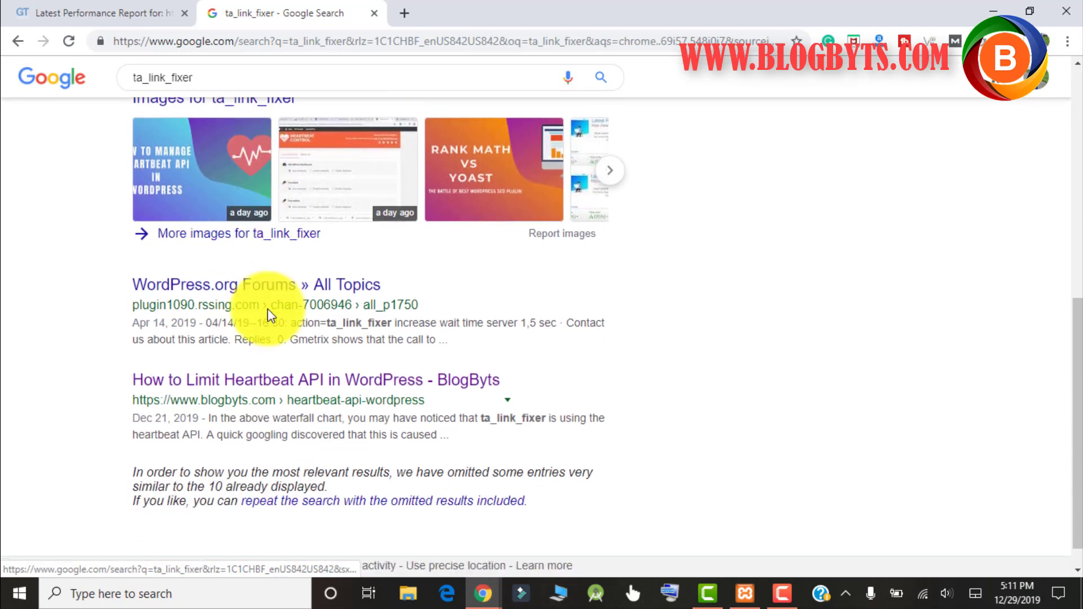
pyautogui.scroll(-3)
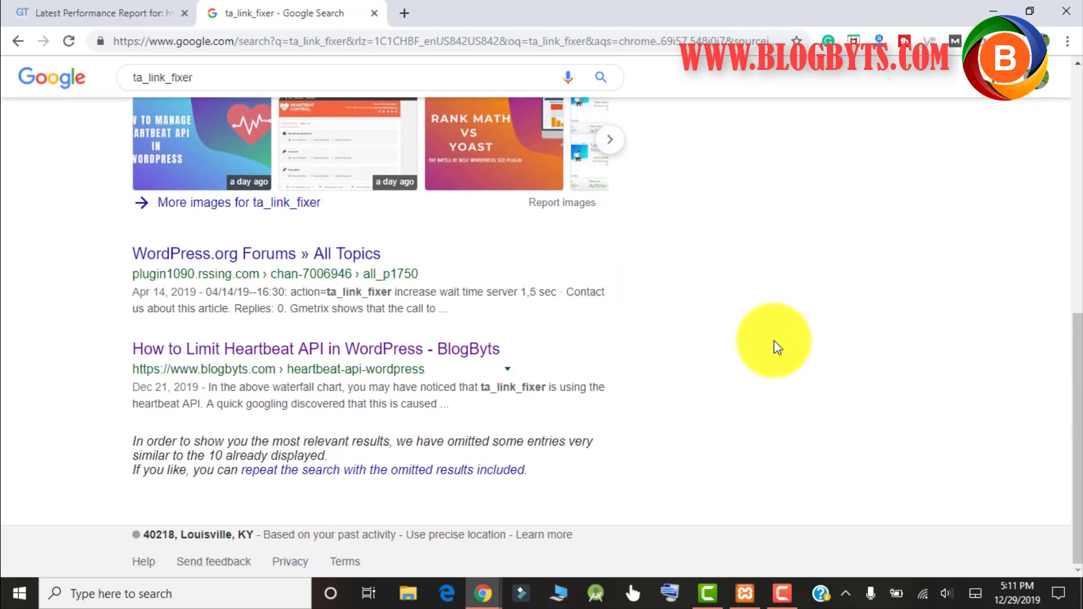
pyautogui.moveTo(783, 335)
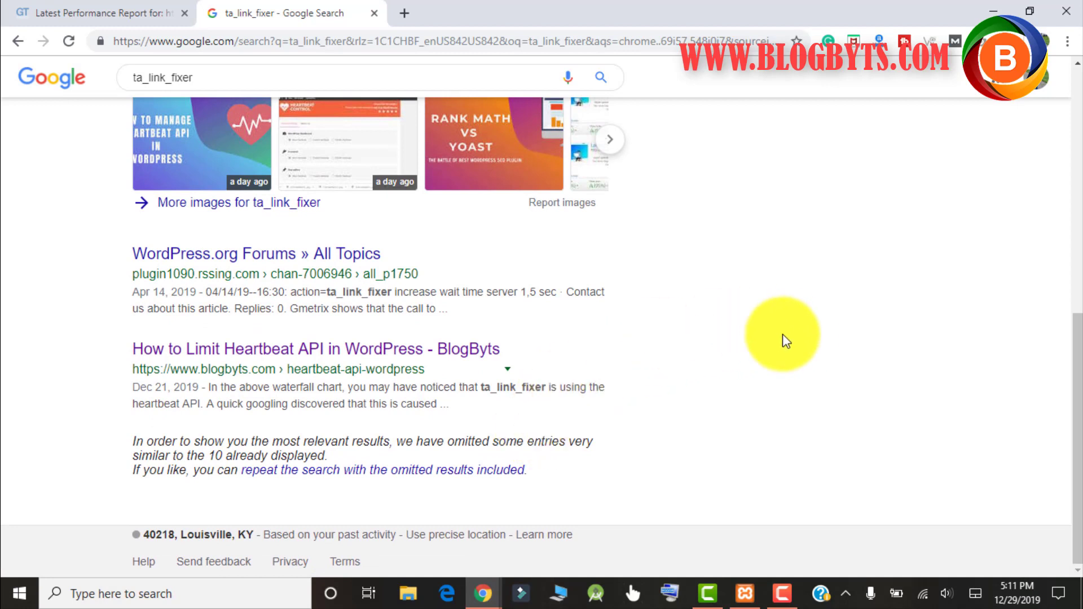
pyautogui.moveTo(773, 331)
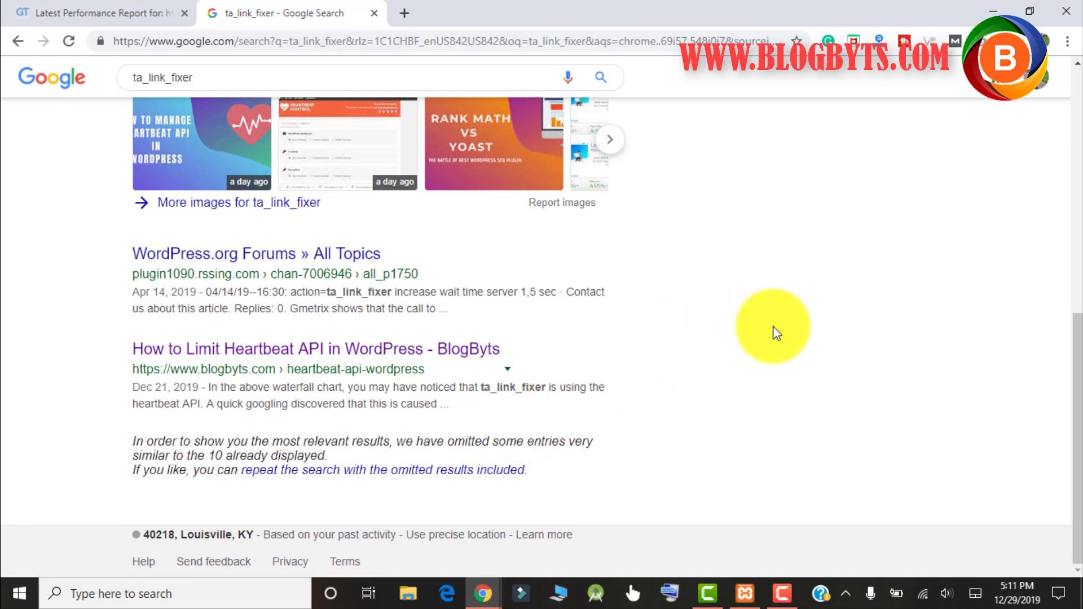
pyautogui.moveTo(484, 404)
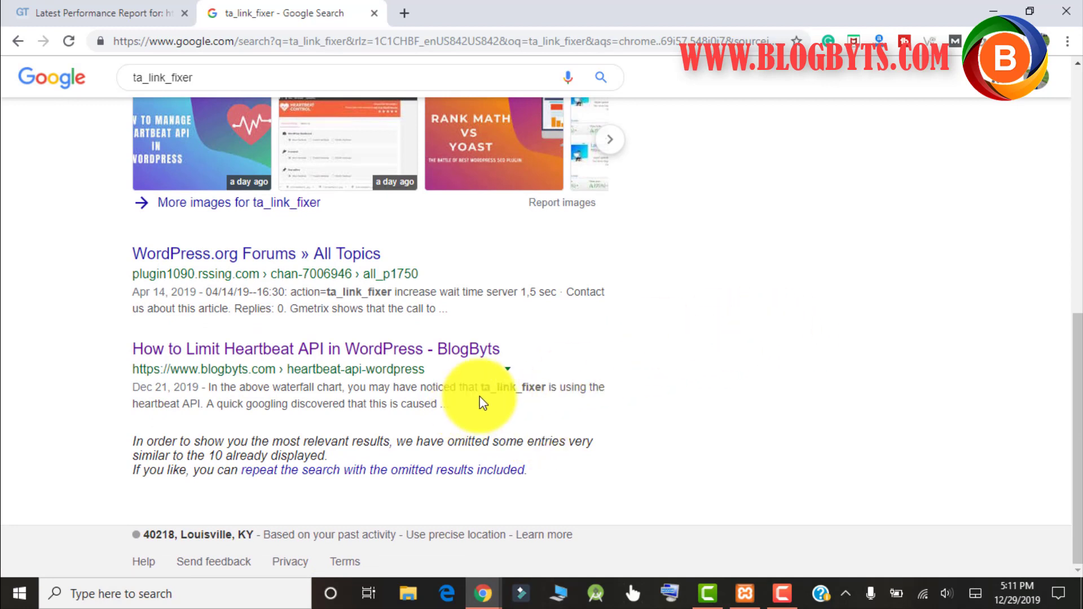
pyautogui.moveTo(490, 390)
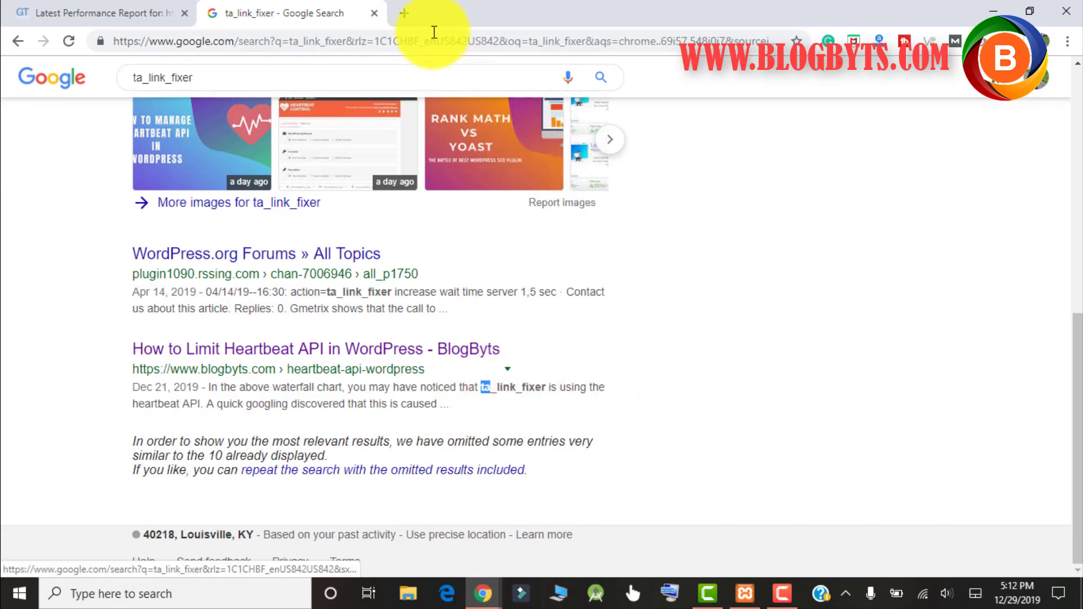
pyautogui.click(404, 12)
pyautogui.write('blog')
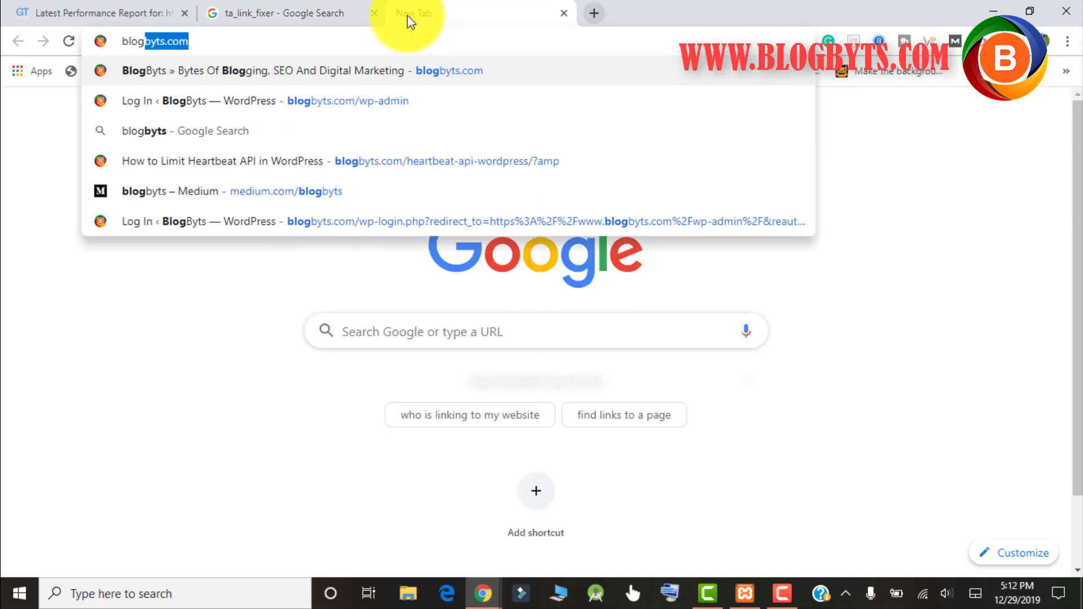
pyautogui.write('/w')
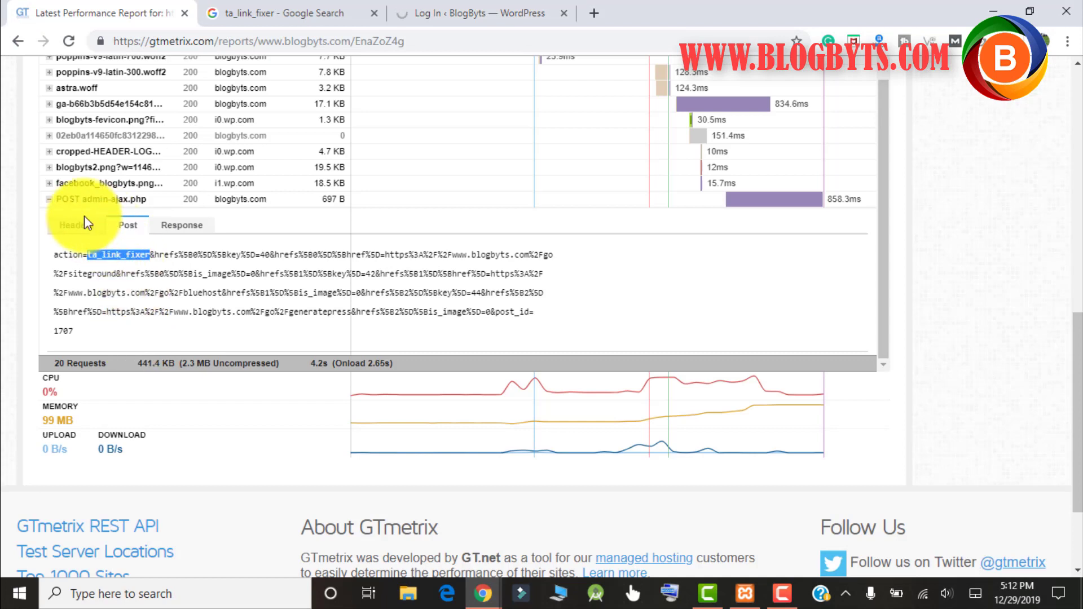
pyautogui.moveTo(502, 335)
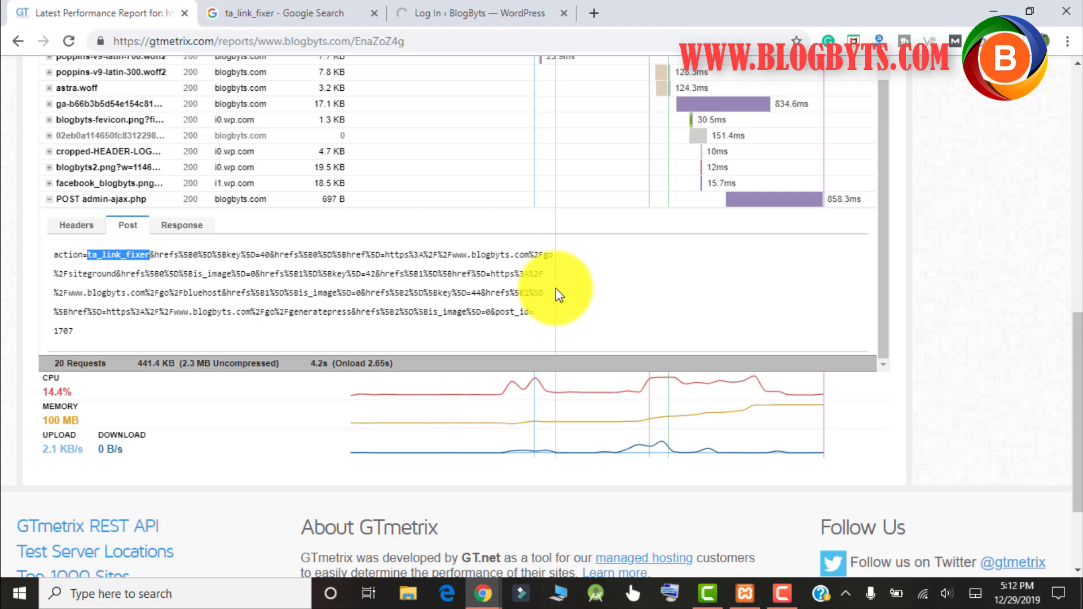
pyautogui.moveTo(946, 304)
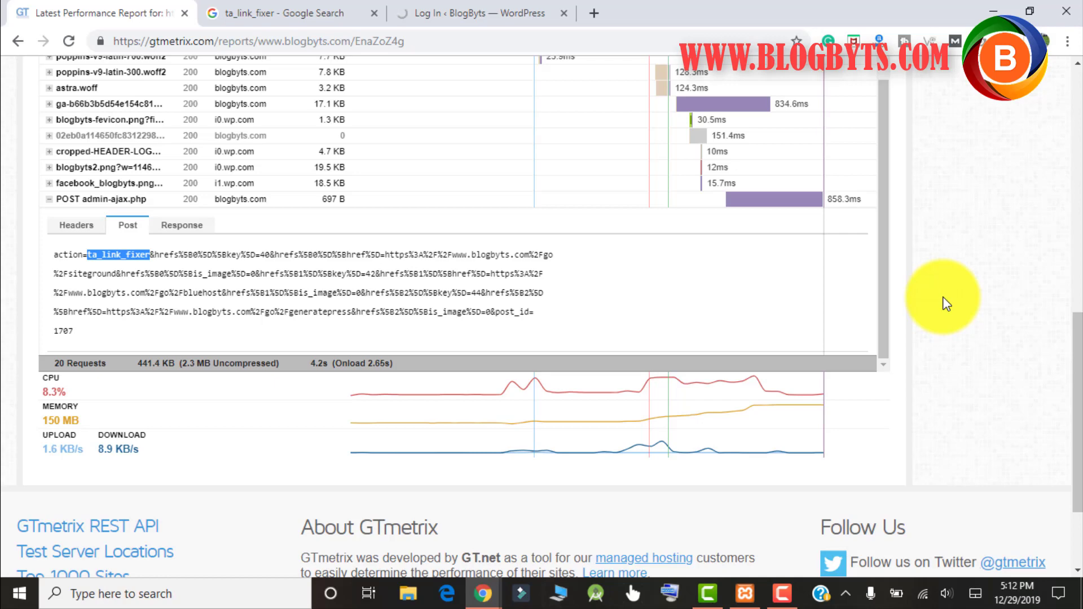
pyautogui.scroll(3)
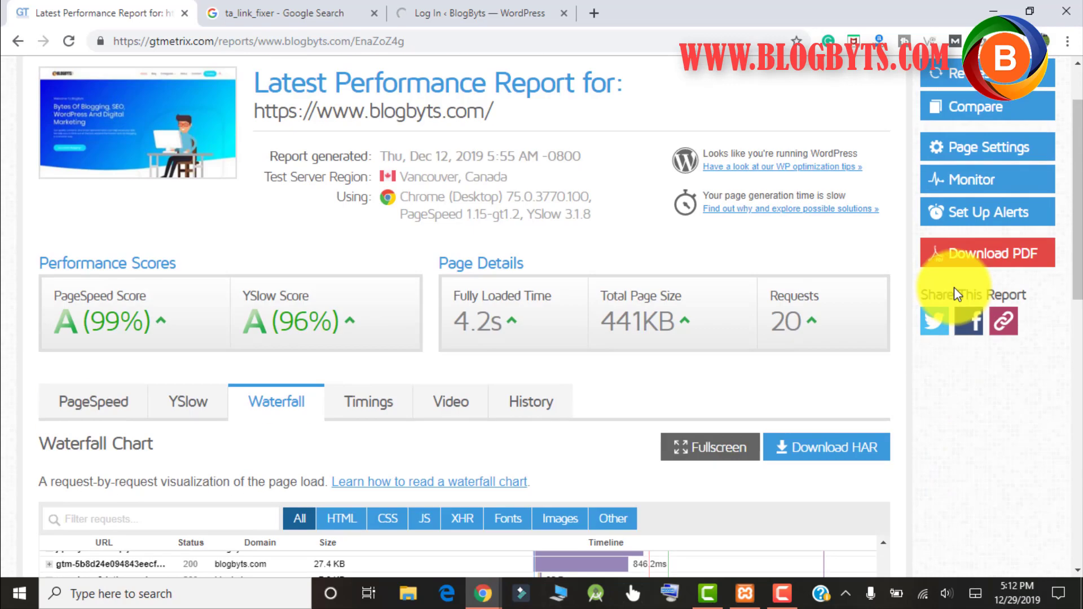
pyautogui.moveTo(484, 13)
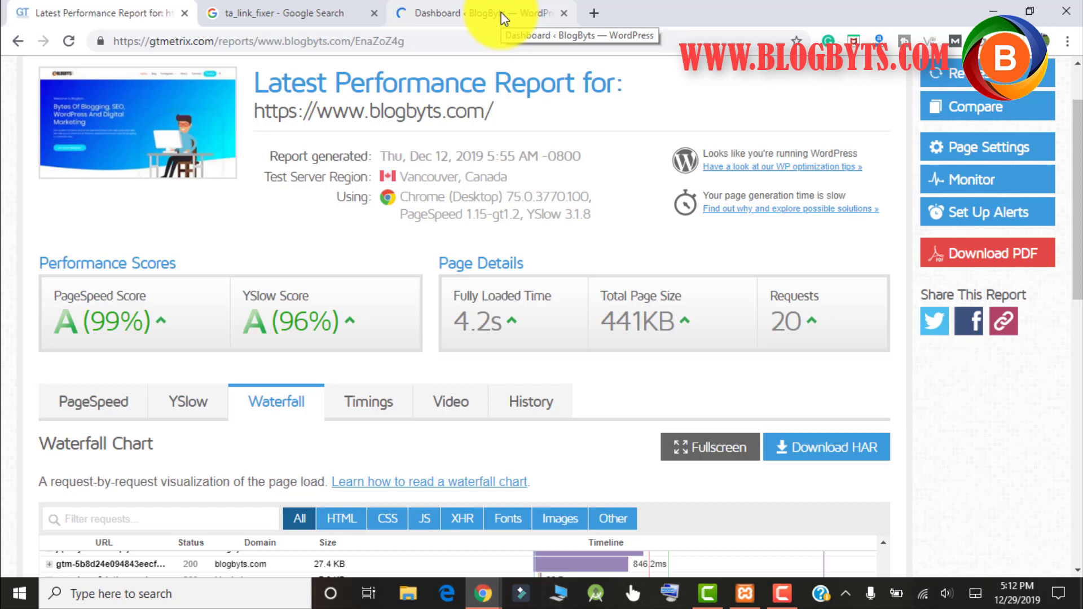
# Show ThirstyAffiliates Settings > Modules, where Link Fixer is unchecked.
pyautogui.click(477, 13)
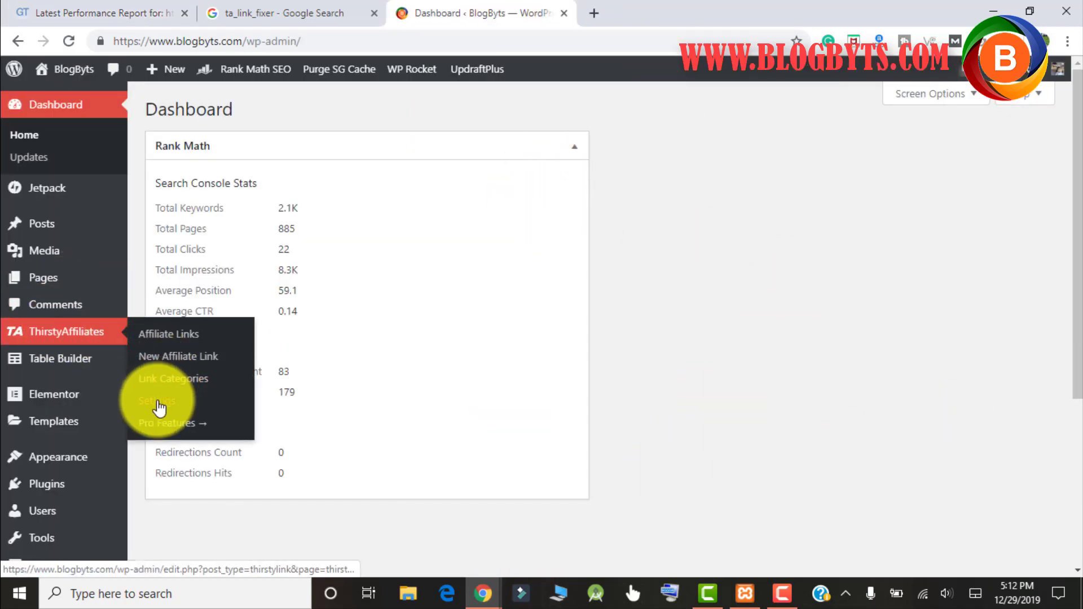
pyautogui.click(158, 406)
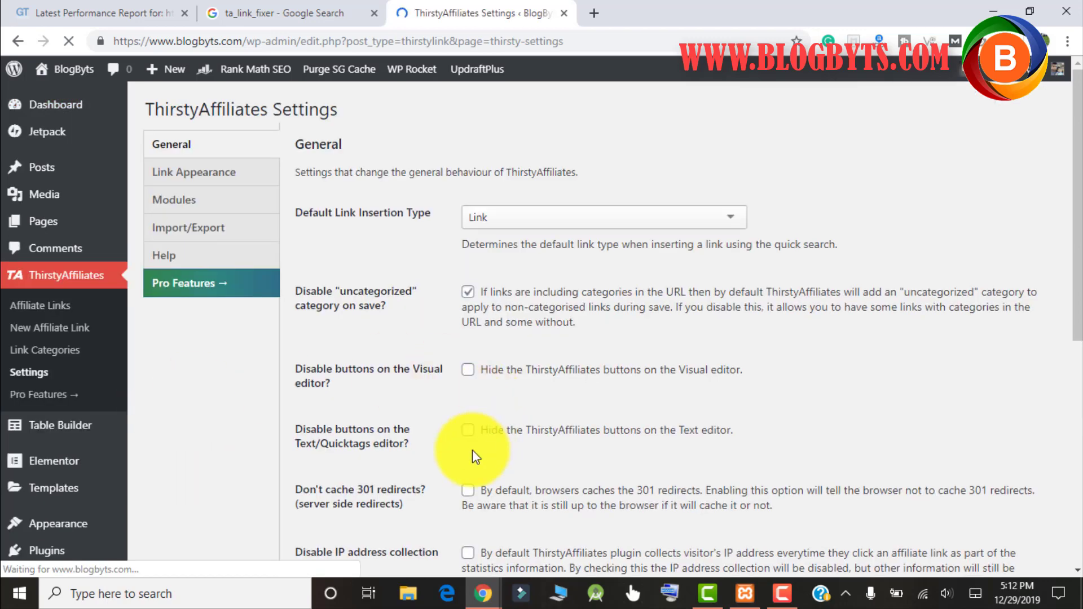
pyautogui.click(174, 200)
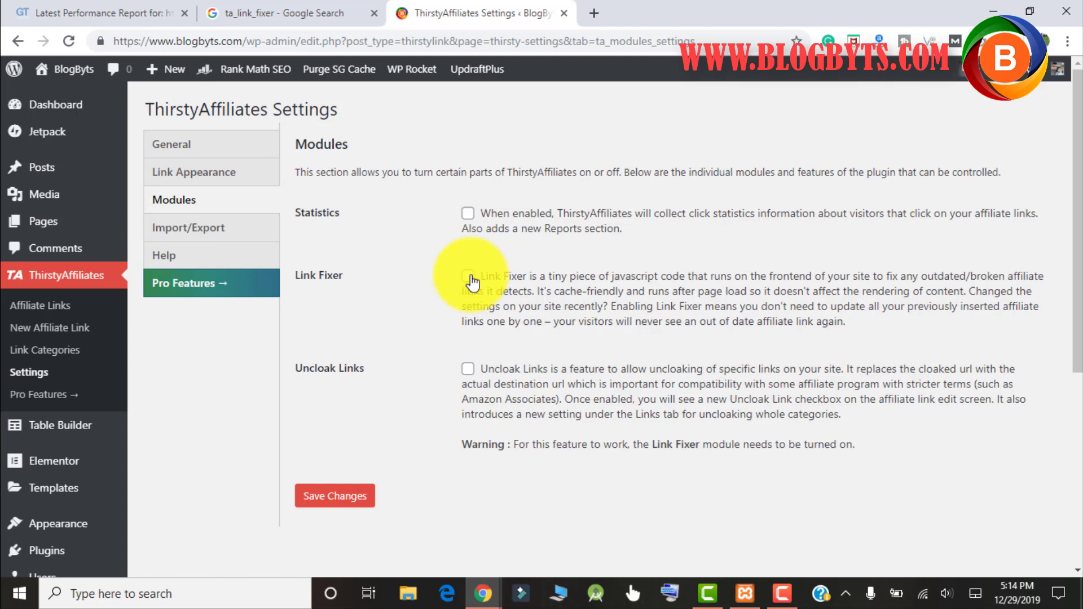
pyautogui.moveTo(372, 317)
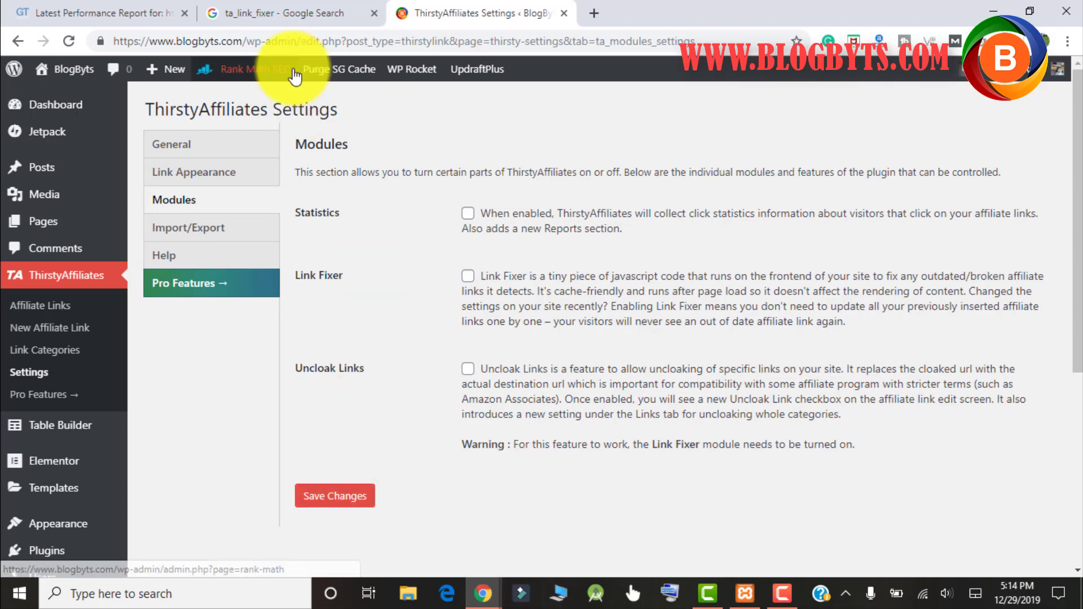
# Scroll back to the expanded POST admin-ajax.php request showing action=ta_link_fixer.
pyautogui.click(97, 13)
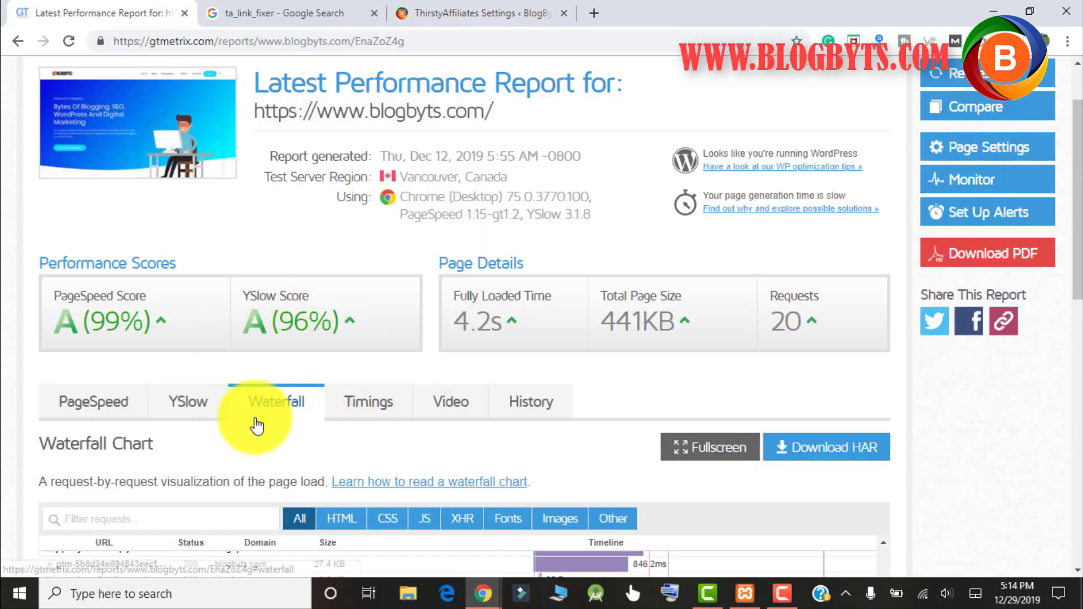
pyautogui.scroll(-3)
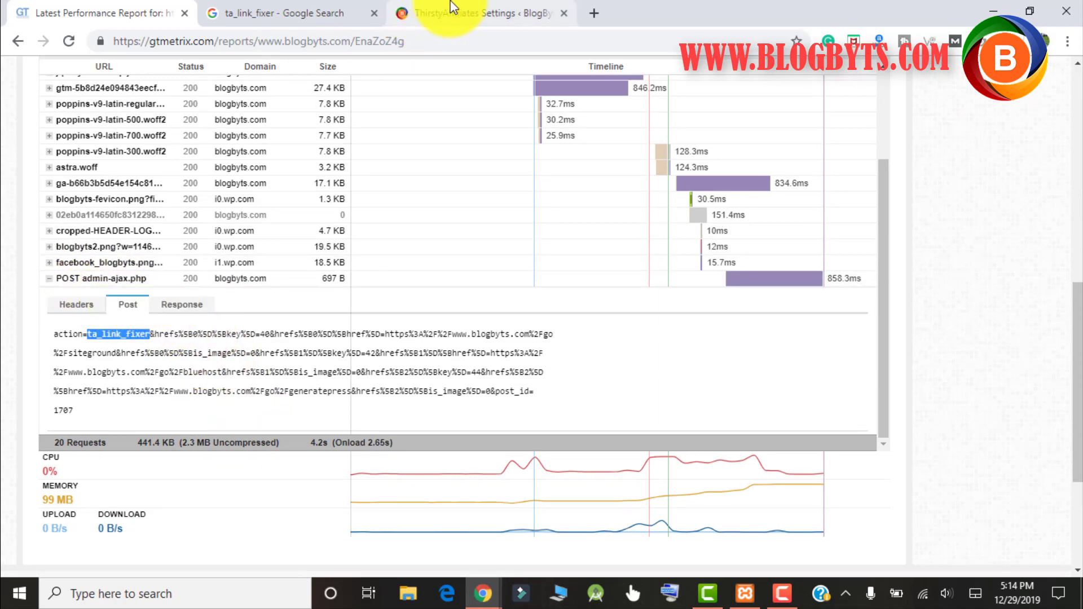
# Re-test blogbyts.com, checking ThirstyAffiliates settings meanwhile, then return to the new results.
pyautogui.click(481, 13)
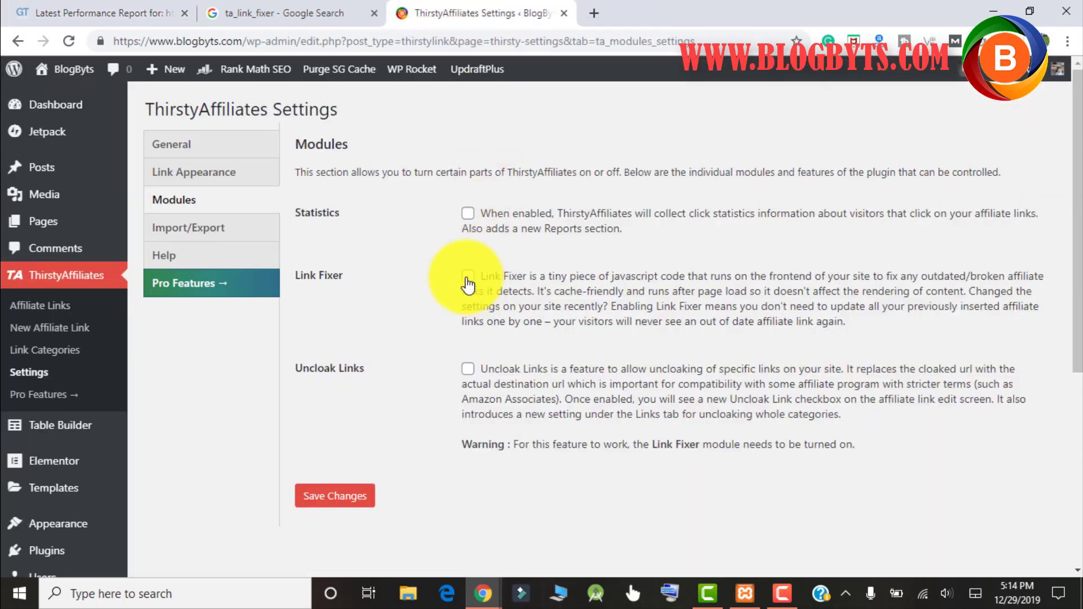
pyautogui.click(100, 12)
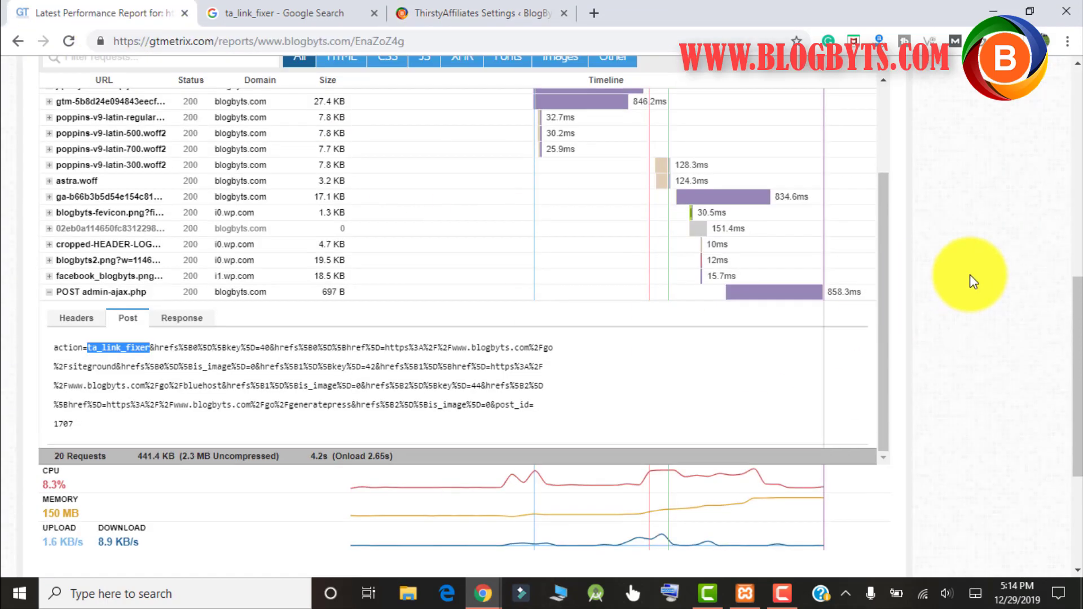
pyautogui.click(970, 153)
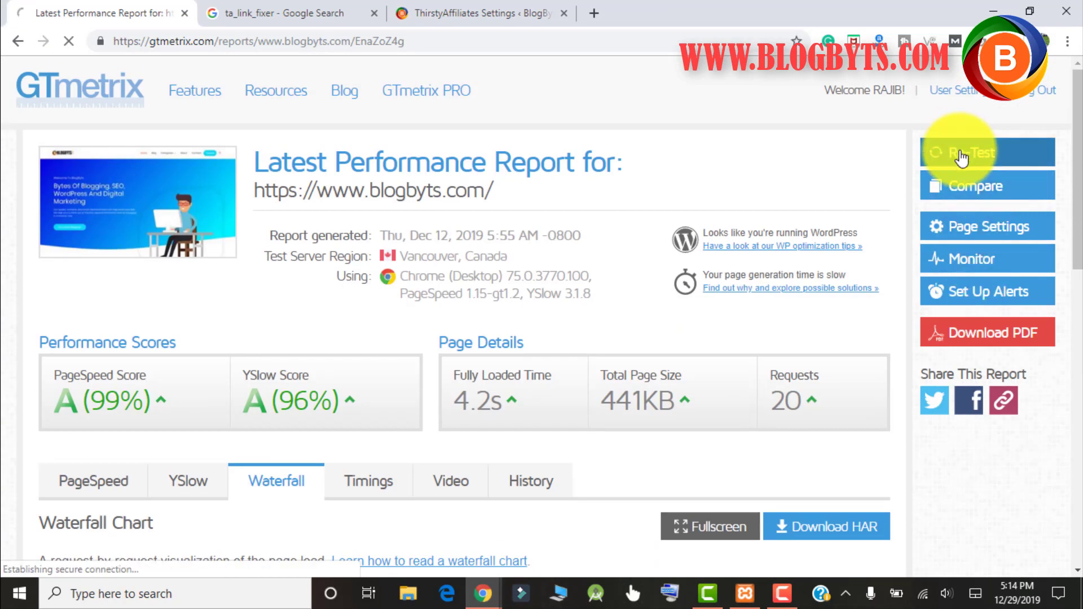
pyautogui.click(969, 153)
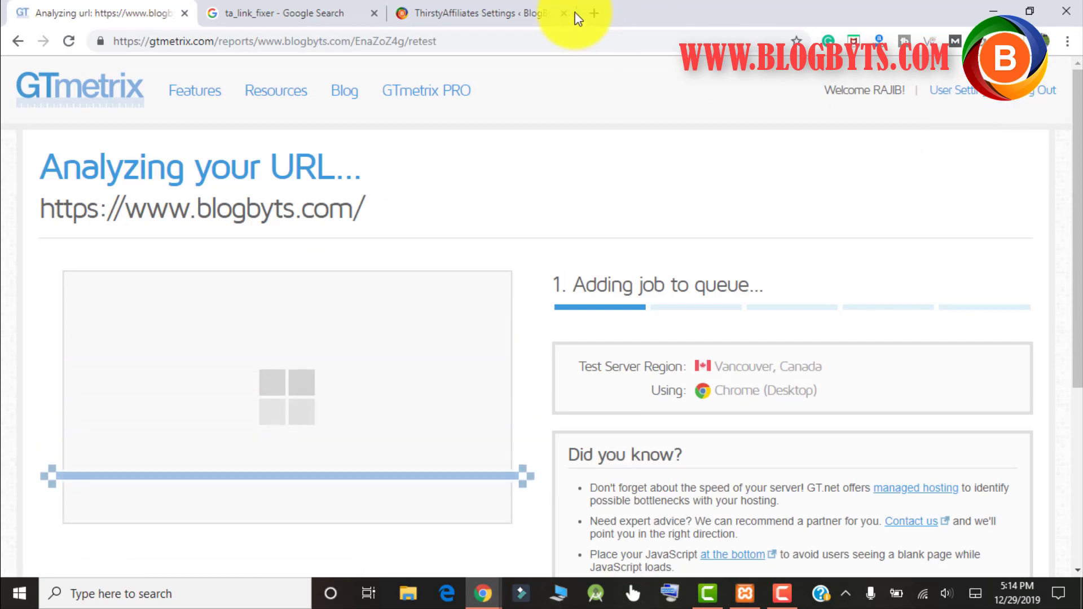
pyautogui.click(476, 13)
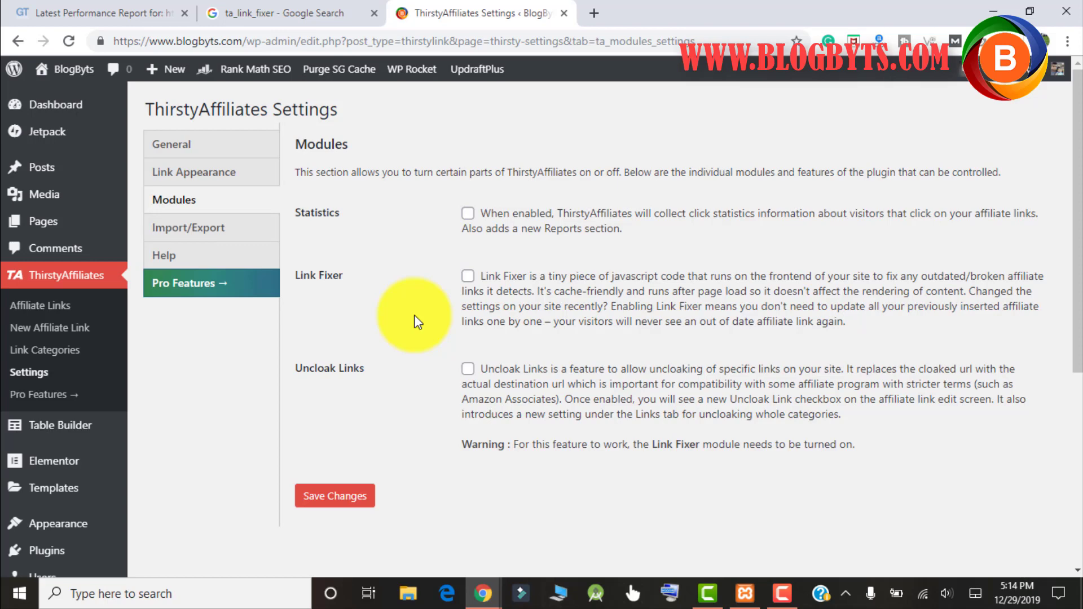
pyautogui.click(96, 12)
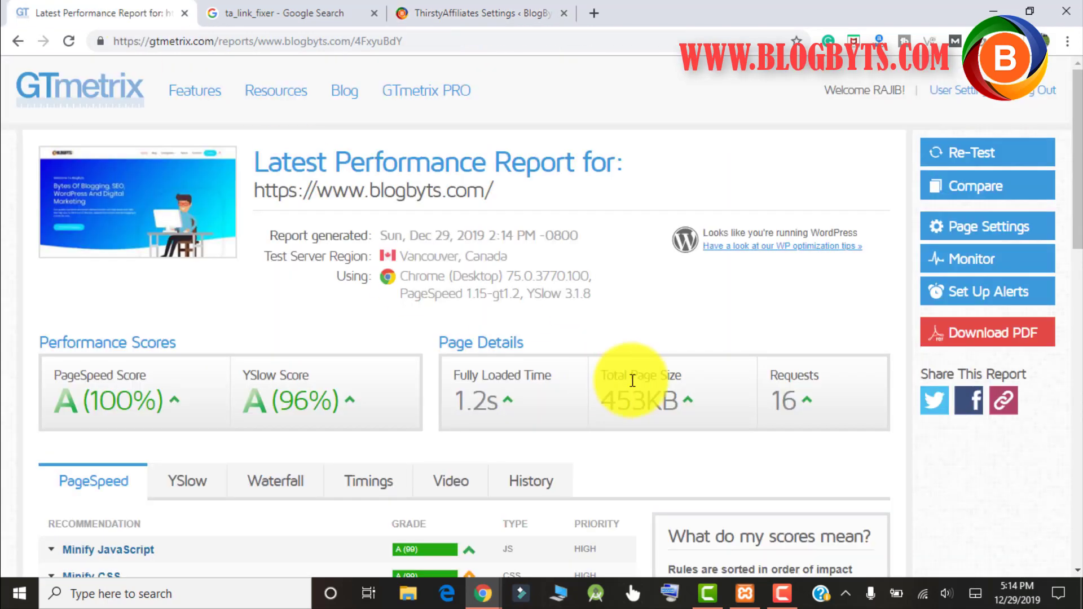
# Scroll through the new Waterfall chart of 16 requests (452.9KB, 1.23s).
pyautogui.scroll(-3)
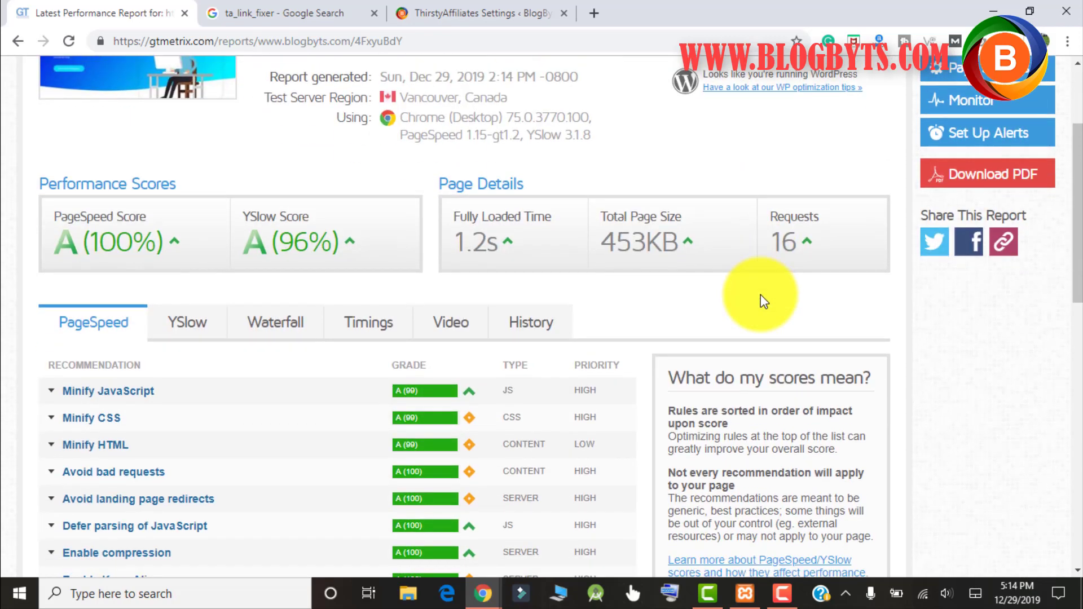
pyautogui.moveTo(459, 238)
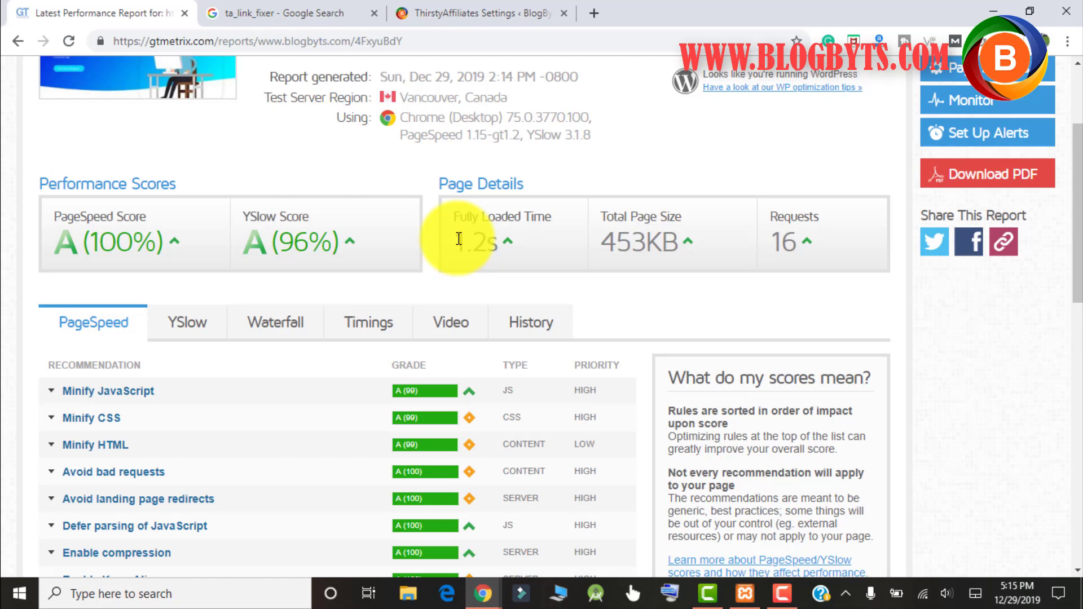
pyautogui.moveTo(281, 322)
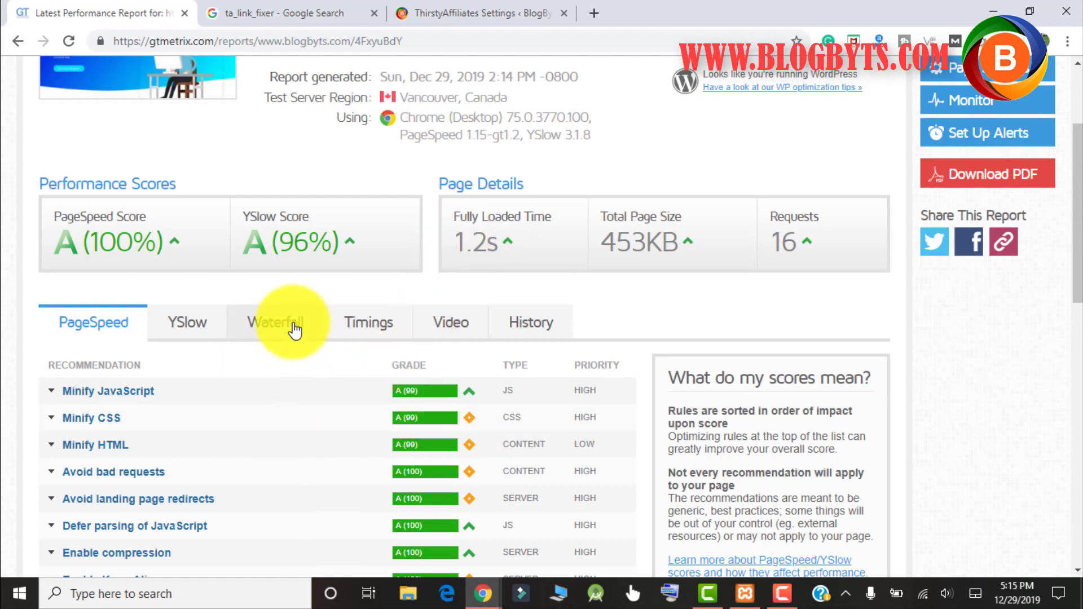
pyautogui.click(276, 322)
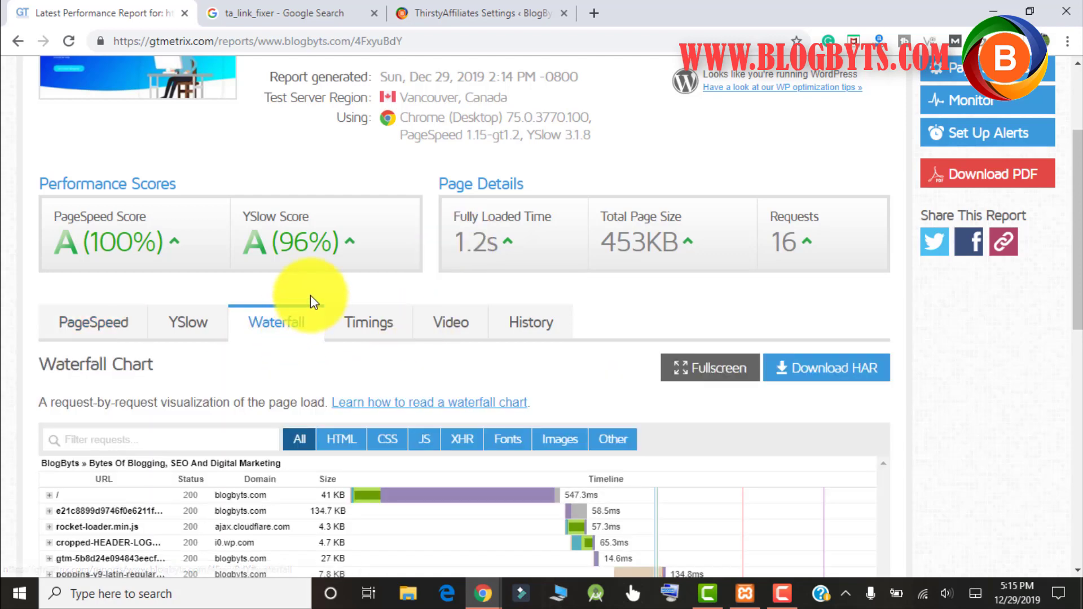
pyautogui.scroll(-3)
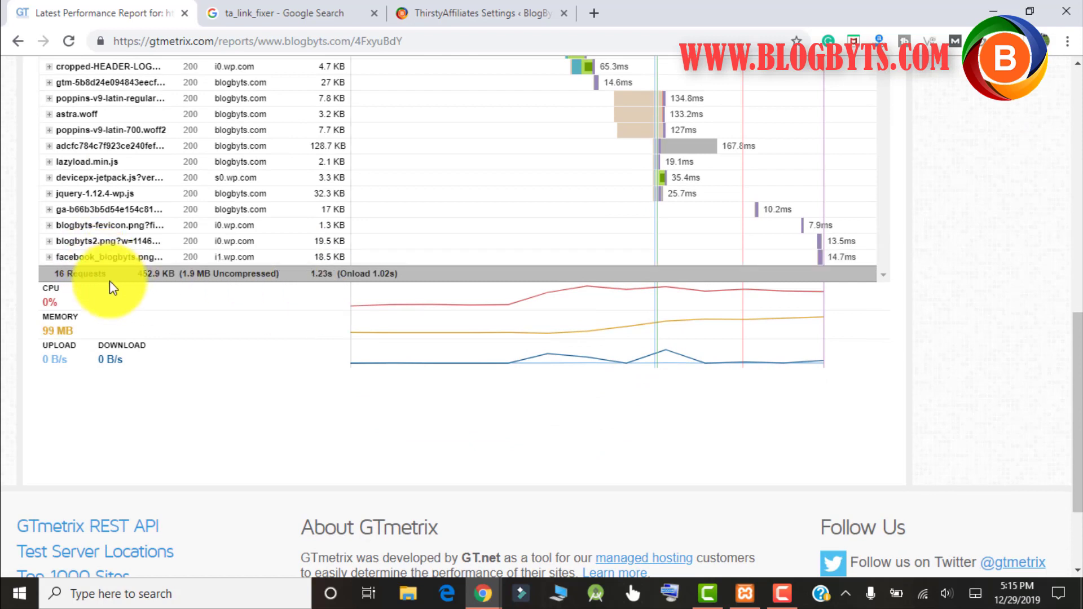
pyautogui.moveTo(155, 277)
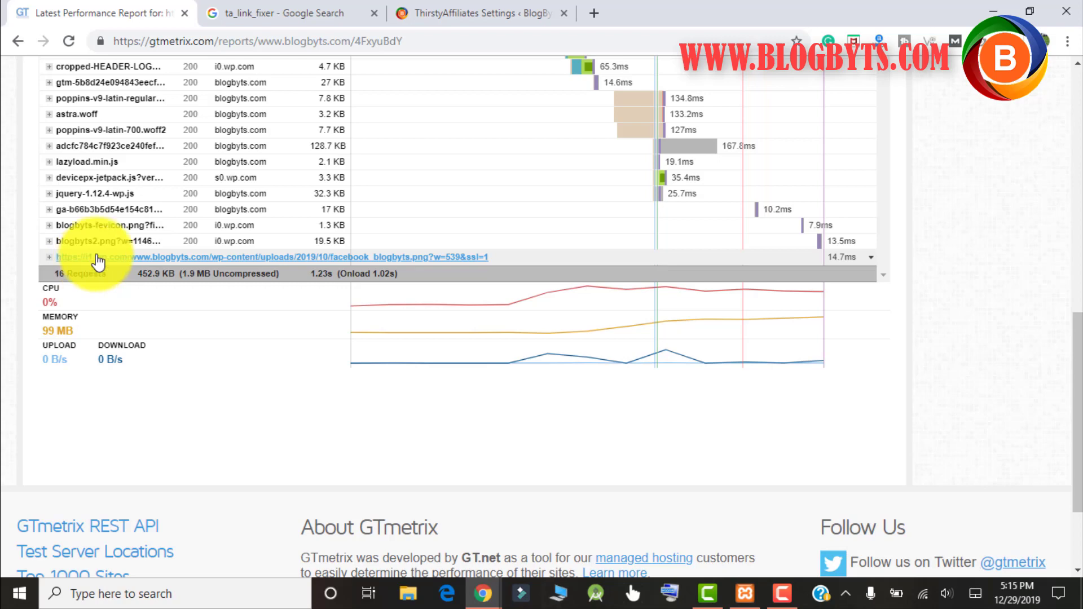
pyautogui.scroll(3)
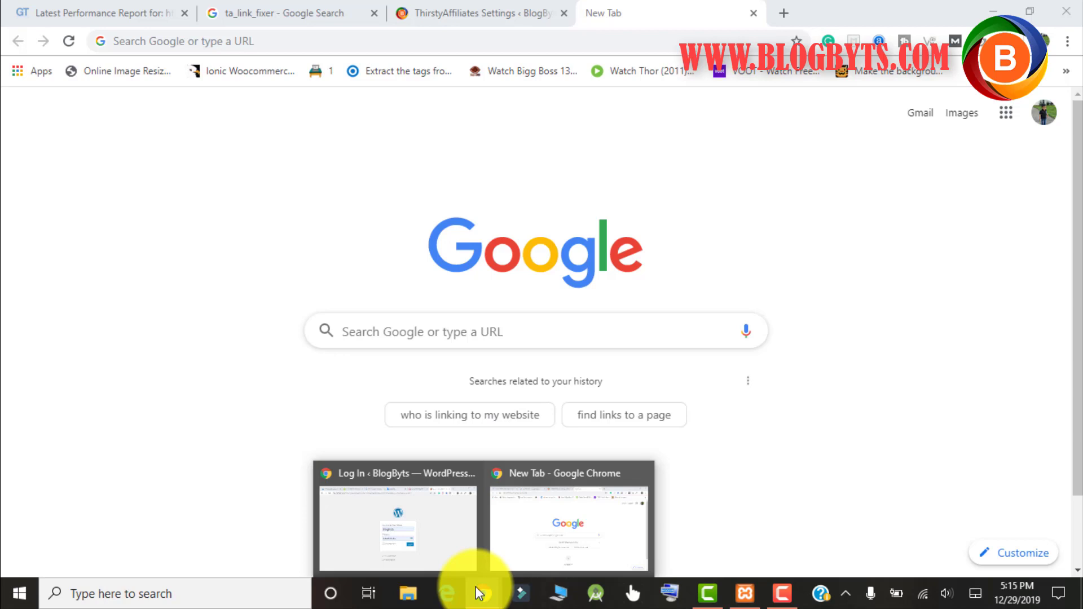
pyautogui.moveTo(425, 540)
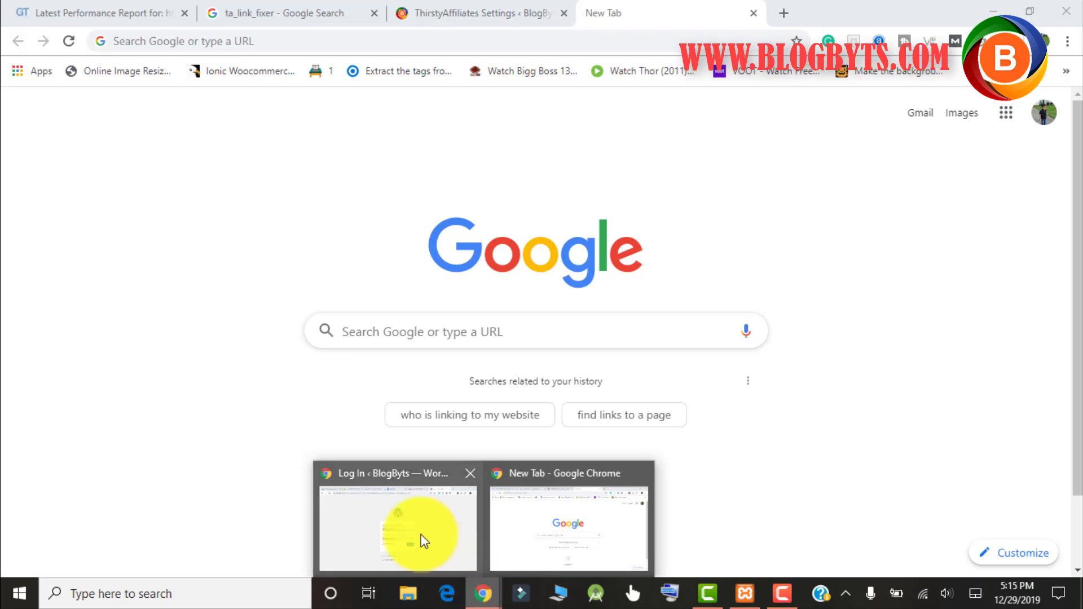
# Sign in to the local WordPress site from the other Chrome window.
pyautogui.click(397, 529)
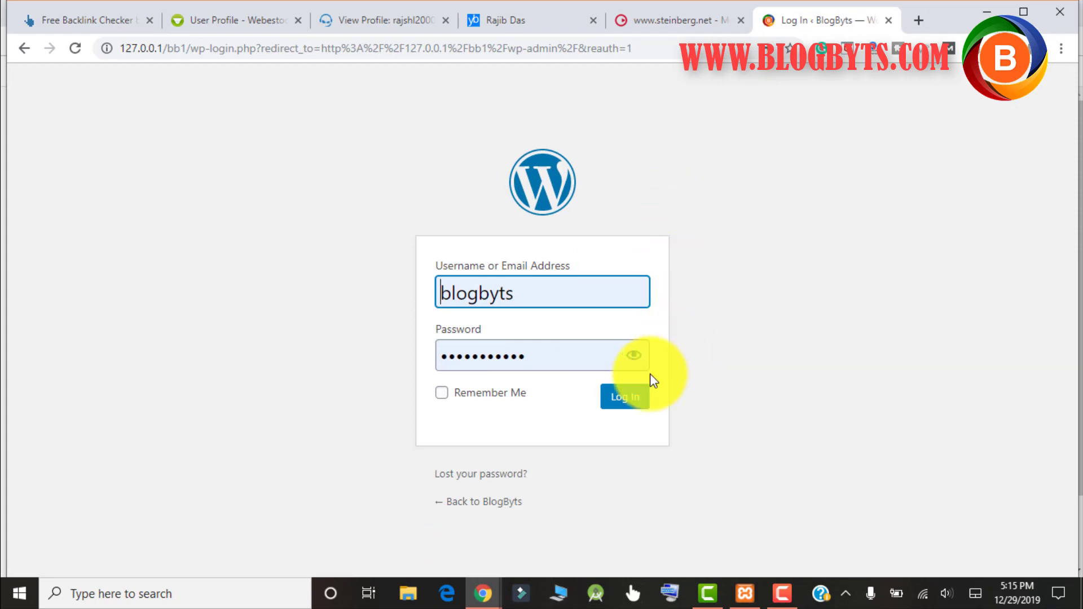
pyautogui.click(623, 396)
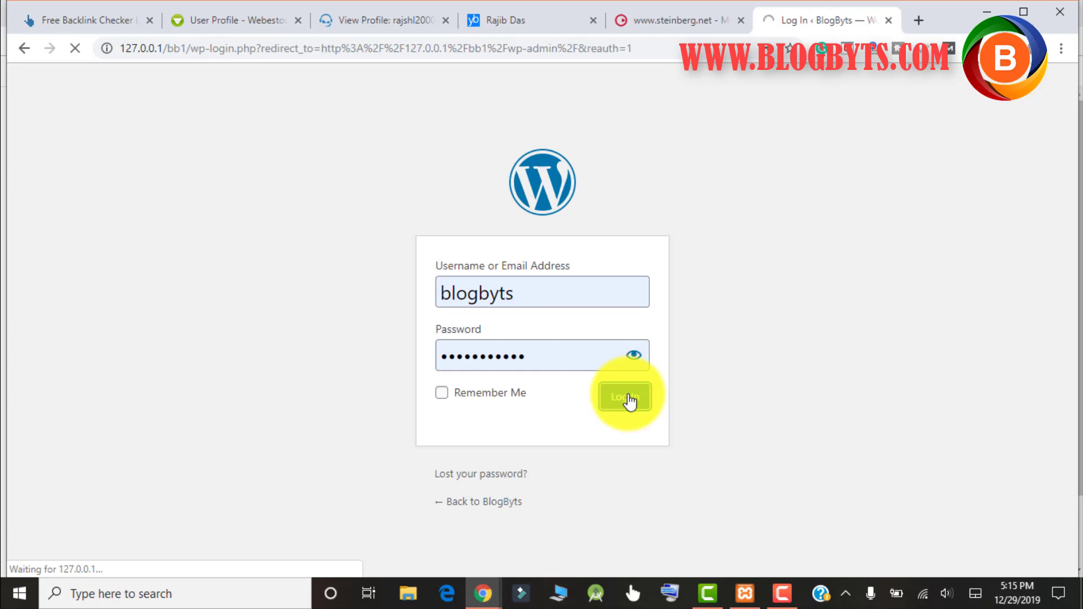
pyautogui.click(624, 397)
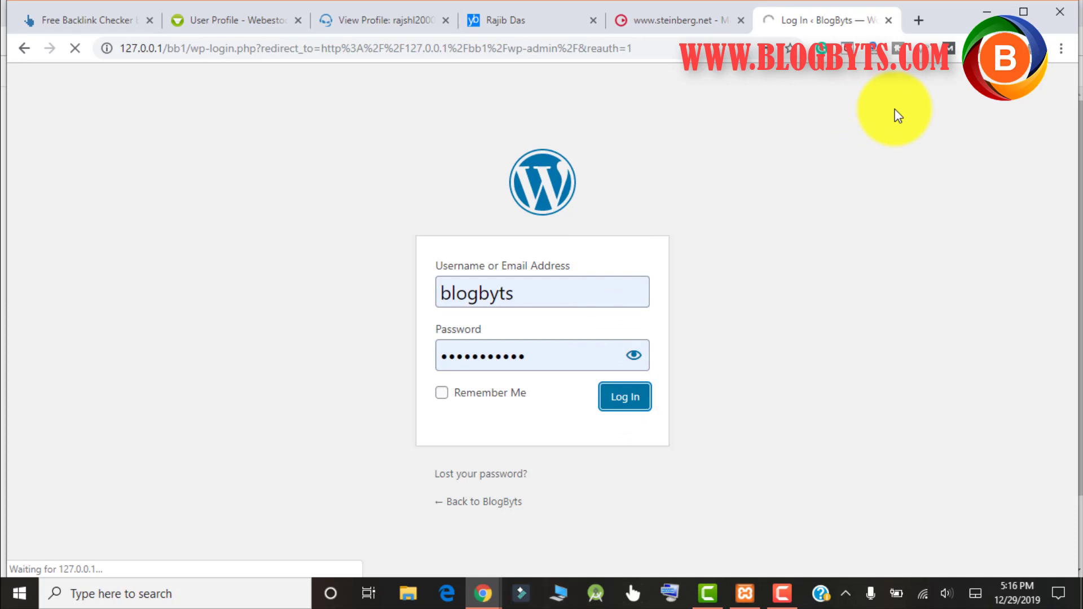
pyautogui.click(919, 21)
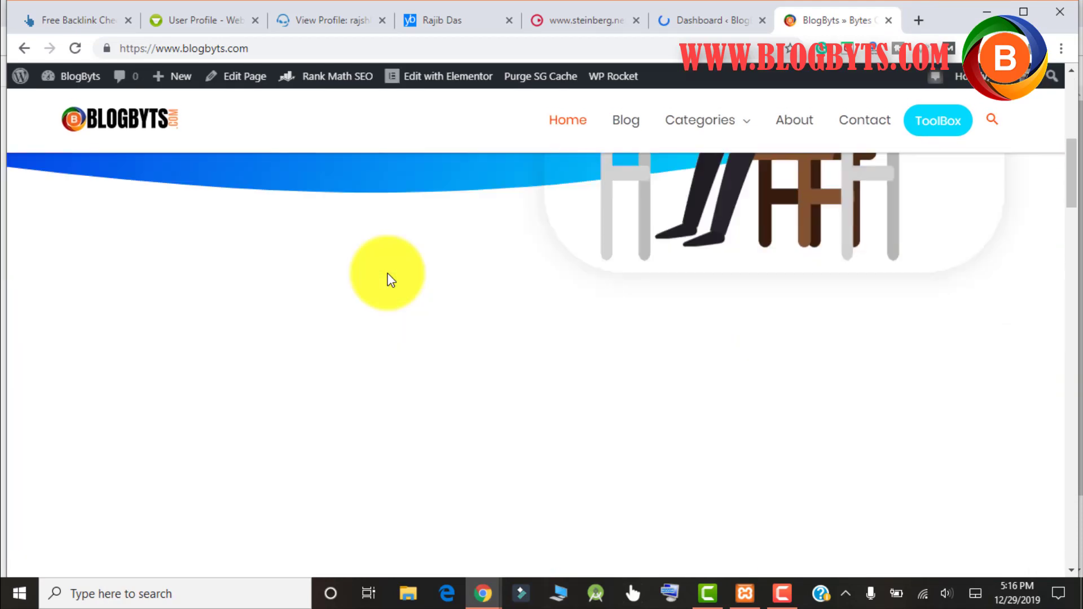
# Read the 'How to Limit Heartbeat API in WordPress' post, then return to the Dashboard tab.
pyautogui.scroll(-3)
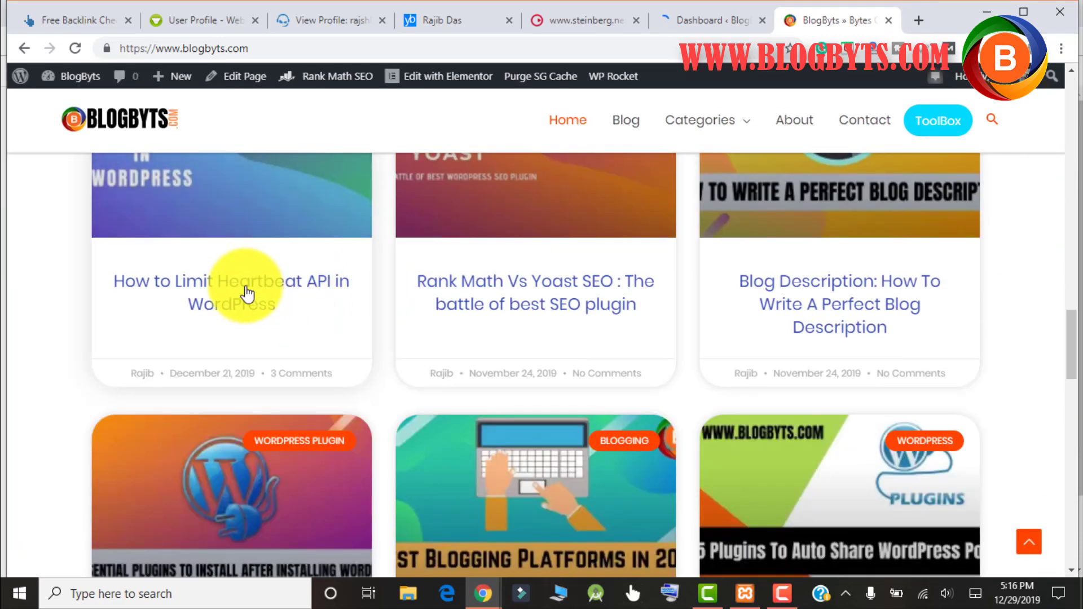
pyautogui.moveTo(247, 290)
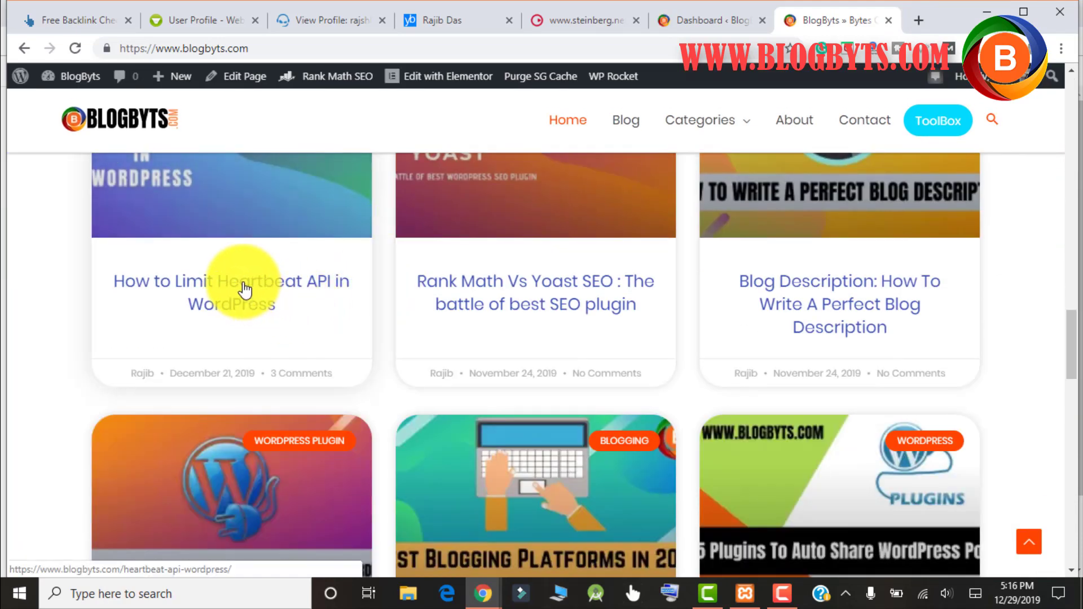
pyautogui.click(231, 292)
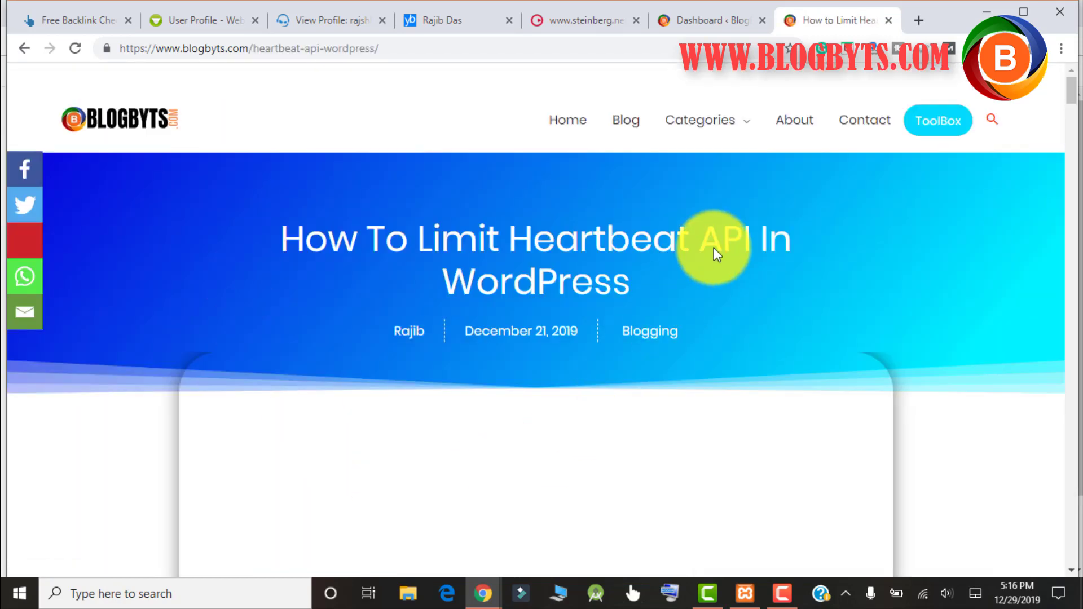
pyautogui.scroll(-3)
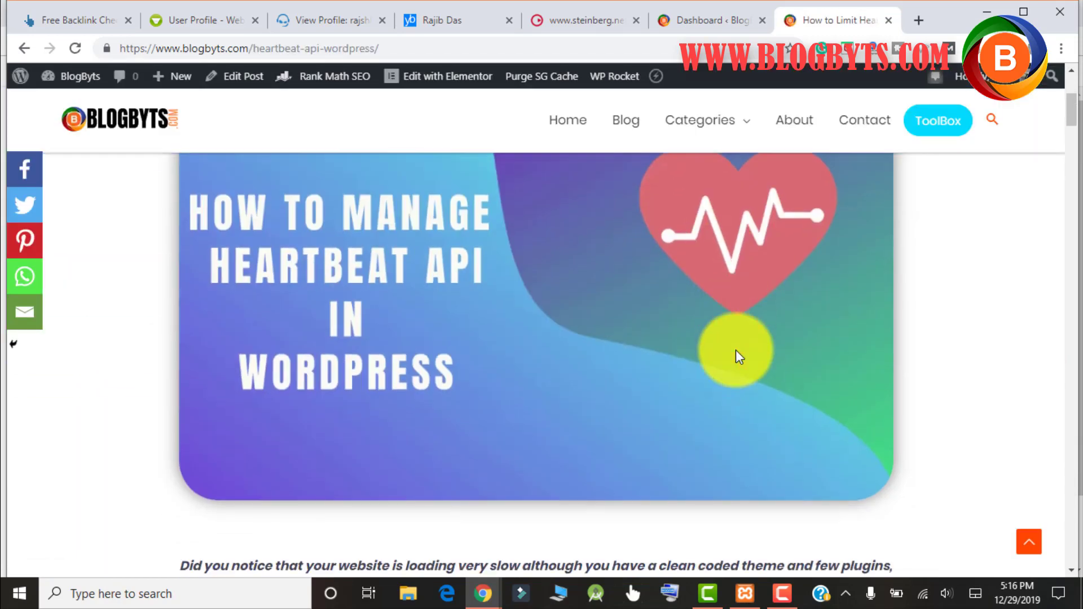
pyautogui.scroll(-3)
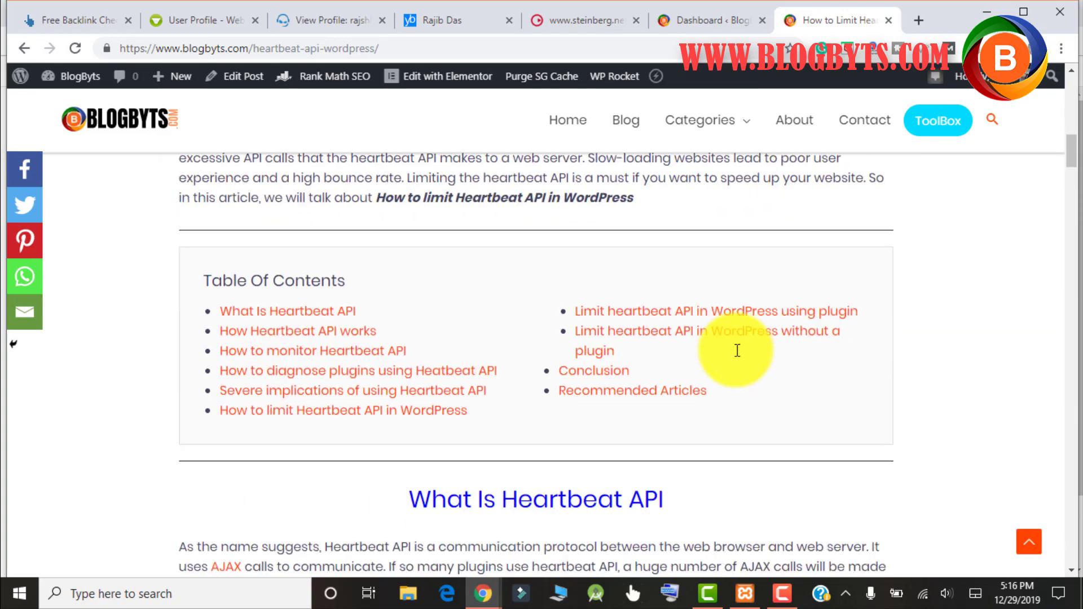
pyautogui.scroll(-3)
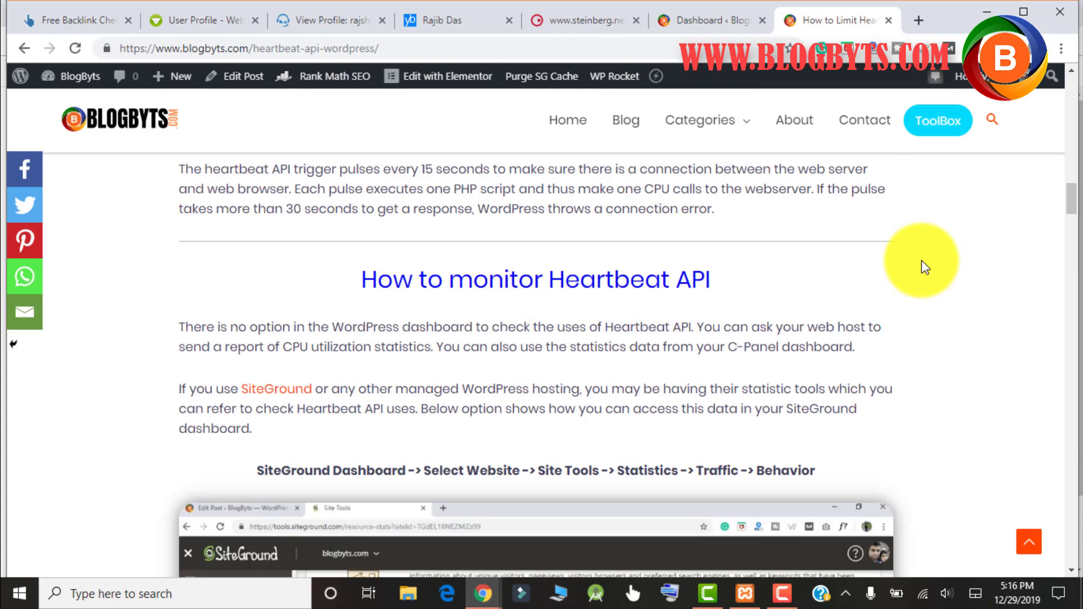
pyautogui.scroll(-3)
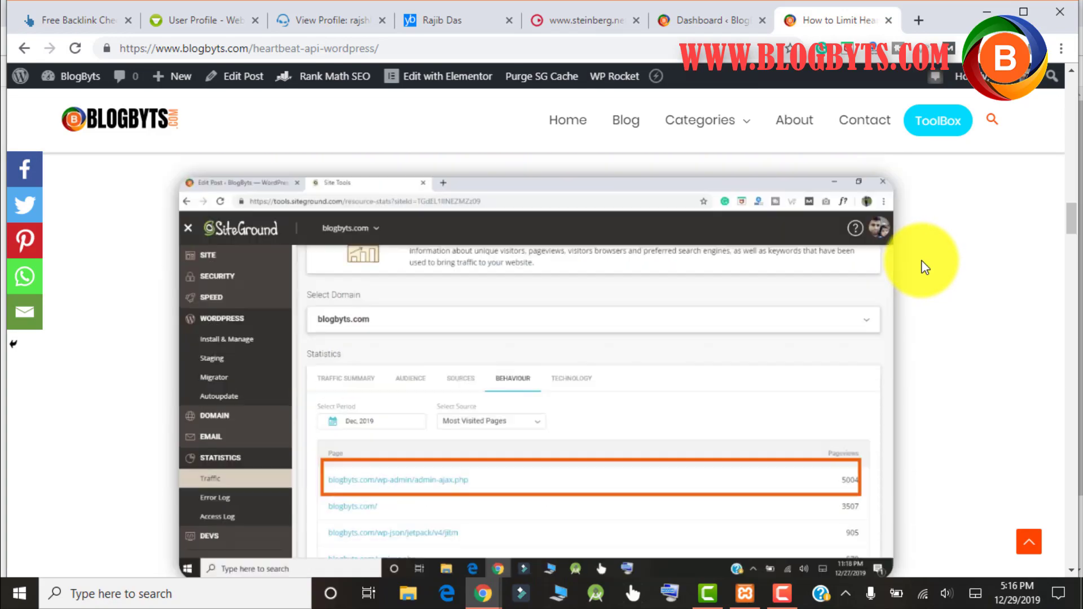
pyautogui.scroll(-3)
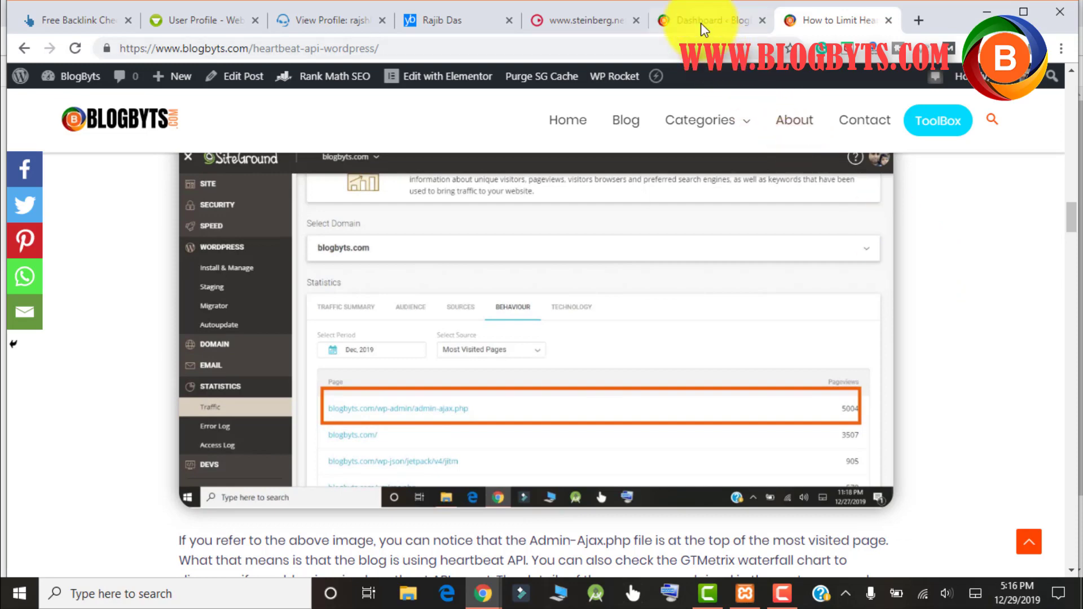
pyautogui.click(704, 20)
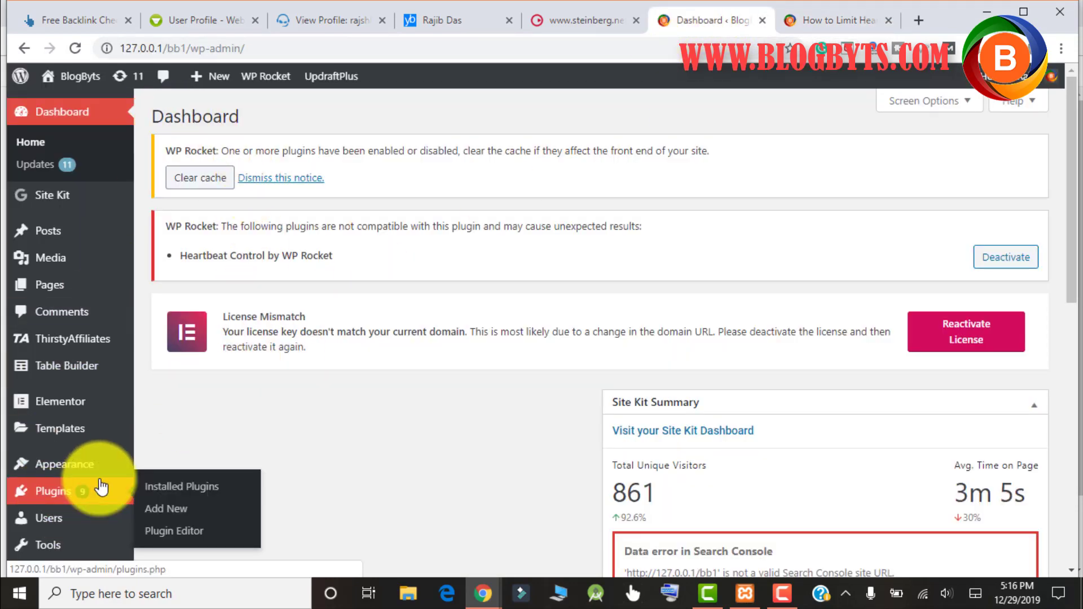
# Find the active Heartbeat Control by WP Rocket in Installed Plugins, then go to Add New.
pyautogui.click(182, 486)
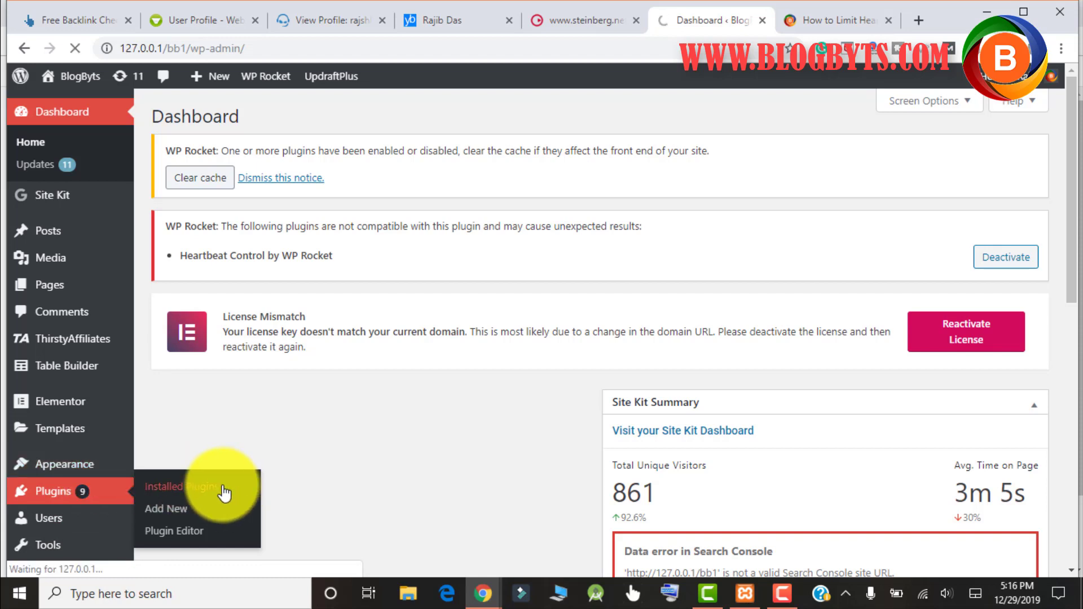
pyautogui.click(182, 486)
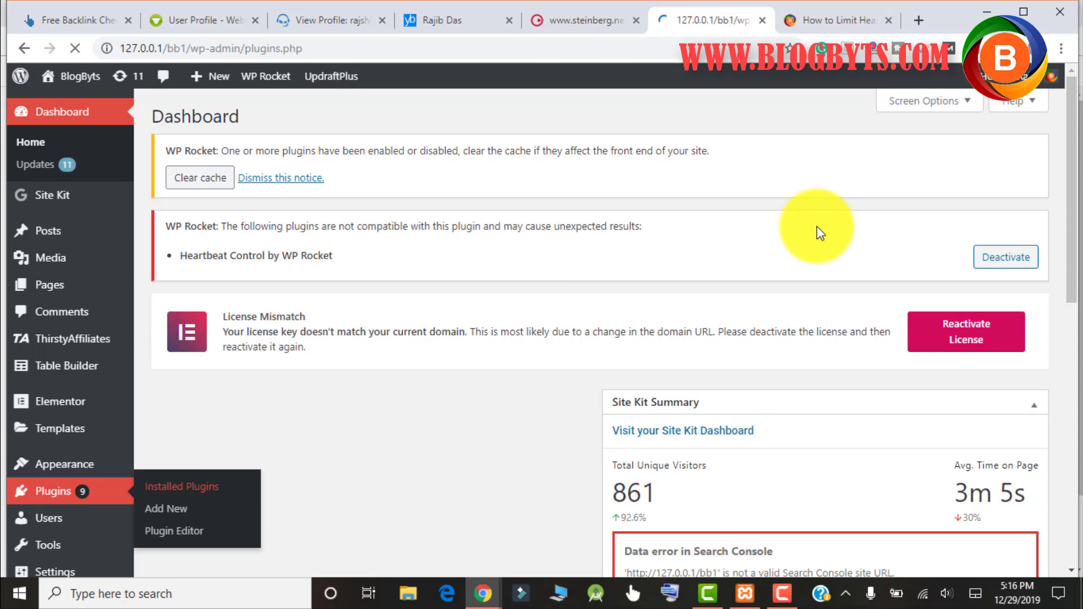
pyautogui.click(181, 486)
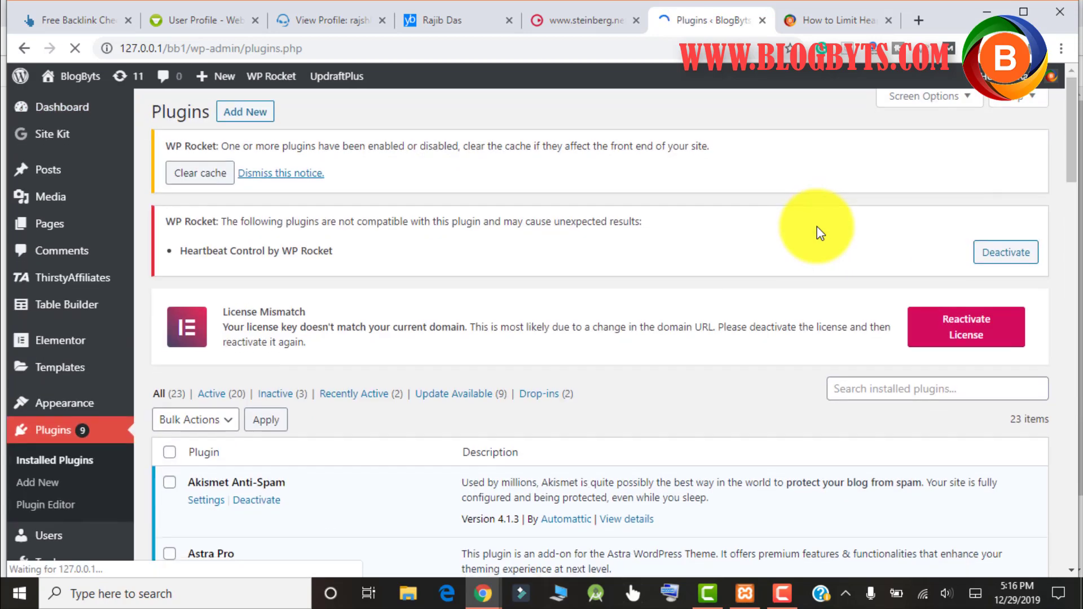
pyautogui.scroll(-3)
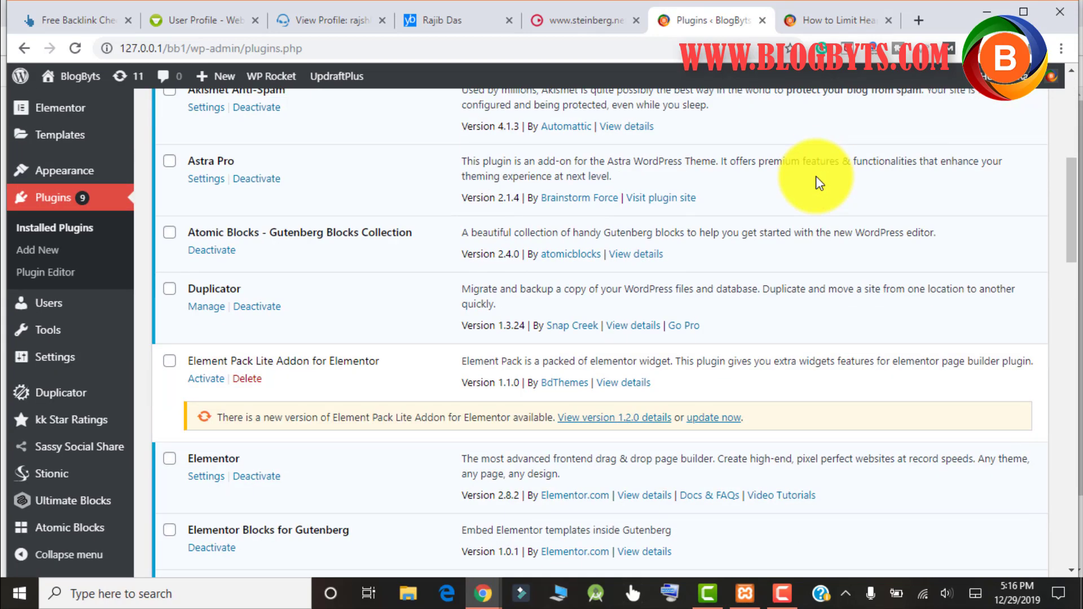
pyautogui.scroll(-3)
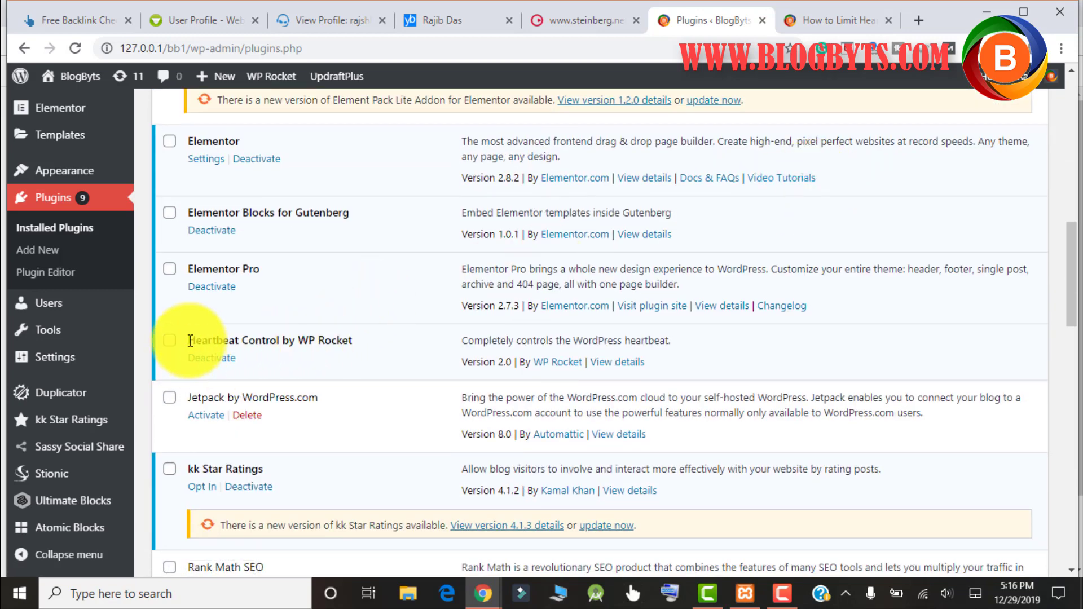
pyautogui.moveTo(310, 344)
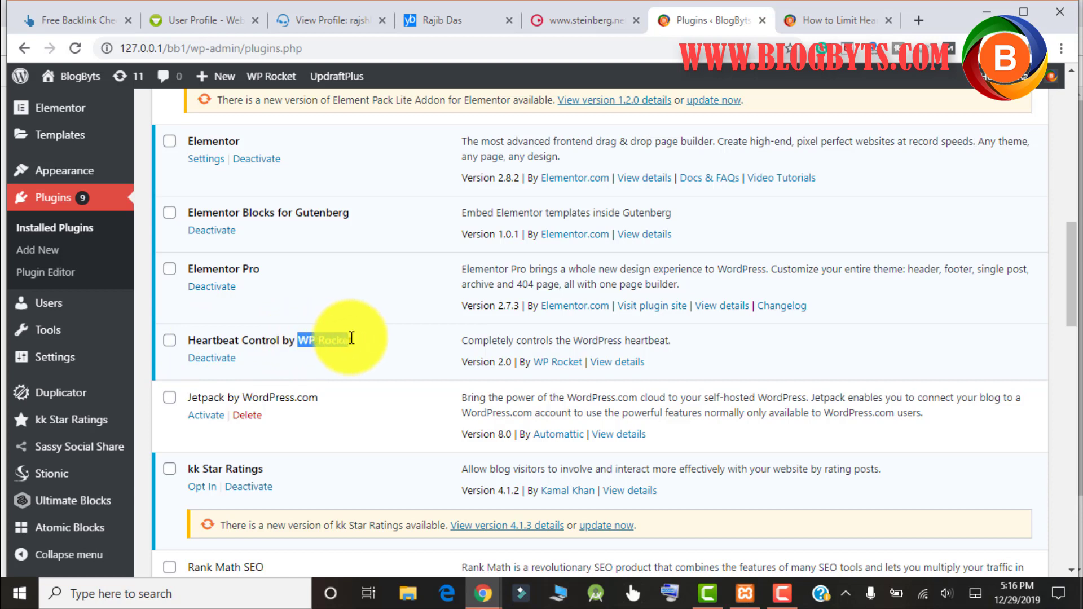
pyautogui.moveTo(366, 345)
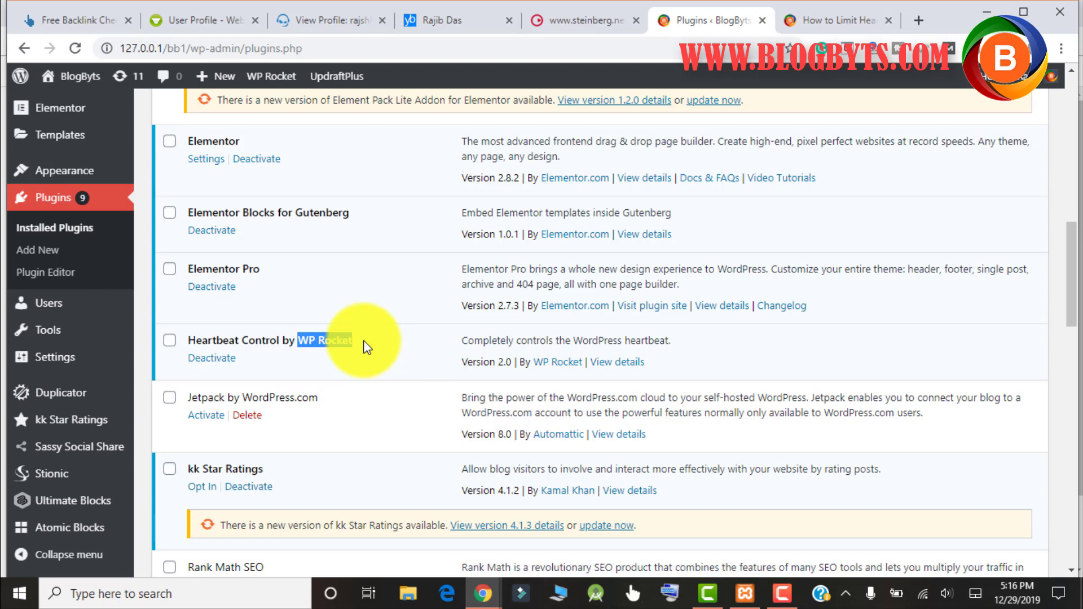
pyautogui.moveTo(311, 352)
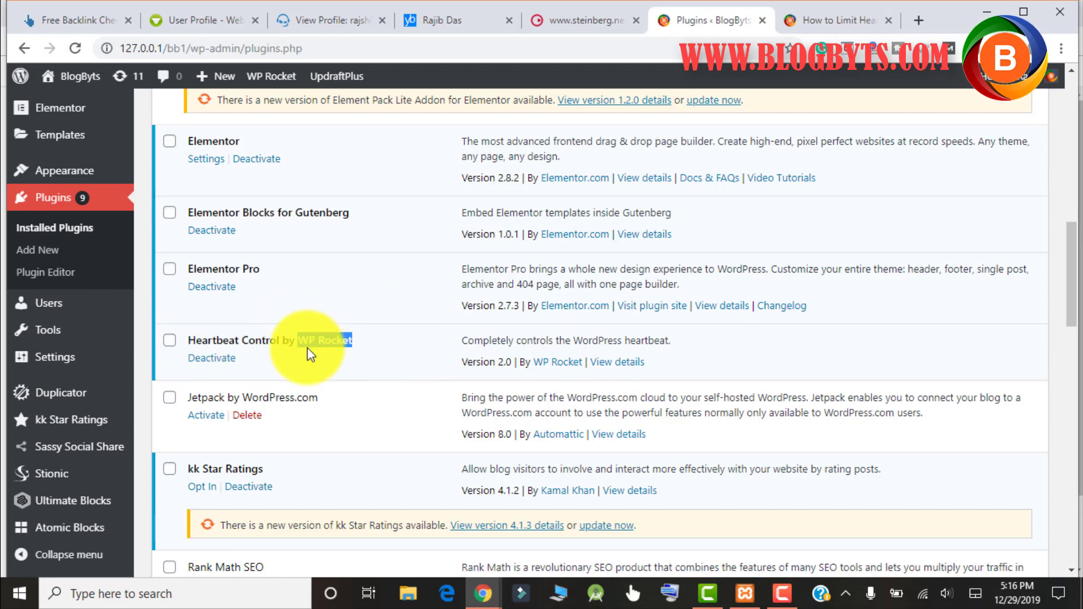
pyautogui.moveTo(403, 286)
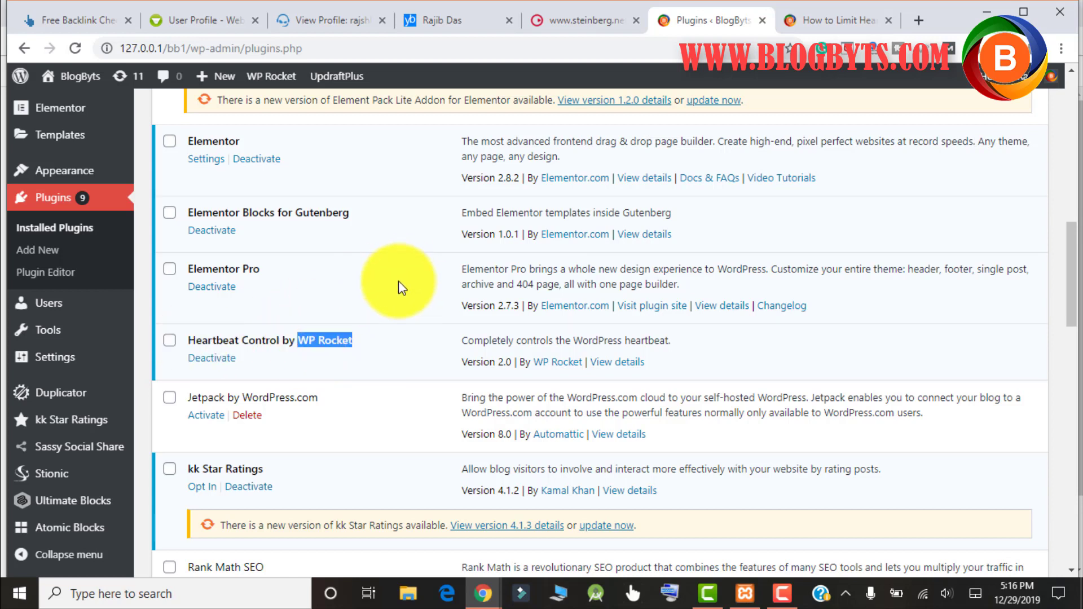
pyautogui.click(37, 250)
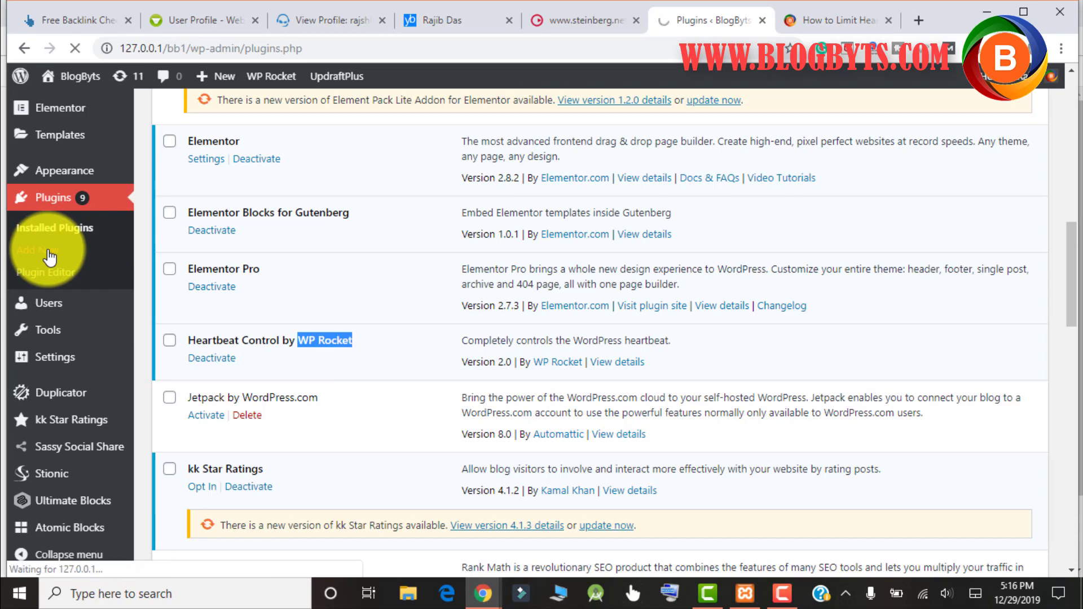
pyautogui.moveTo(535, 126)
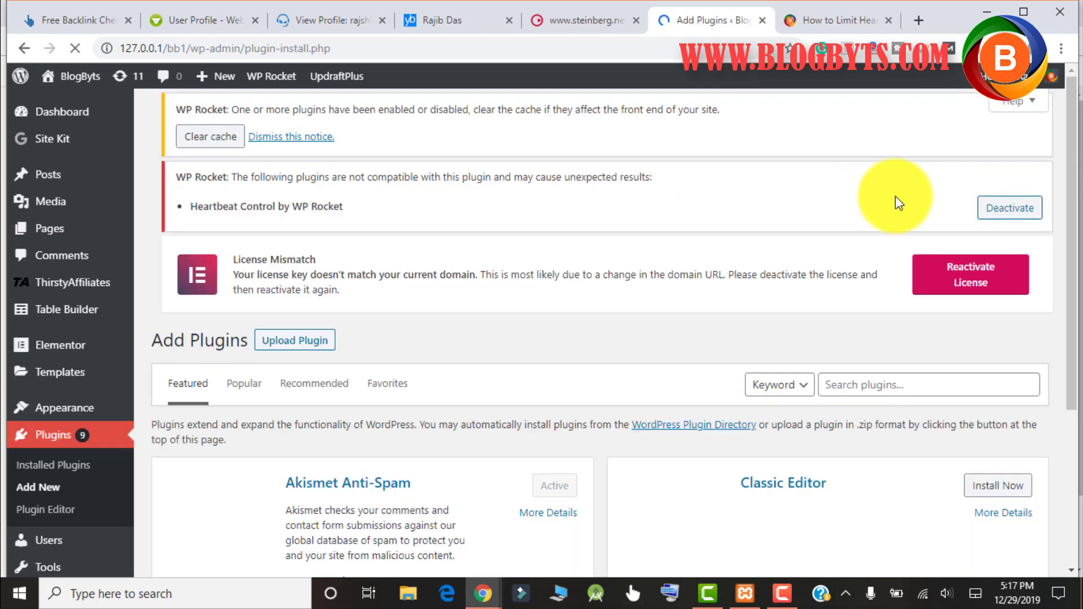
# Search the plugin directory for 'heartbeat control'.
pyautogui.click(927, 385)
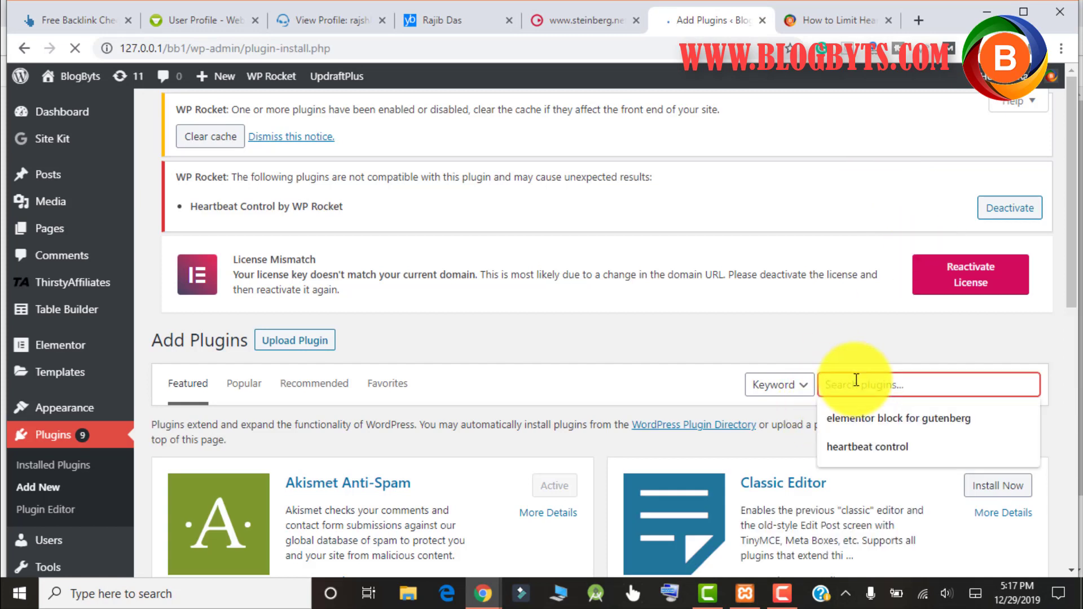
pyautogui.write('heartbeat')
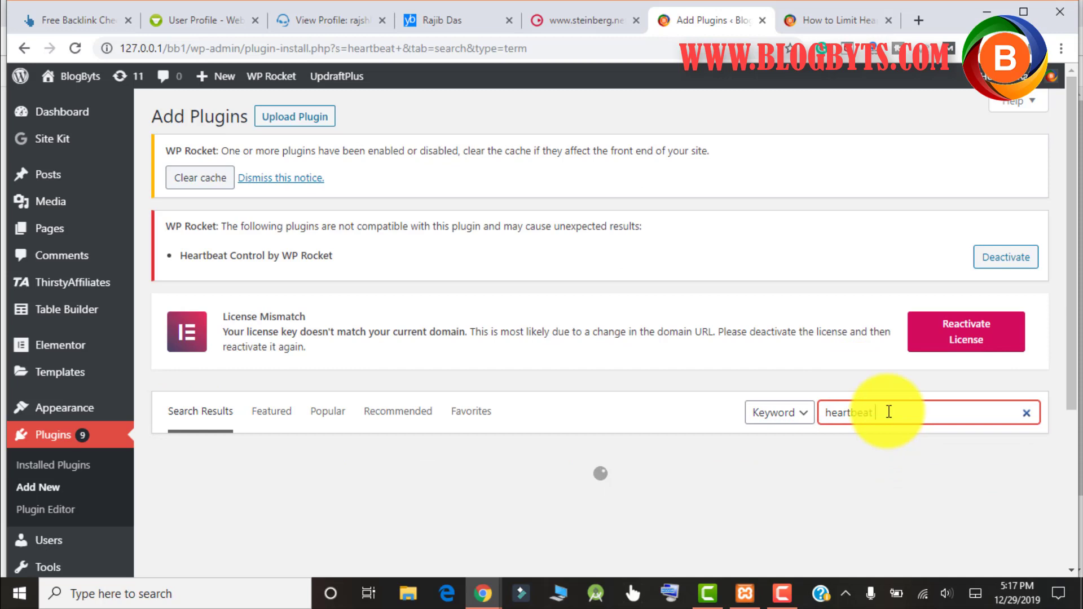
pyautogui.write('control')
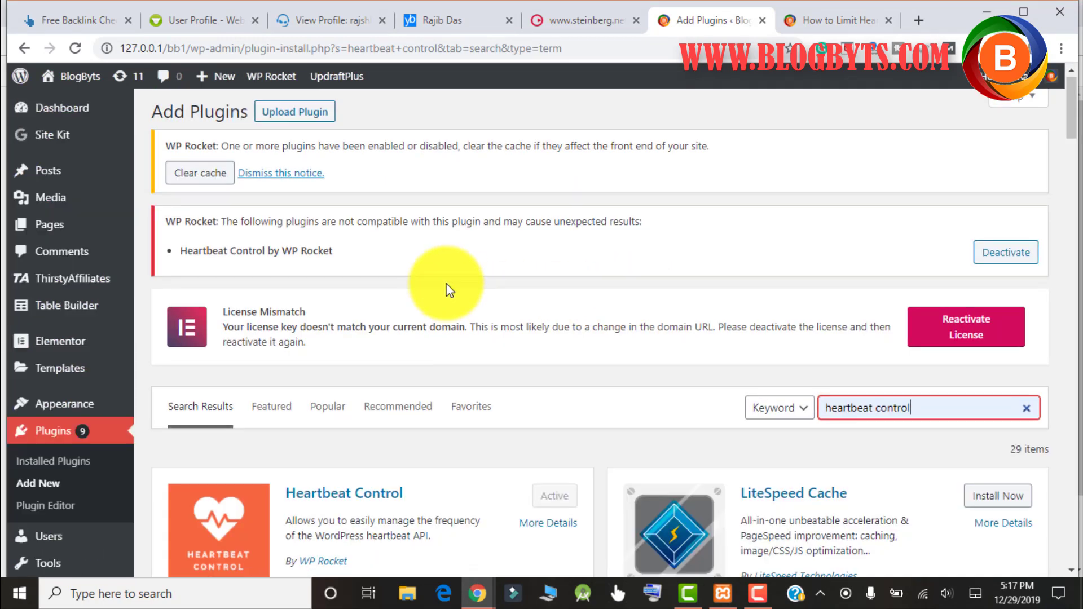
pyautogui.scroll(-3)
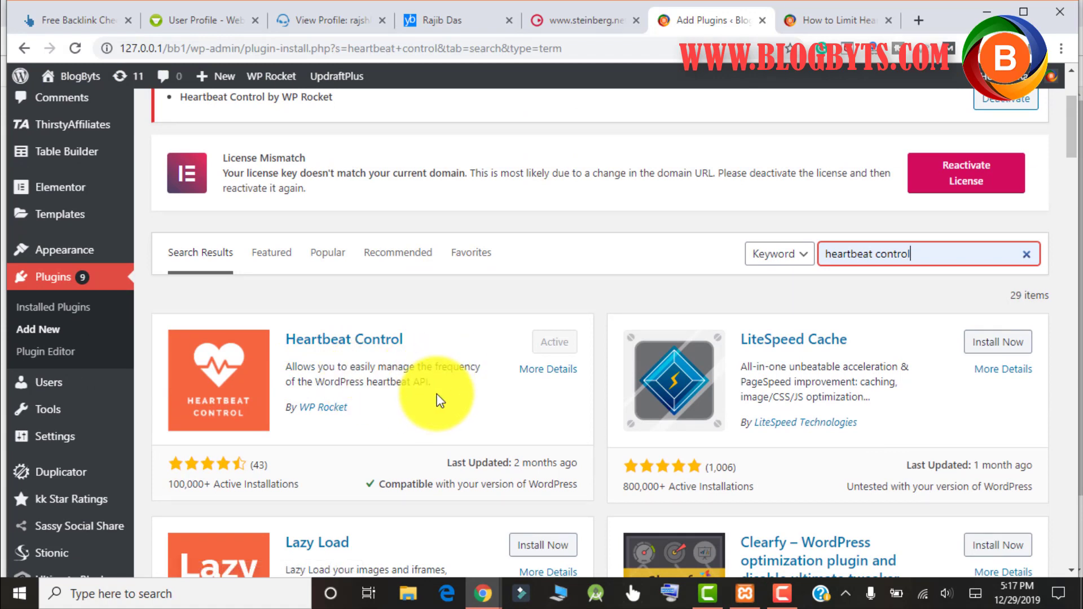
pyautogui.moveTo(325, 415)
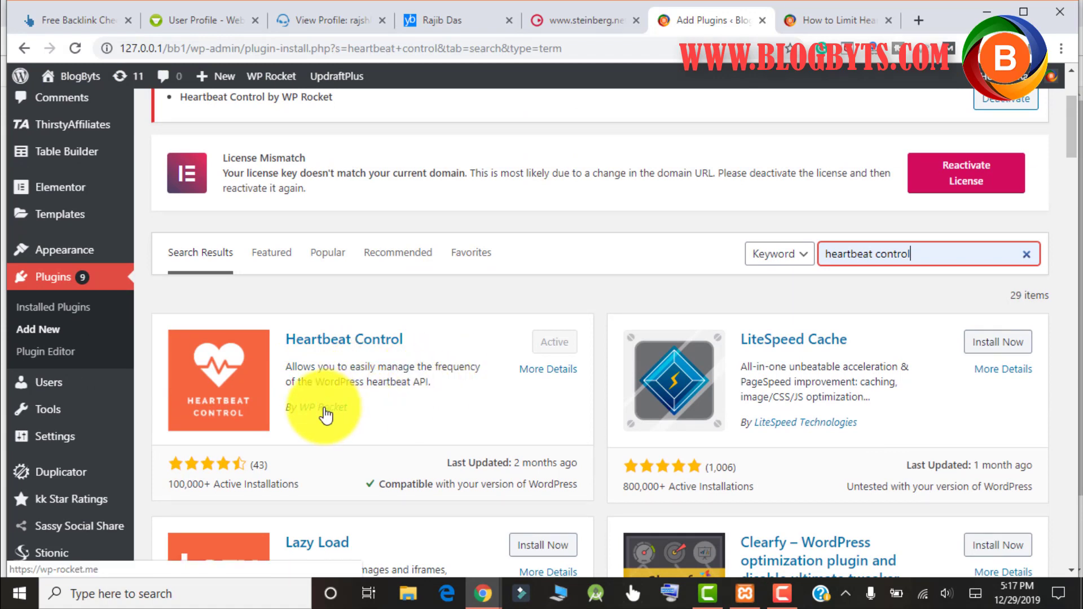
pyautogui.moveTo(385, 387)
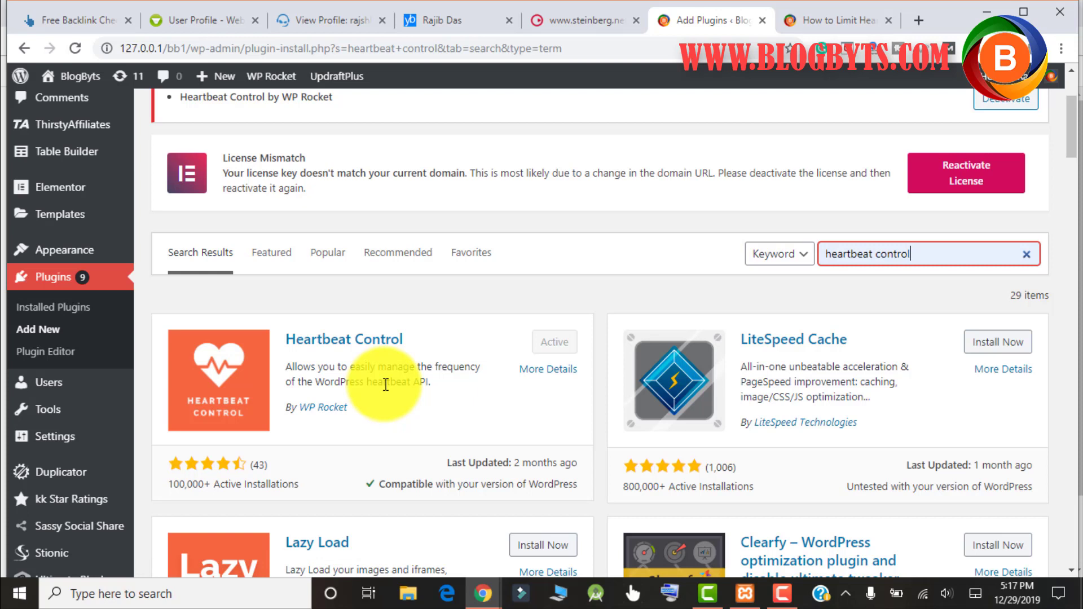
# Confirm Heartbeat Control is Active and open Settings > Heartbeat Control.
pyautogui.click(336, 77)
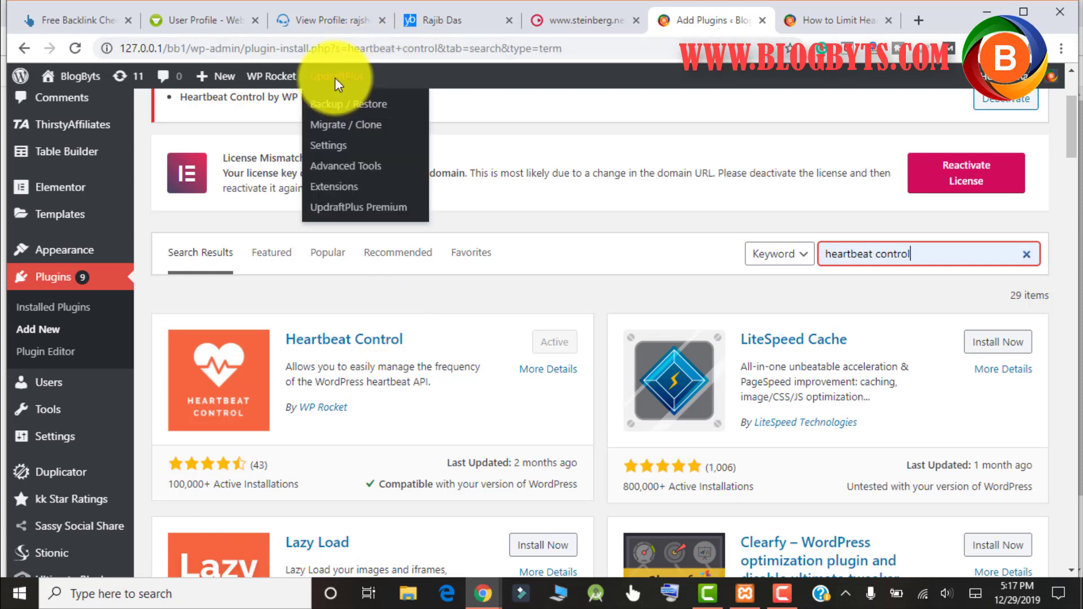
pyautogui.moveTo(359, 78)
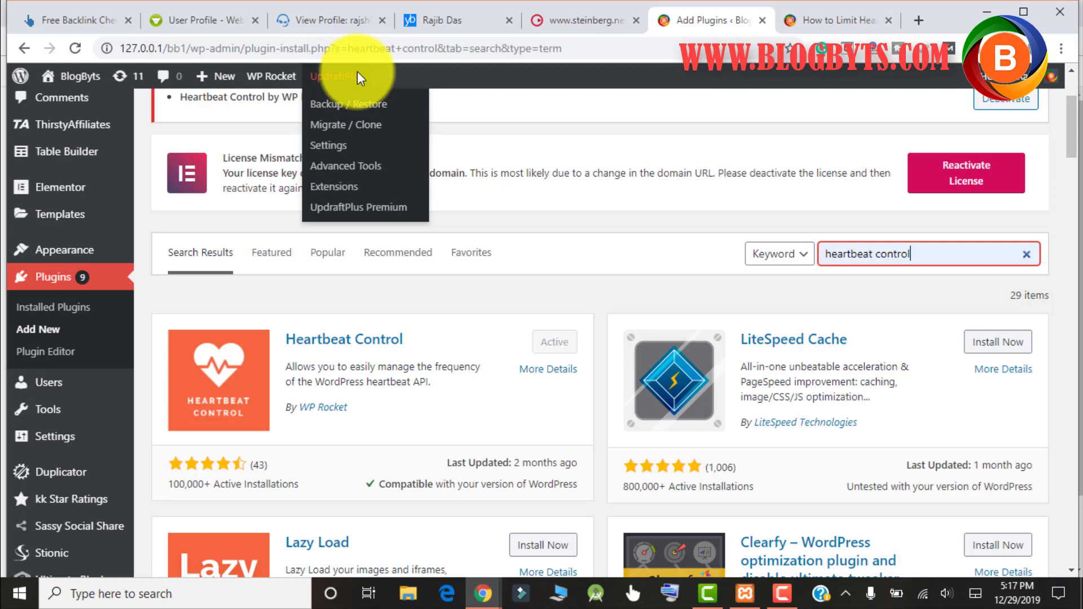
pyautogui.click(503, 308)
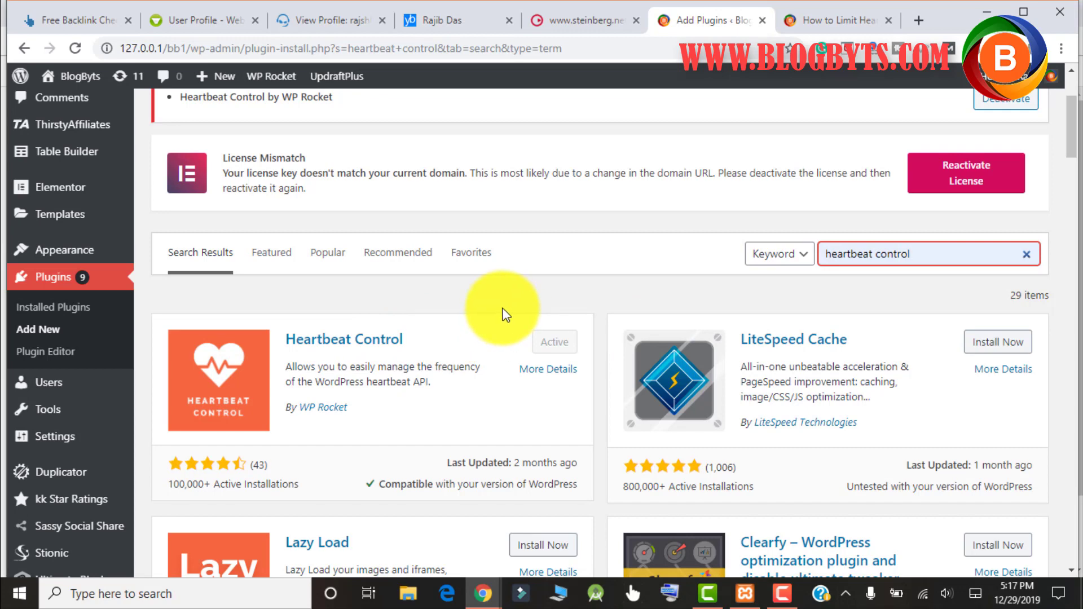
pyautogui.scroll(-3)
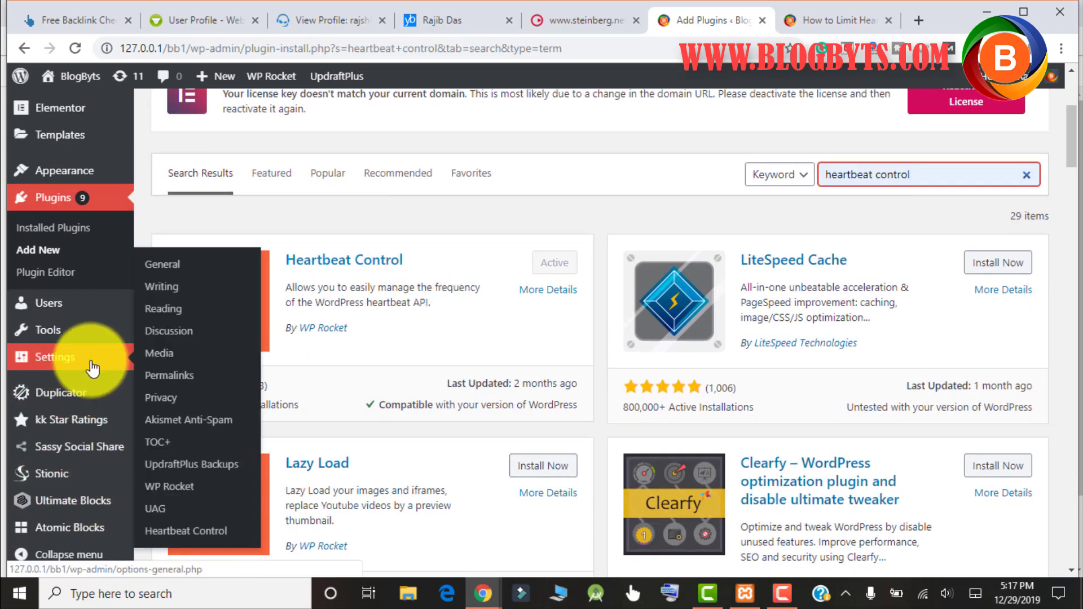
pyautogui.click(185, 530)
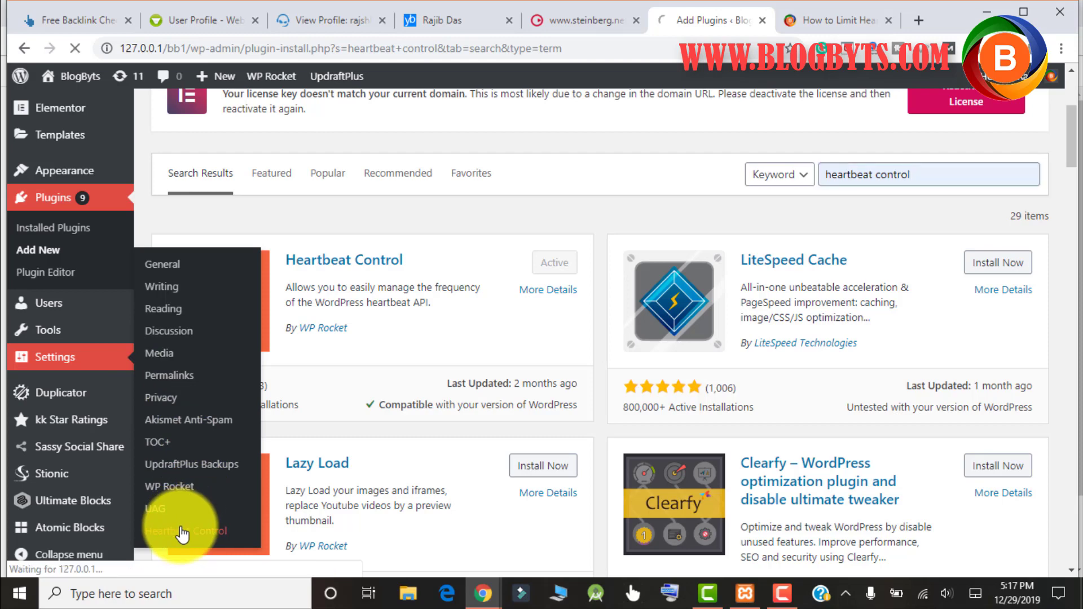
pyautogui.click(184, 531)
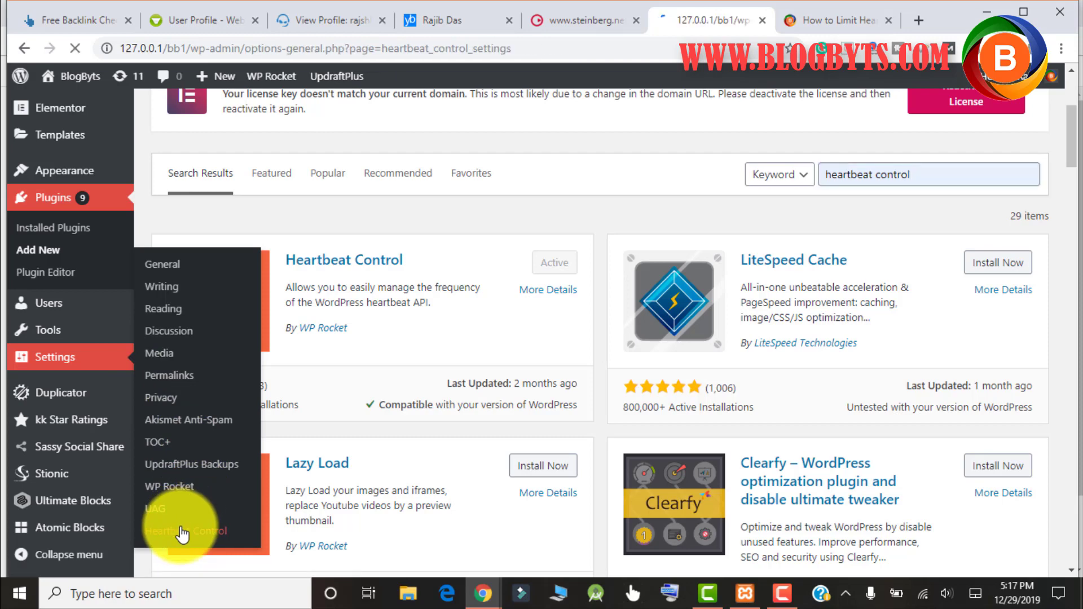
pyautogui.click(184, 530)
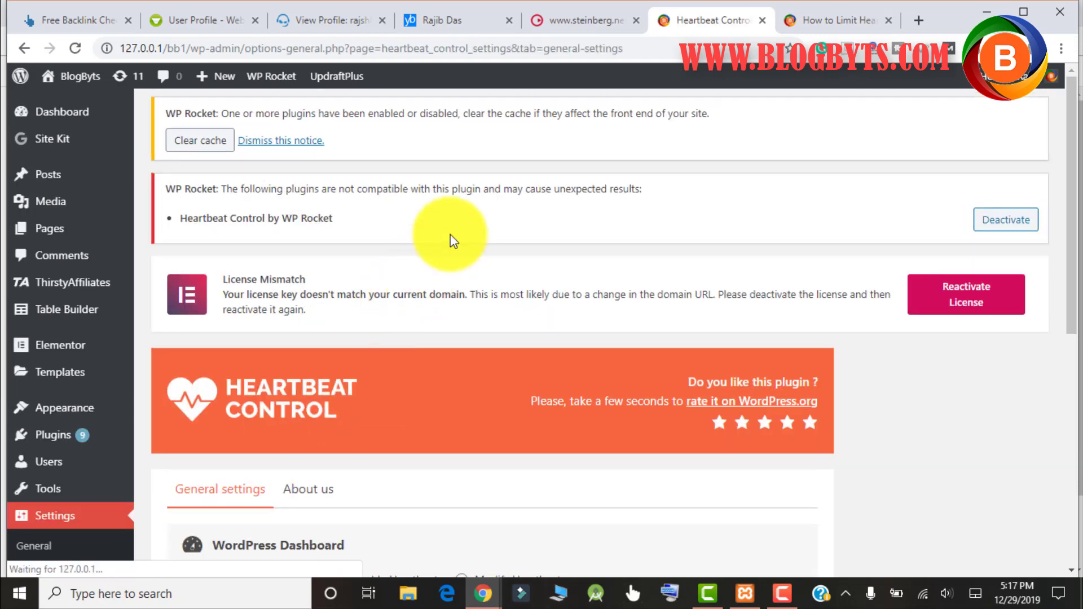
# Set the Post editor Heartbeat option to Disable Heartbeat.
pyautogui.scroll(-3)
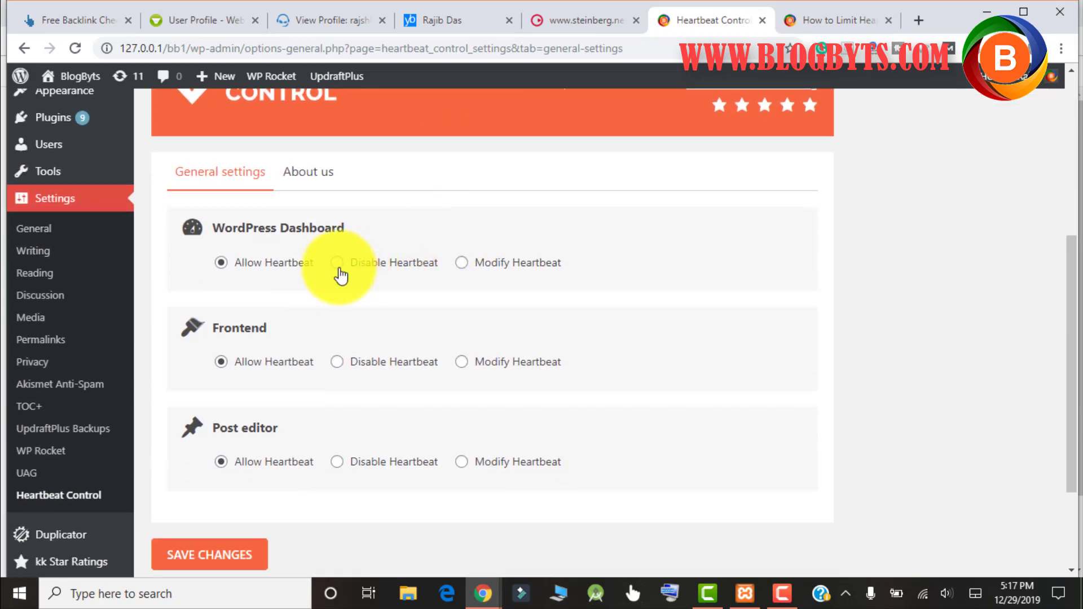
pyautogui.moveTo(221, 227)
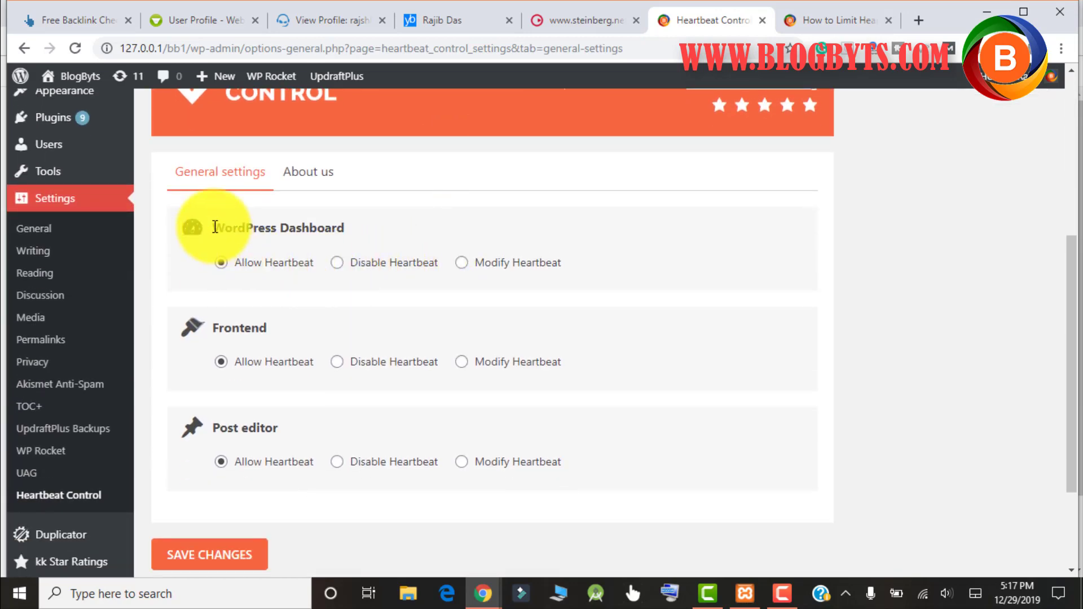
pyautogui.moveTo(323, 220)
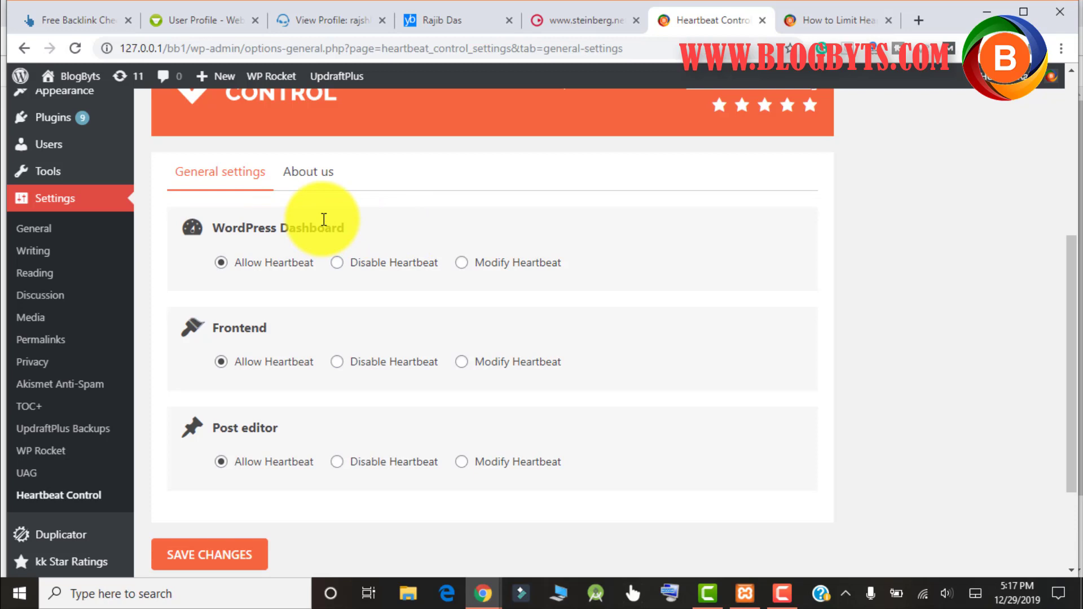
pyautogui.moveTo(315, 339)
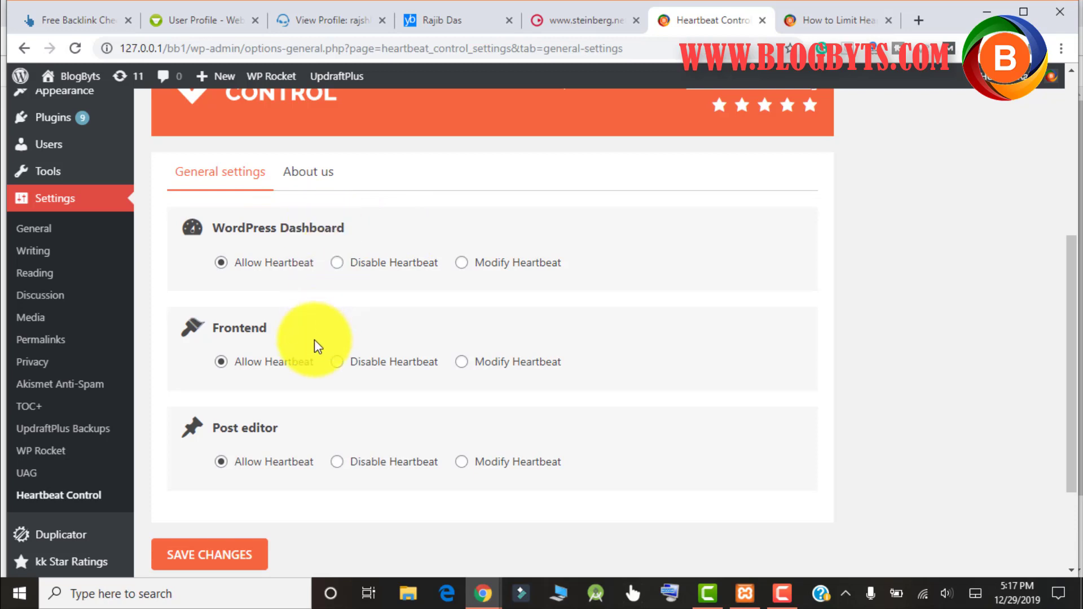
pyautogui.moveTo(337, 362)
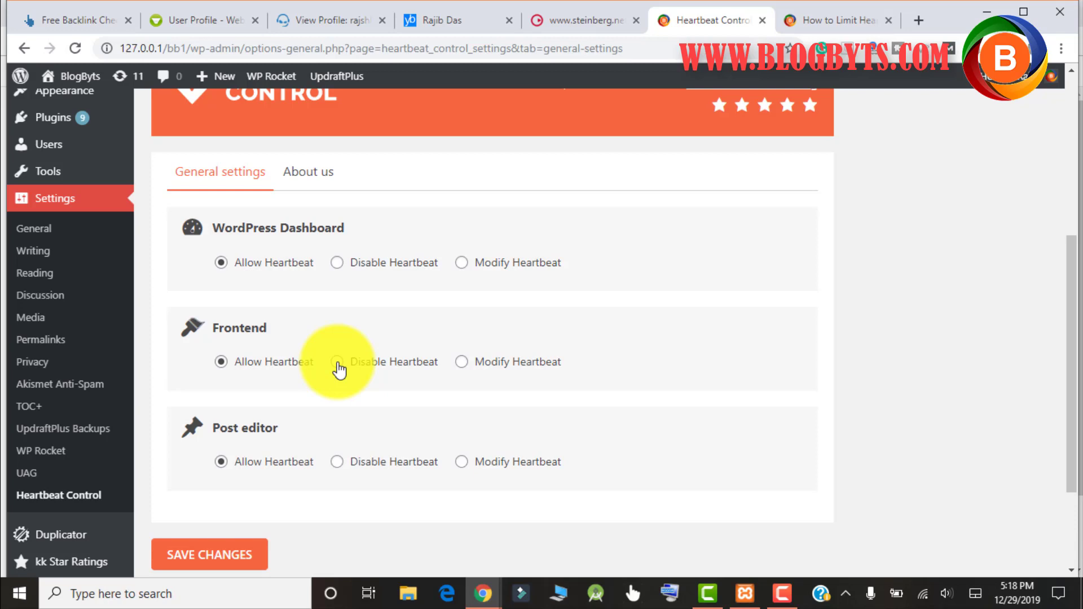
pyautogui.moveTo(257, 425)
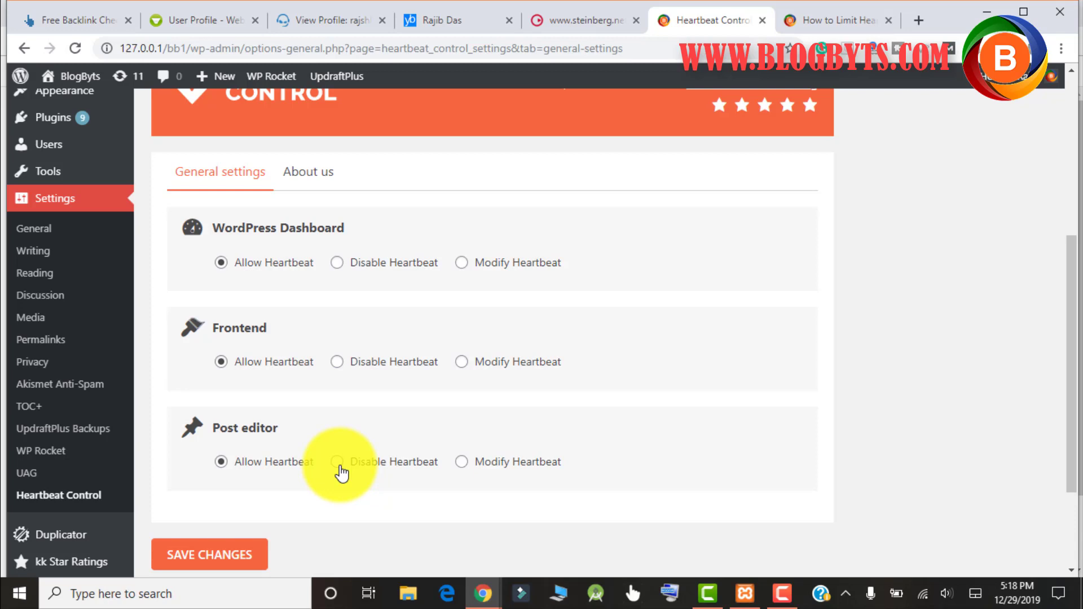
pyautogui.click(337, 361)
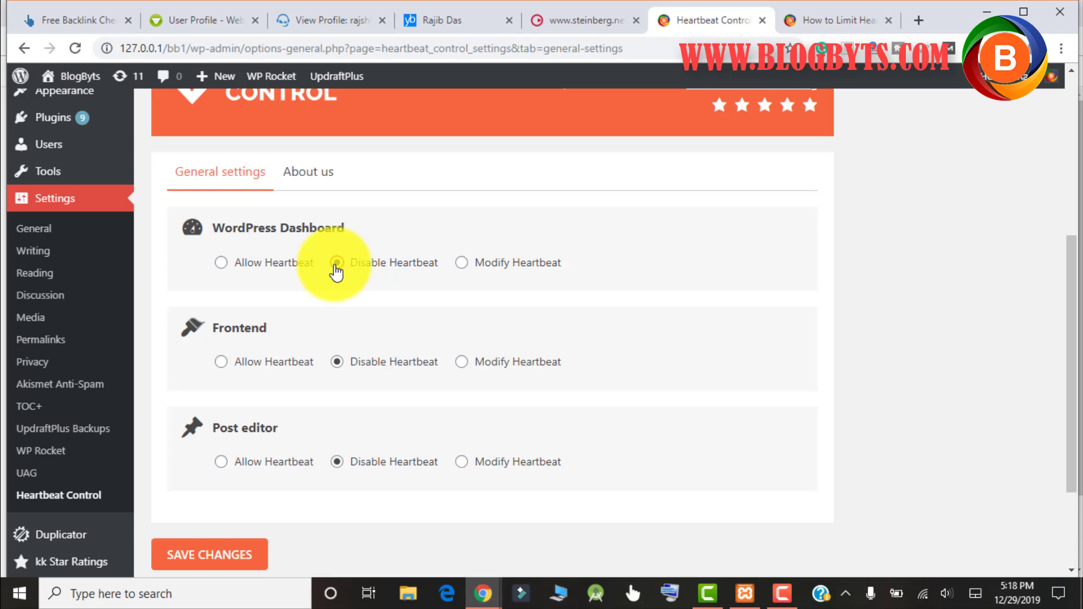
# Set Modify Heartbeat for WordPress Dashboard (60) and Frontend (48), leaving Post editor disabled.
pyautogui.click(336, 262)
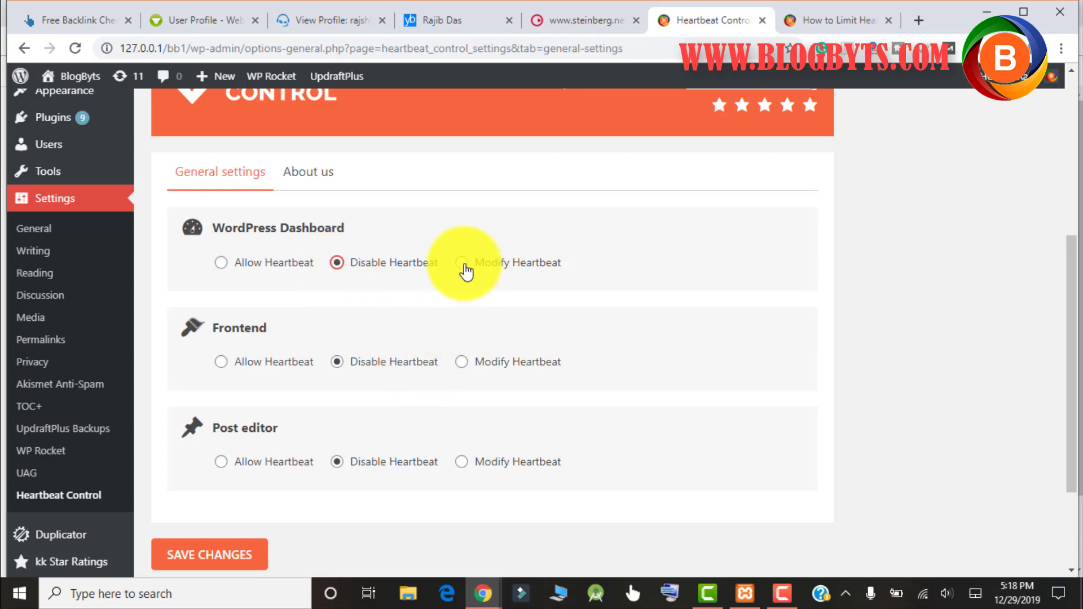
pyautogui.click(461, 263)
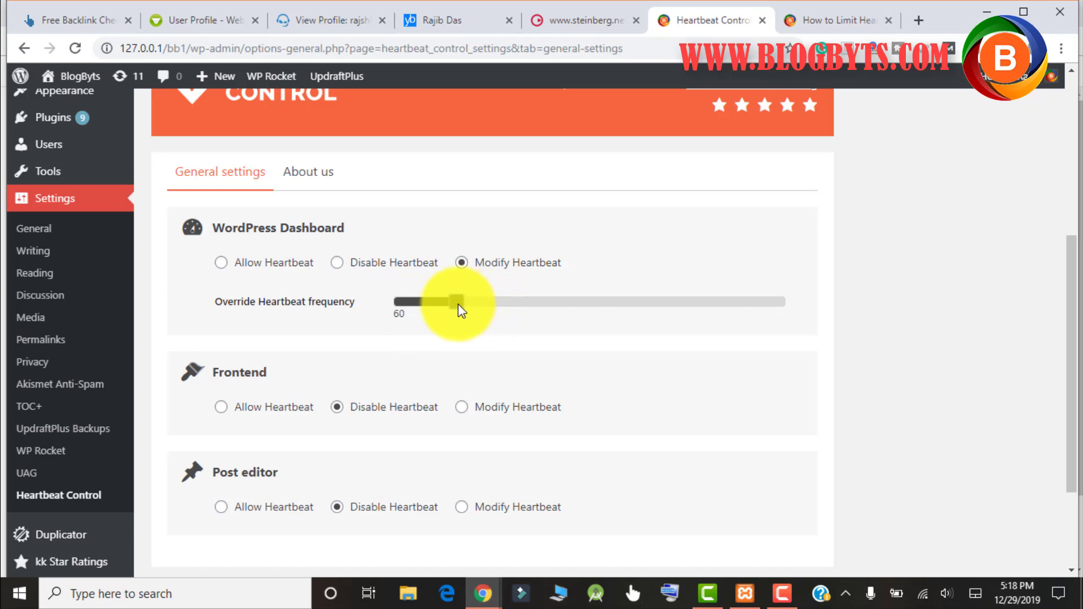
pyautogui.moveTo(868, 385)
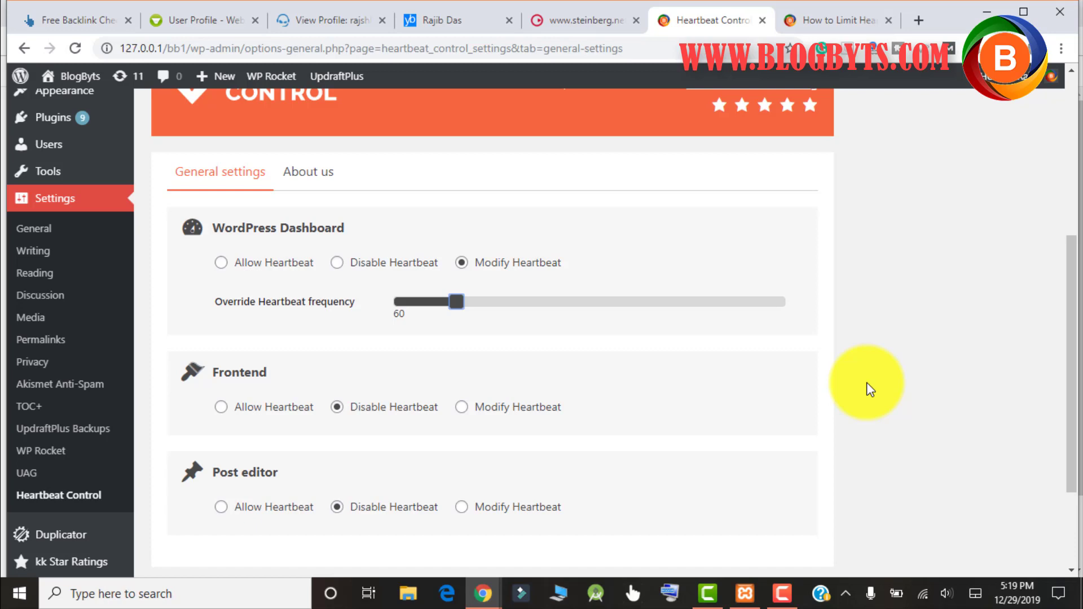
pyautogui.moveTo(797, 393)
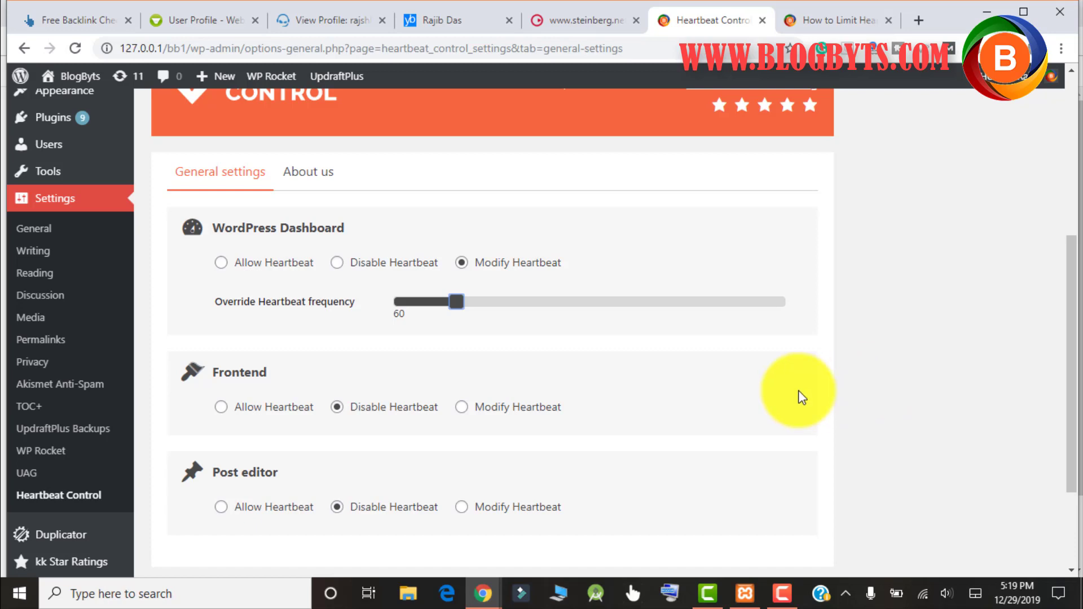
pyautogui.click(462, 406)
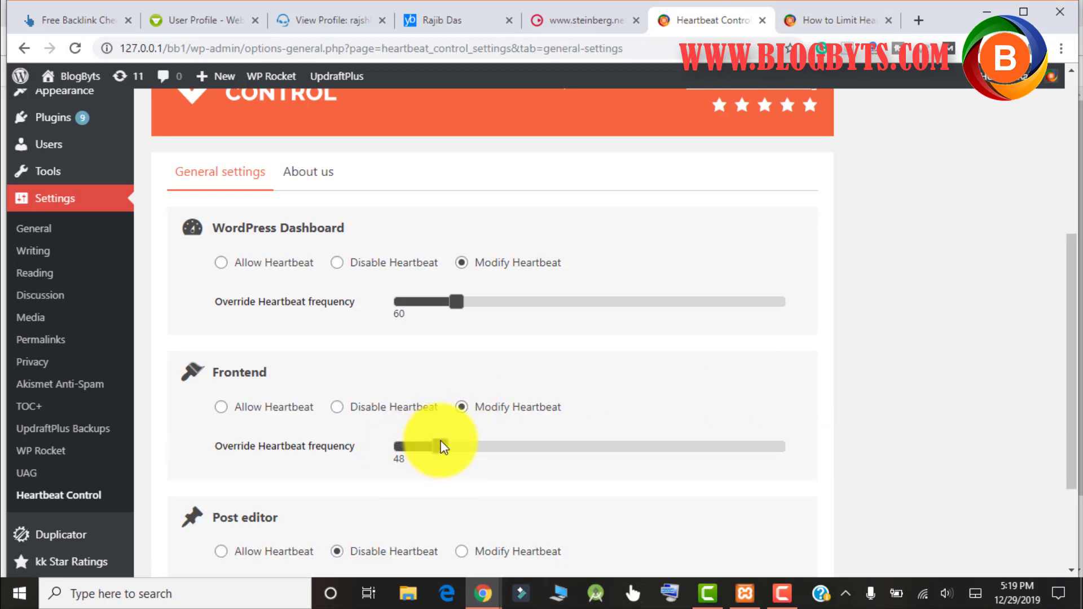
pyautogui.scroll(-3)
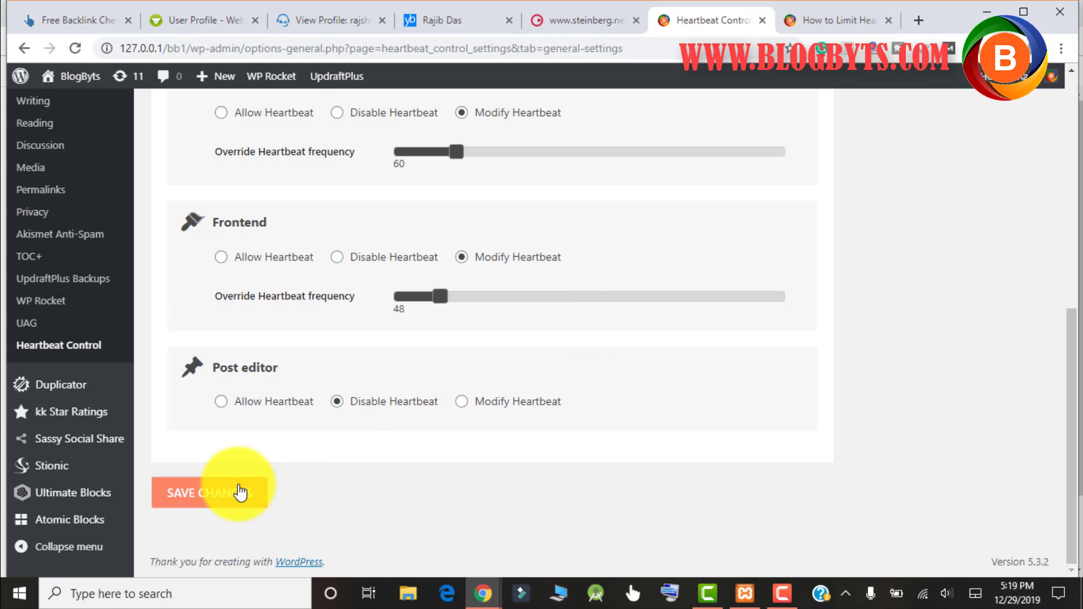
# Save the Heartbeat Control settings and return to the 'How to Limit Heartbeat' article.
pyautogui.click(210, 493)
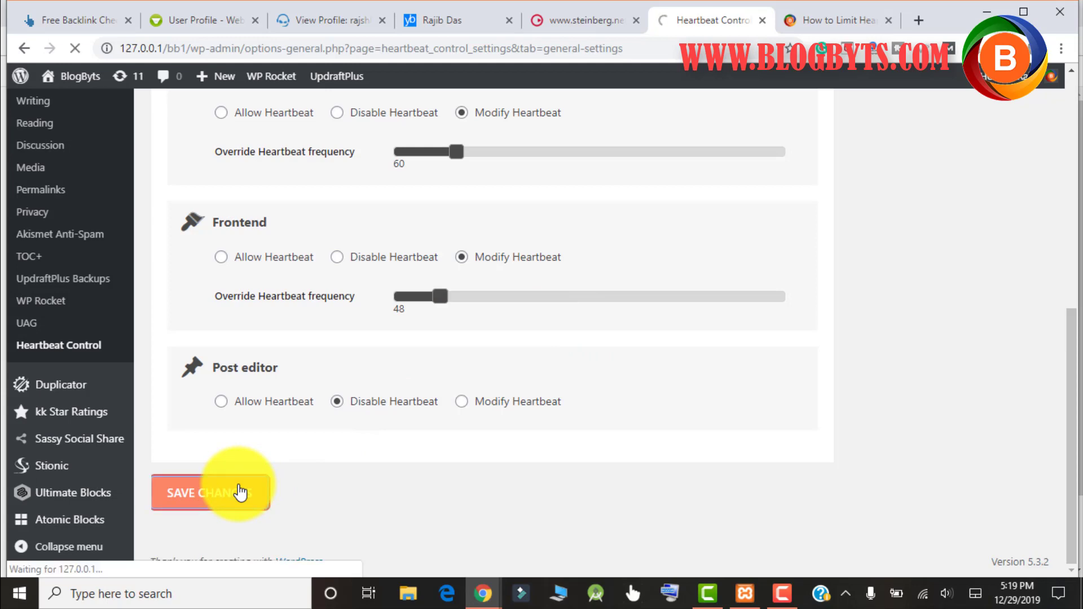
pyautogui.click(211, 493)
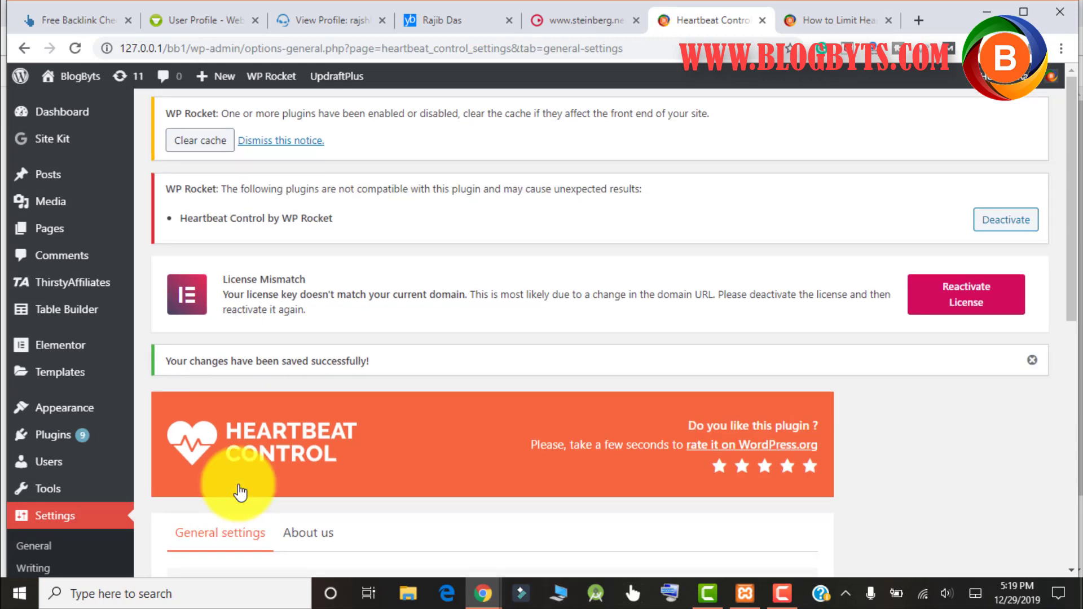
pyautogui.scroll(-3)
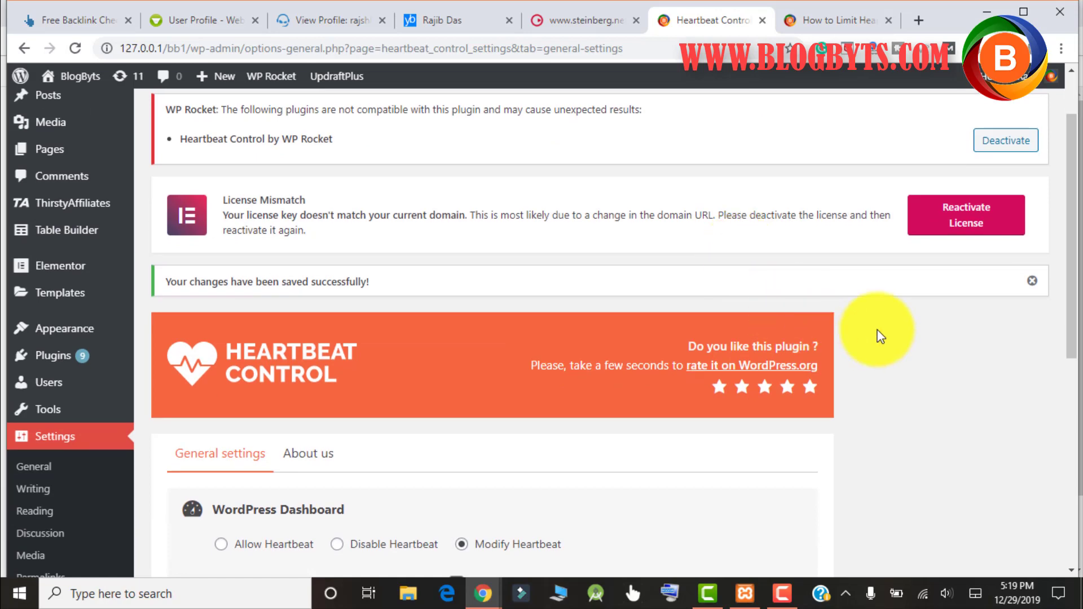
pyautogui.moveTo(838, 71)
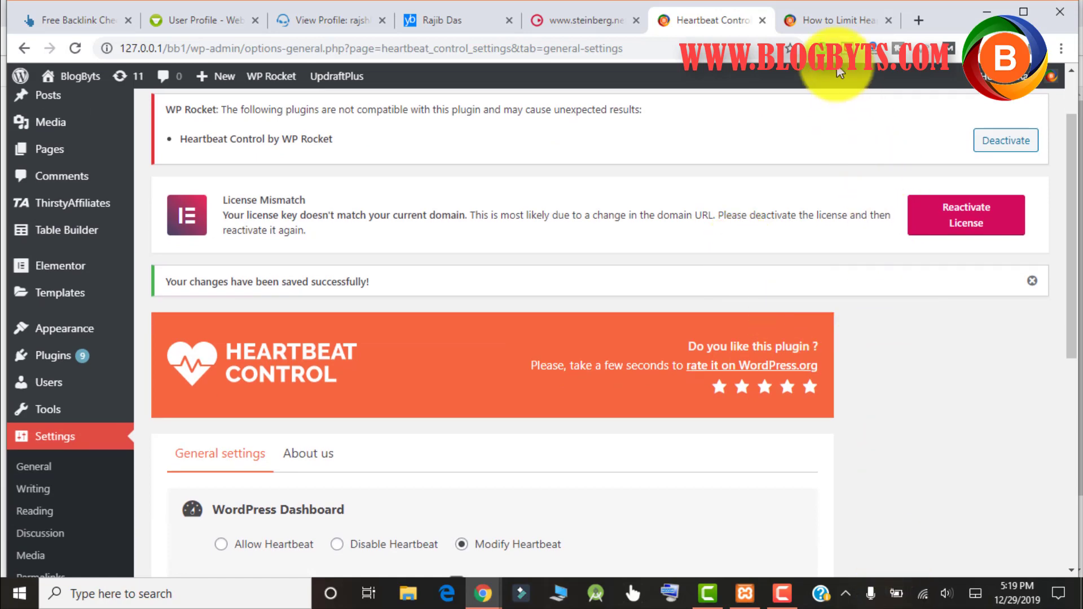
pyautogui.click(833, 21)
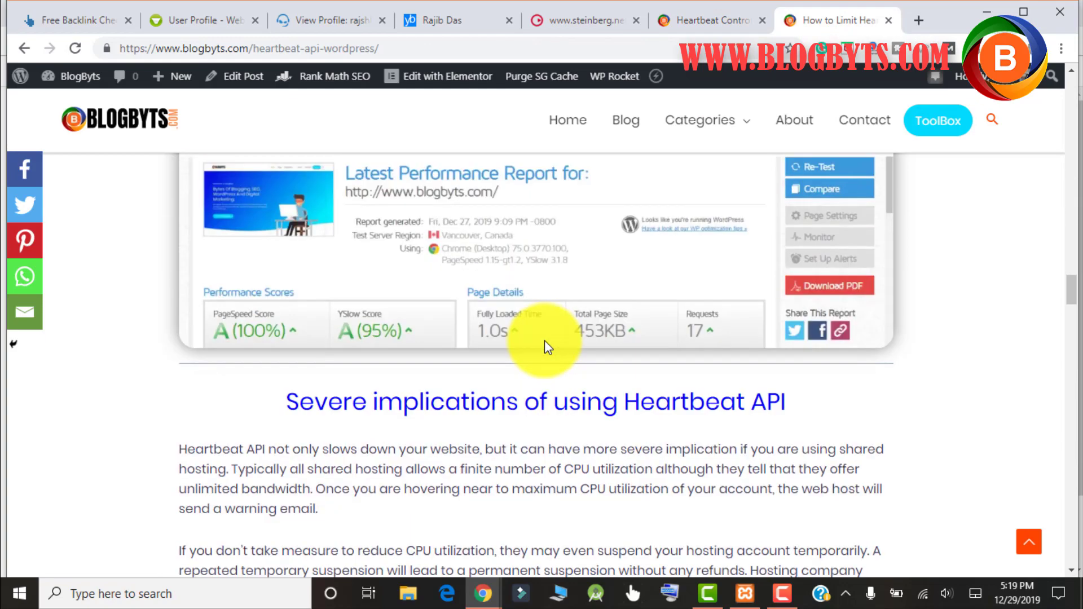
# Scroll the article down to the 'Limit heartbeat API in WordPress without a plugin' code snippet.
pyautogui.scroll(-3)
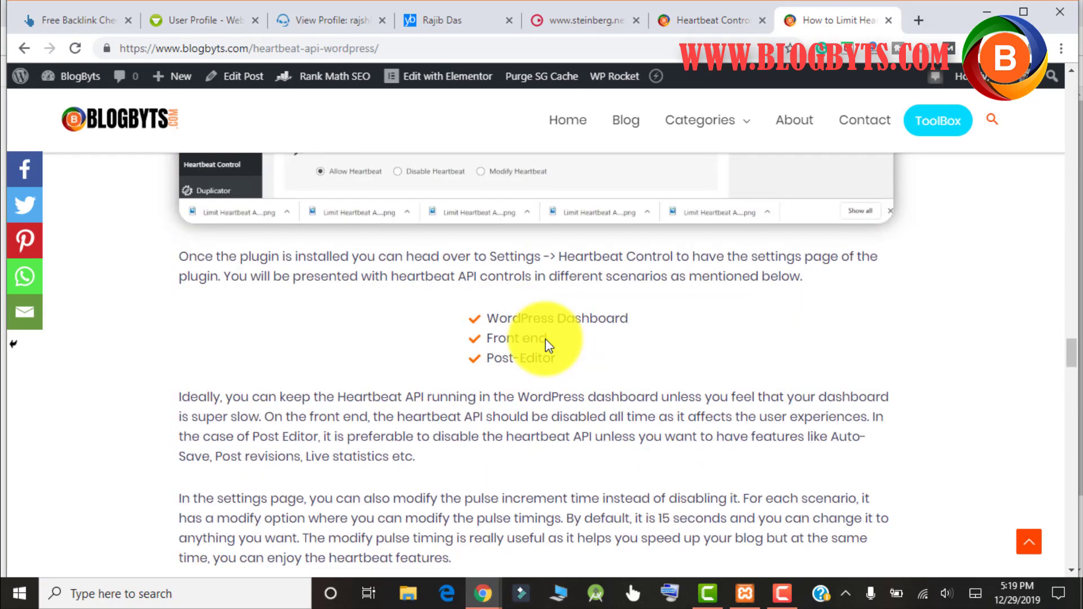
pyautogui.scroll(-3)
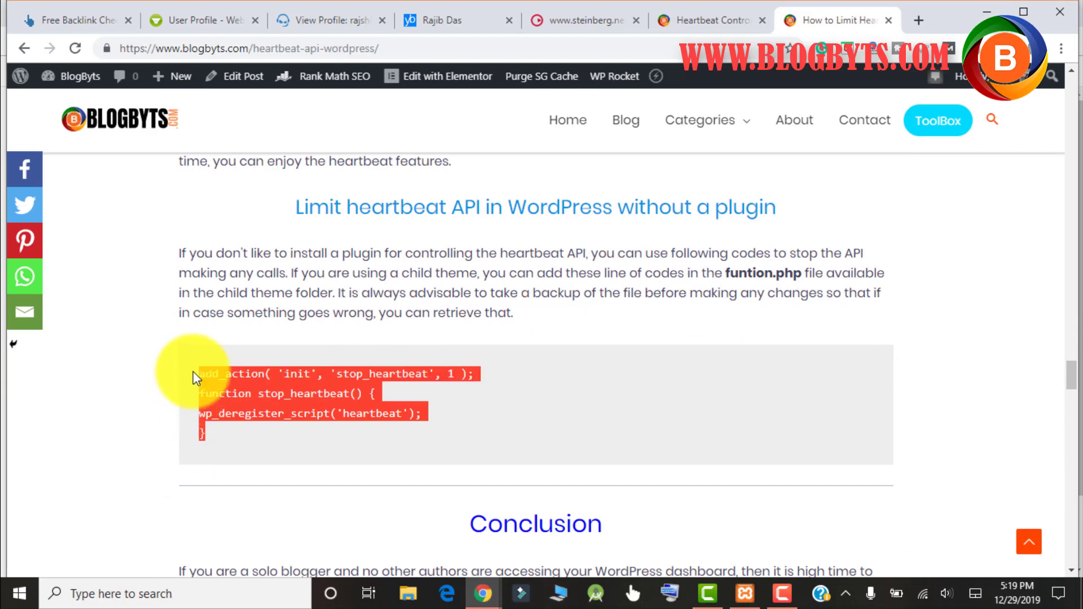
pyautogui.moveTo(750, 592)
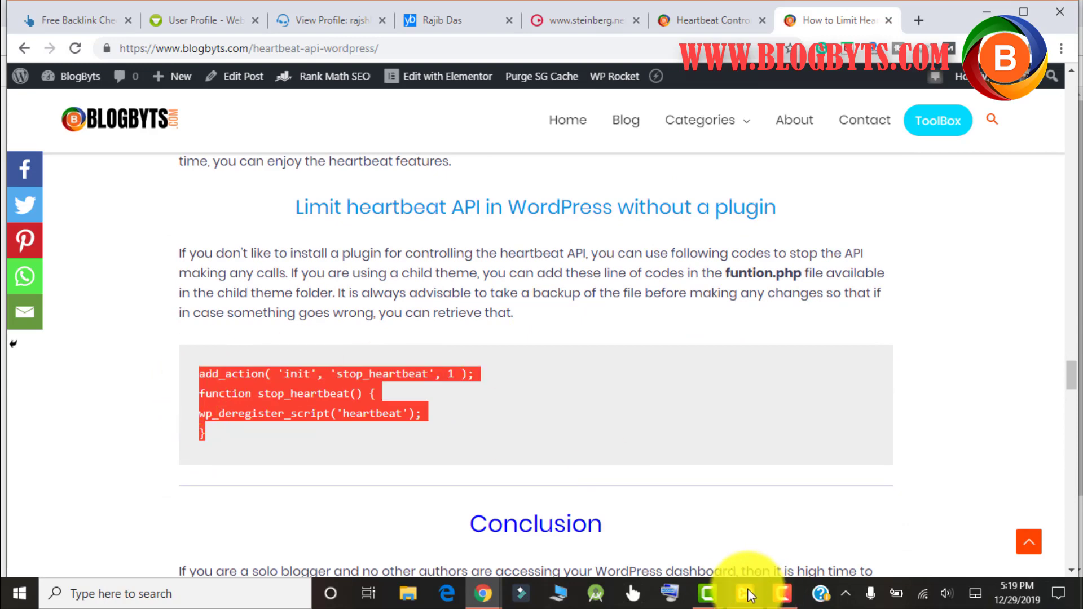
# From XAMPP's Explorer, browse htdocs > bb1 > wp-content > themes > blogbyts-child.
pyautogui.click(744, 593)
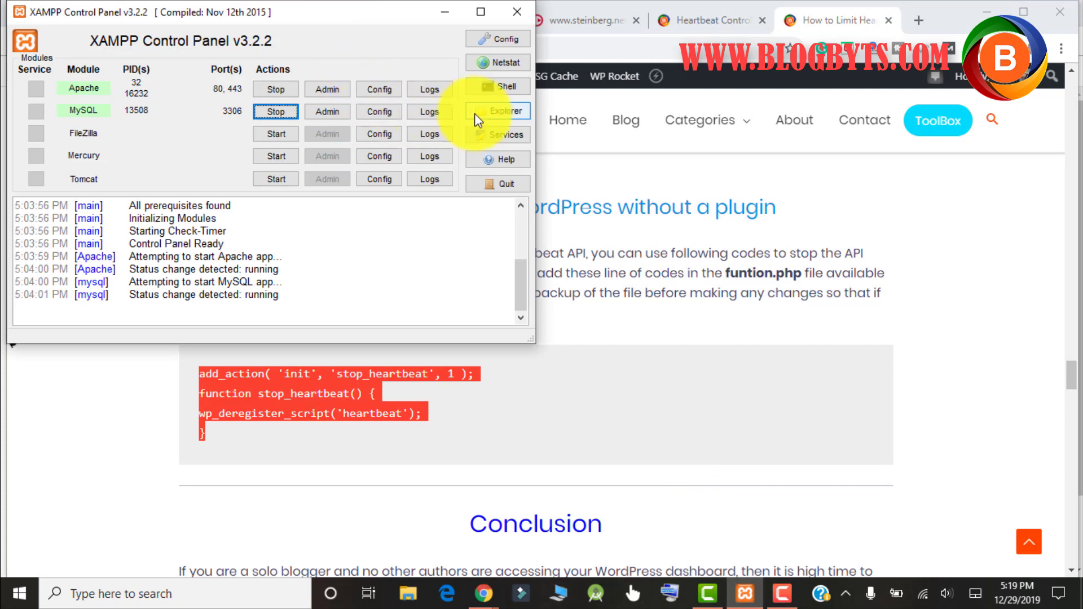
pyautogui.click(497, 110)
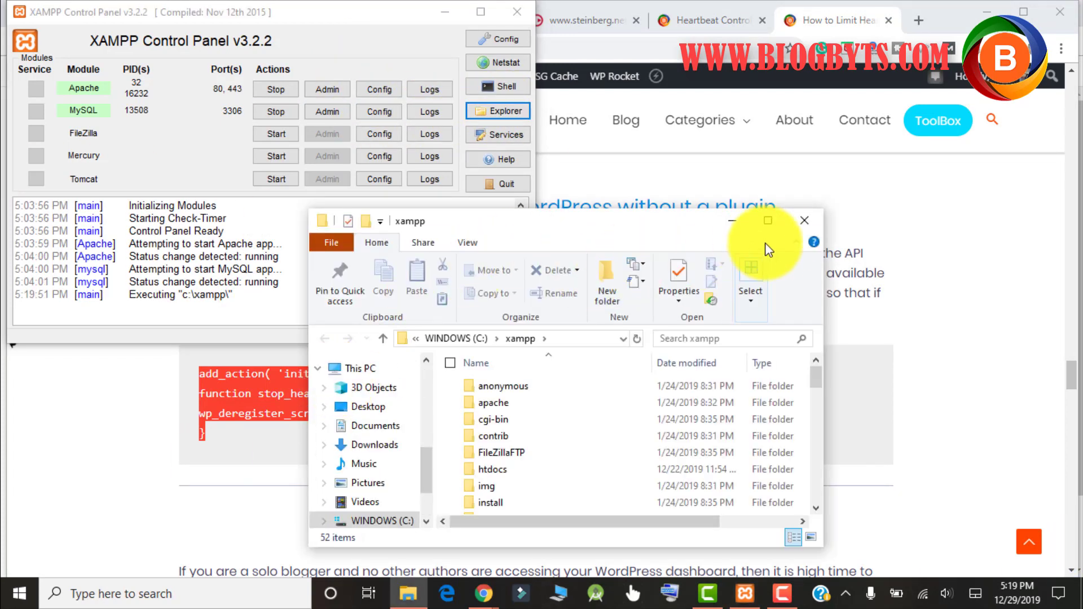
pyautogui.click(767, 220)
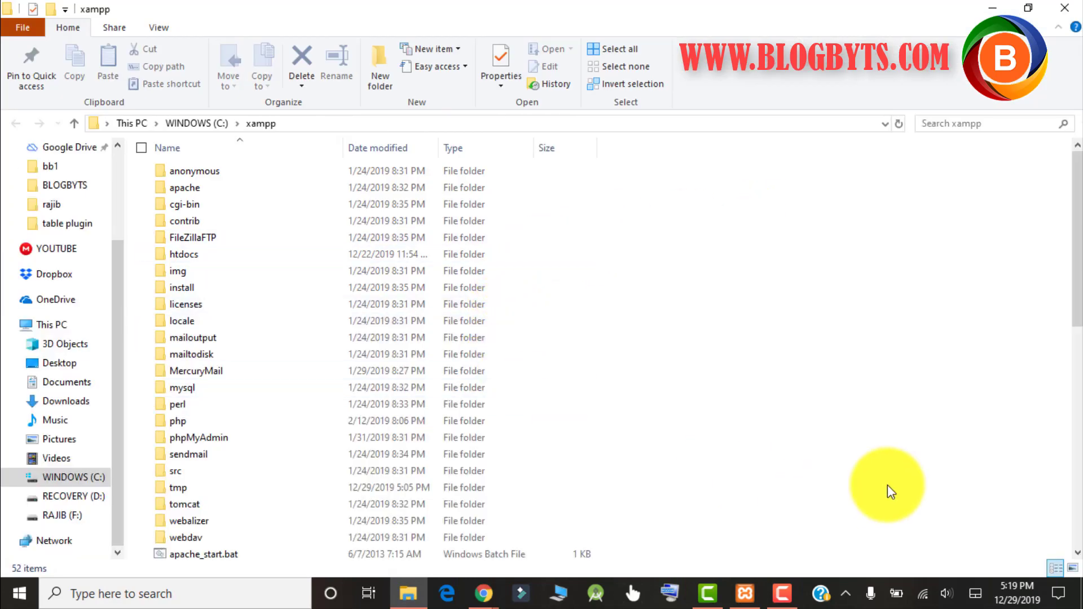
pyautogui.click(194, 237)
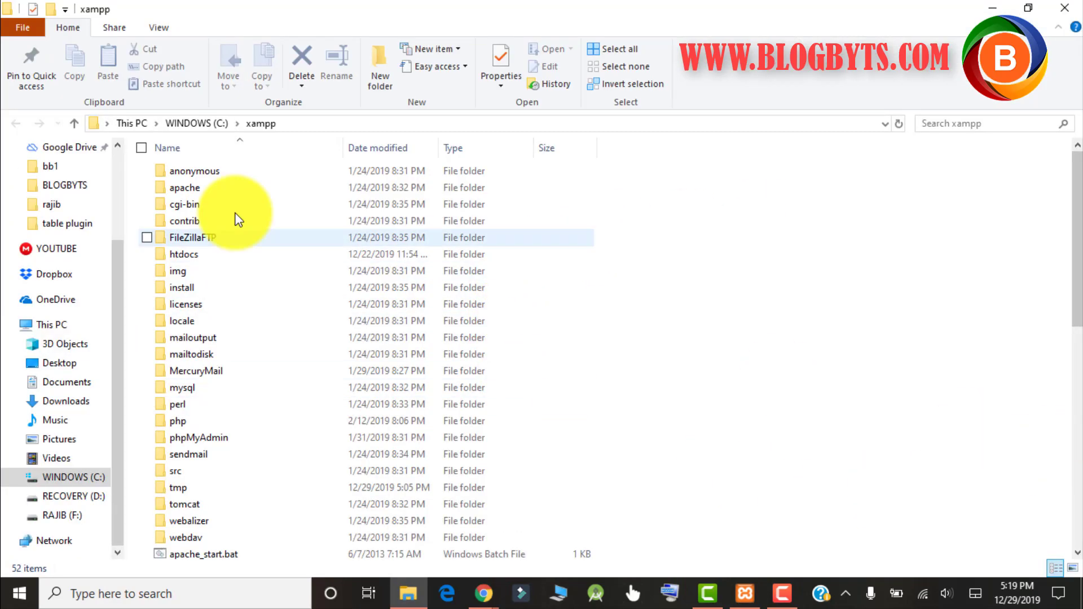
pyautogui.moveTo(494, 593)
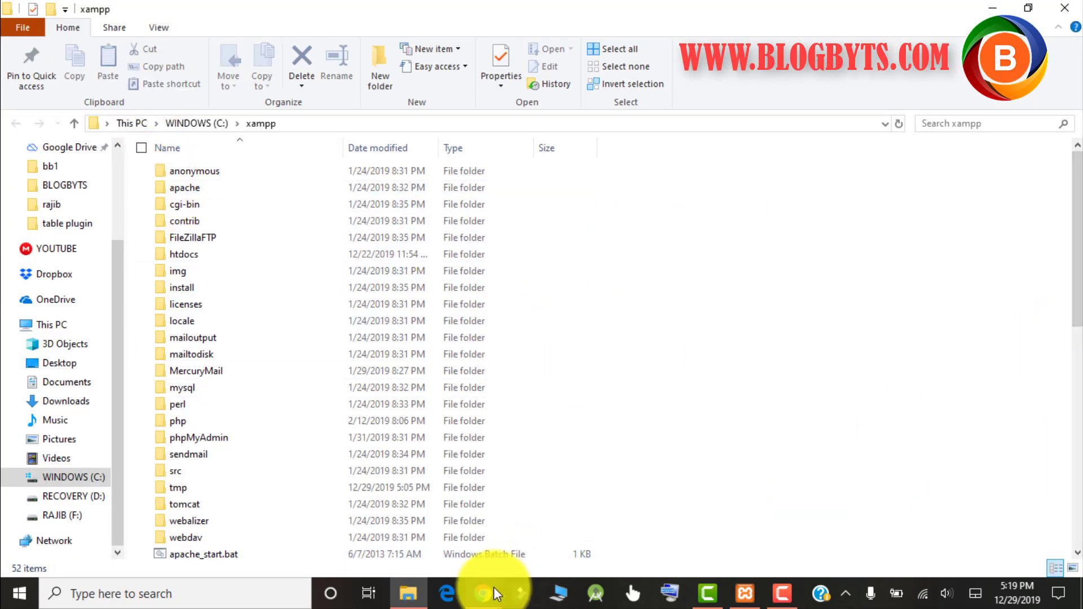
pyautogui.moveTo(738, 338)
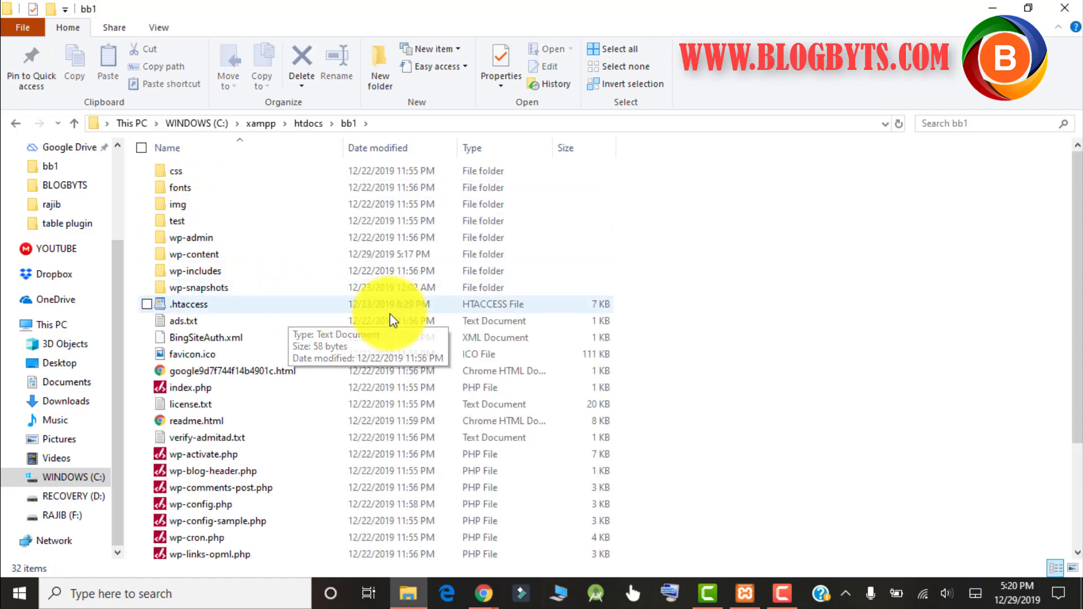
pyautogui.click(194, 254)
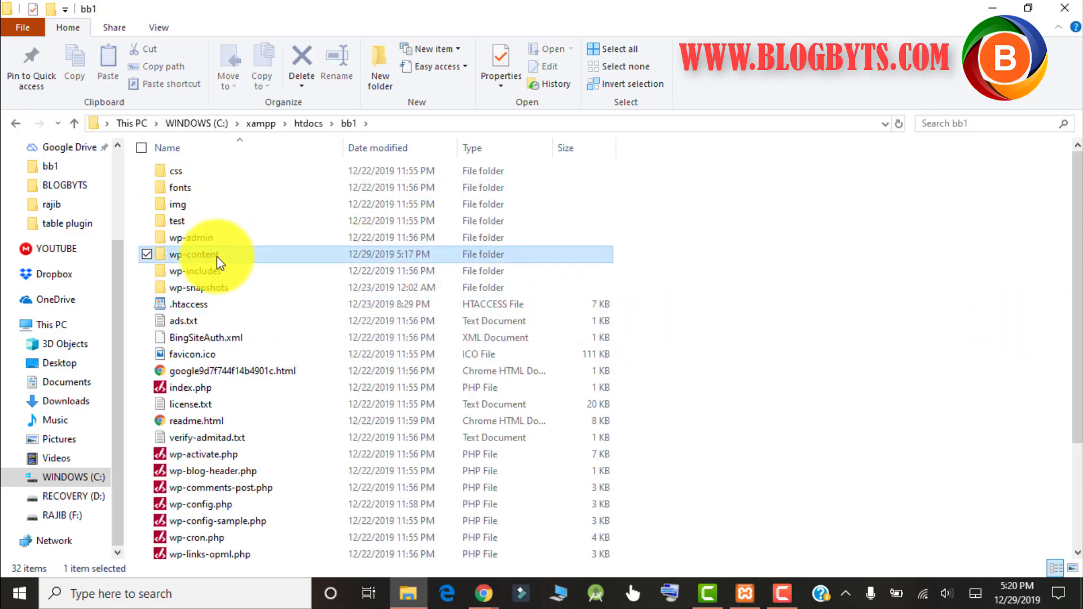
pyautogui.doubleClick(194, 254)
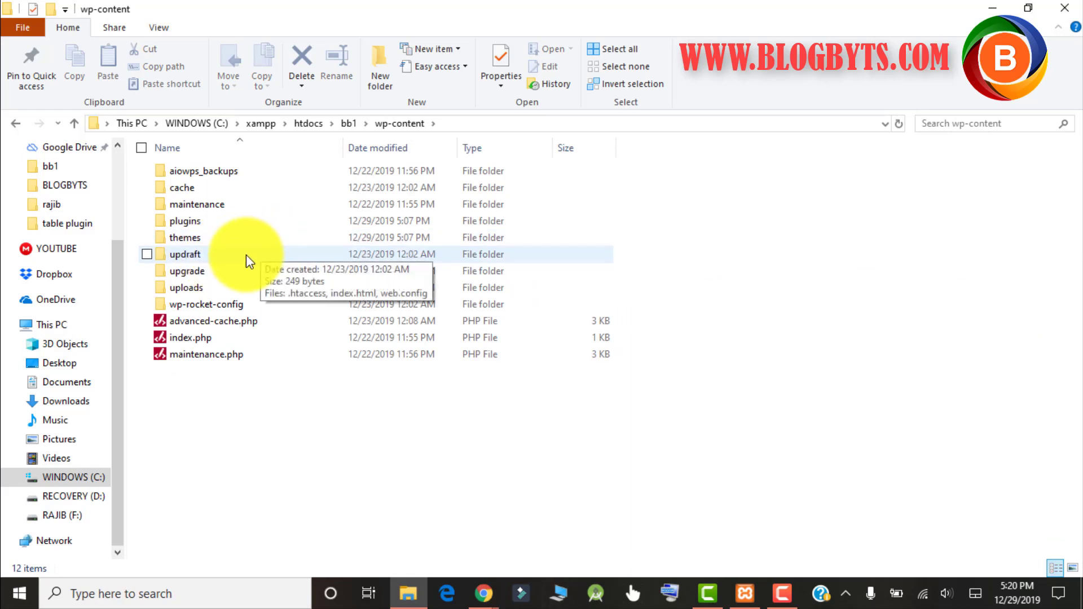
pyautogui.moveTo(207, 238)
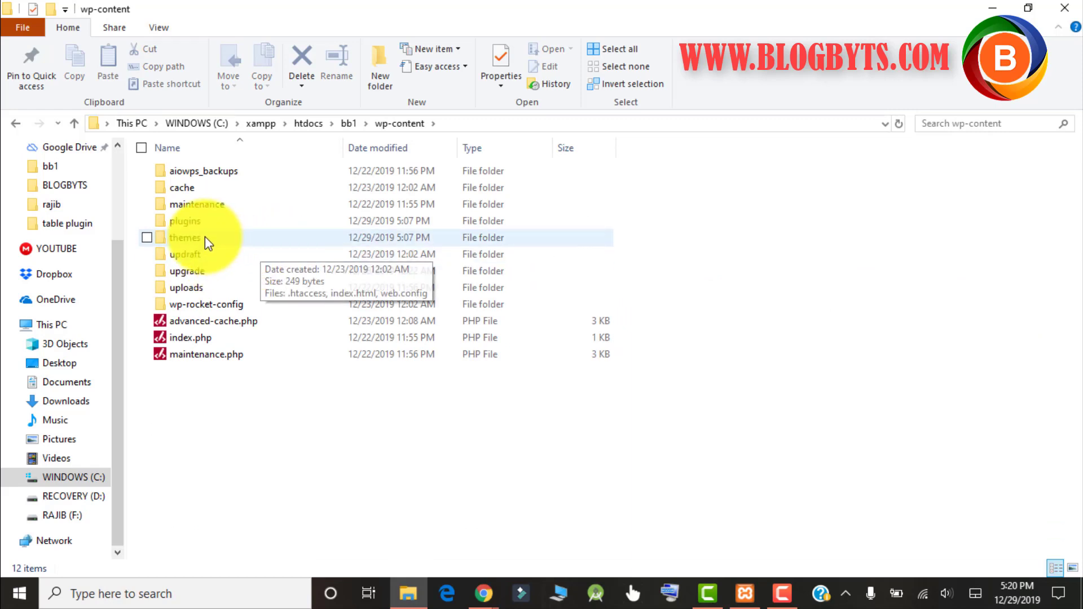
pyautogui.doubleClick(185, 238)
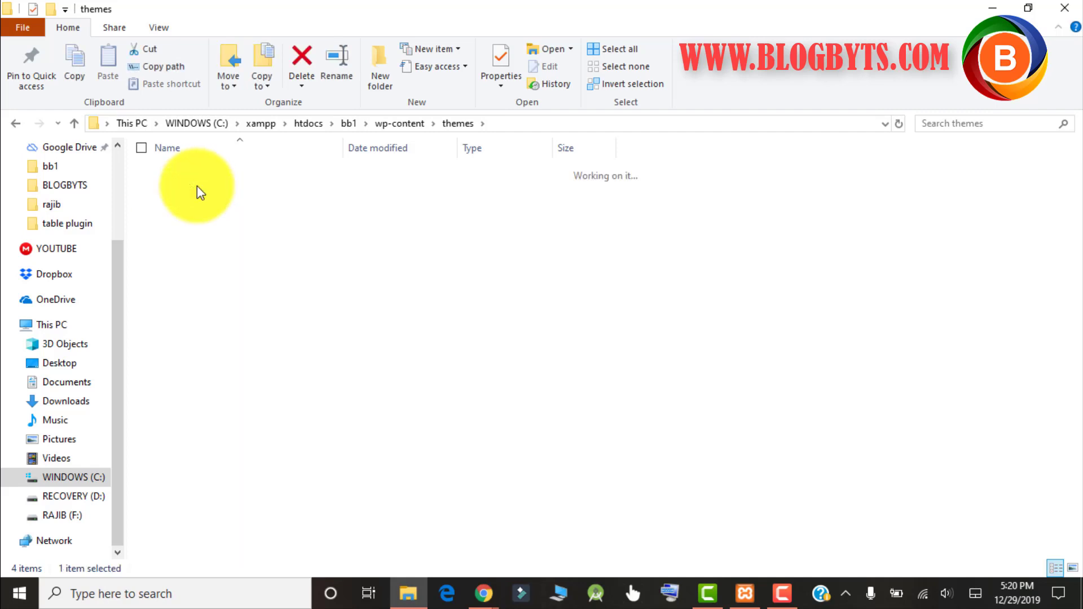
pyautogui.doubleClick(197, 185)
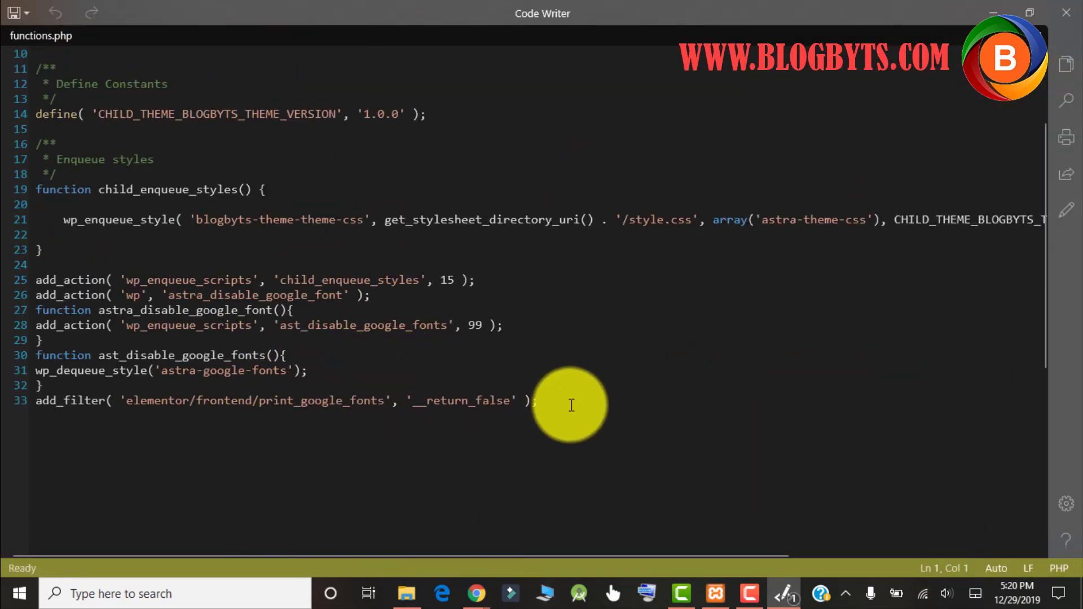
# Place the cursor at the end of the child theme's functions.php.
pyautogui.click(535, 401)
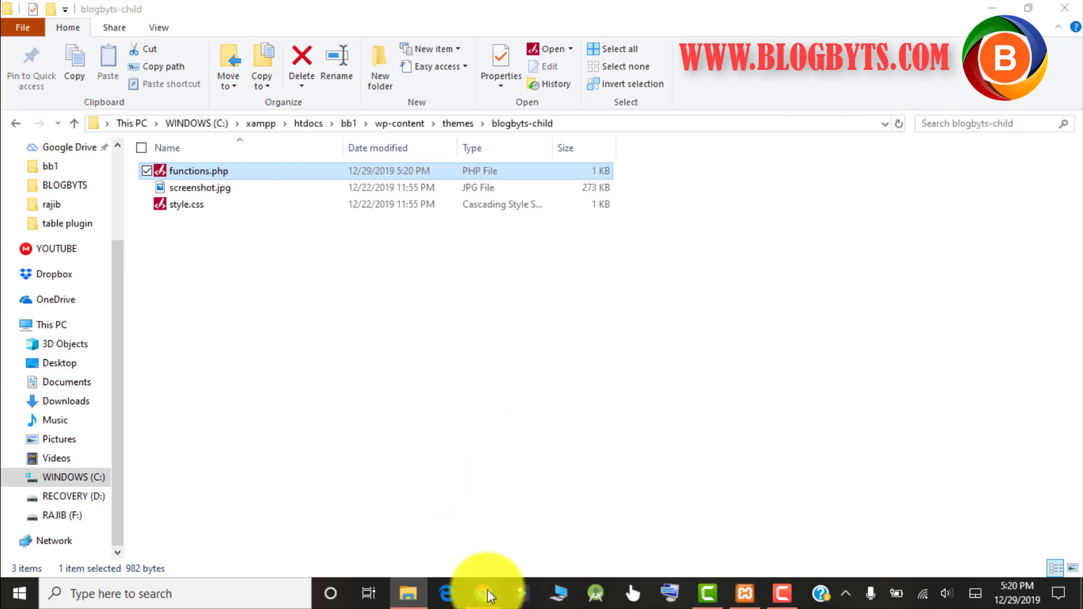
# Back in Chrome, scroll the Heartbeat article past Conclusion to Recommended Articles.
pyautogui.click(483, 593)
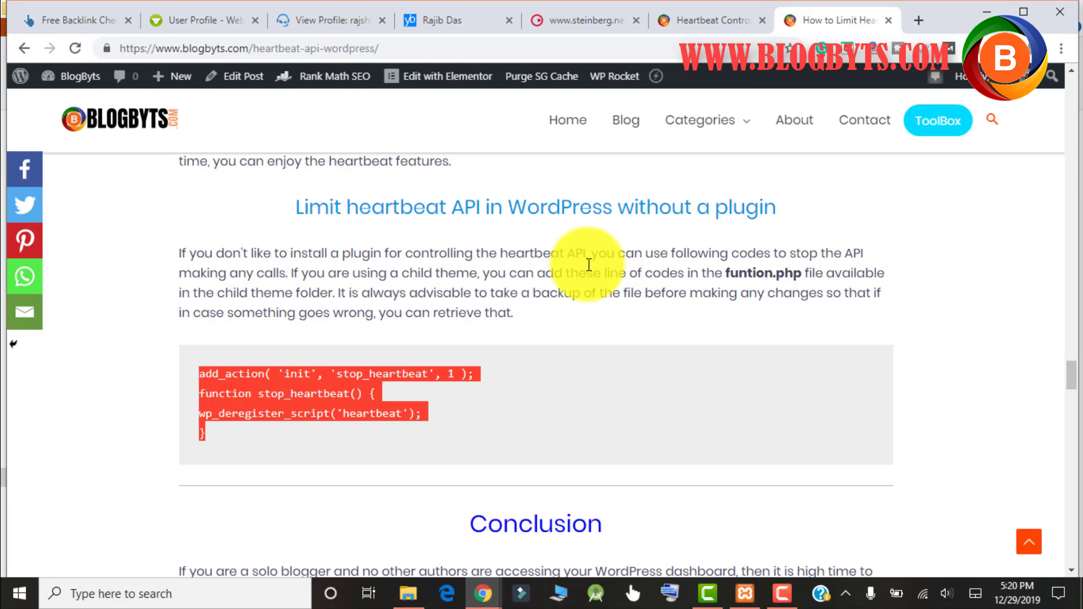
pyautogui.moveTo(665, 310)
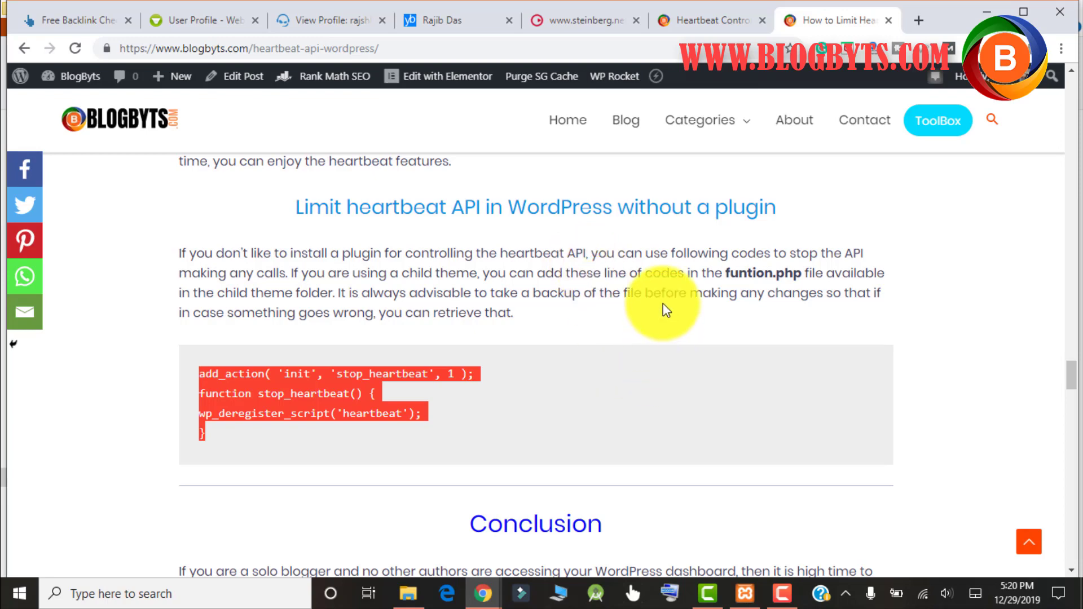
pyautogui.scroll(3)
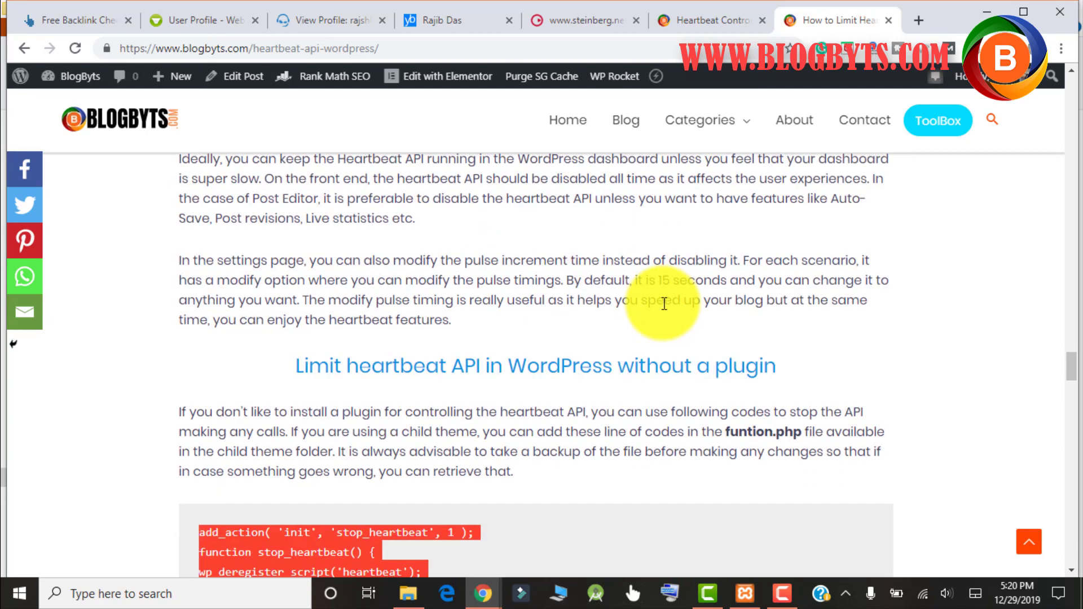
pyautogui.scroll(-3)
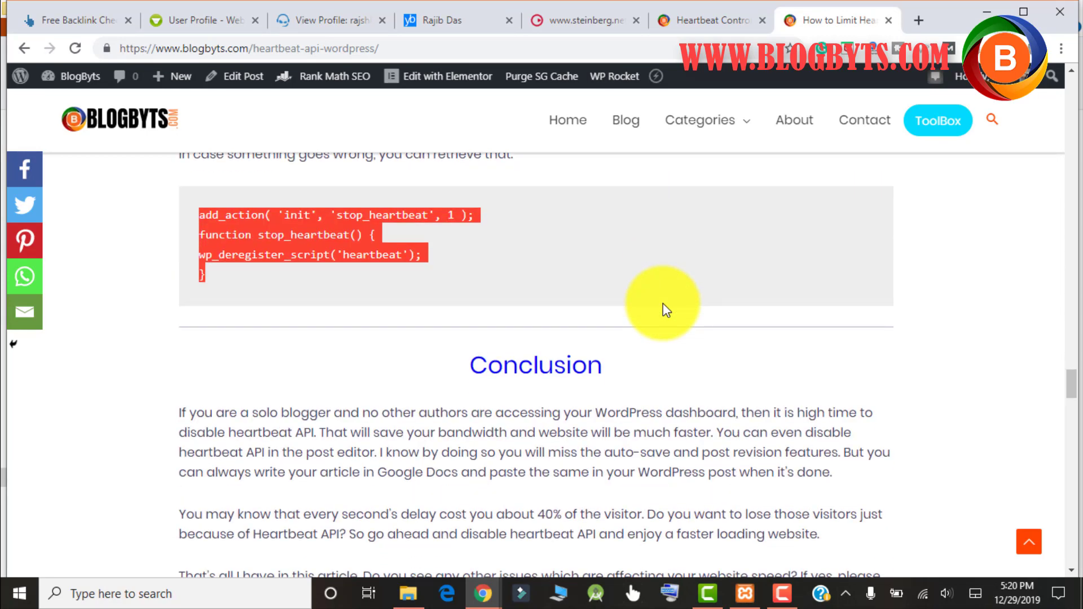
pyautogui.moveTo(687, 418)
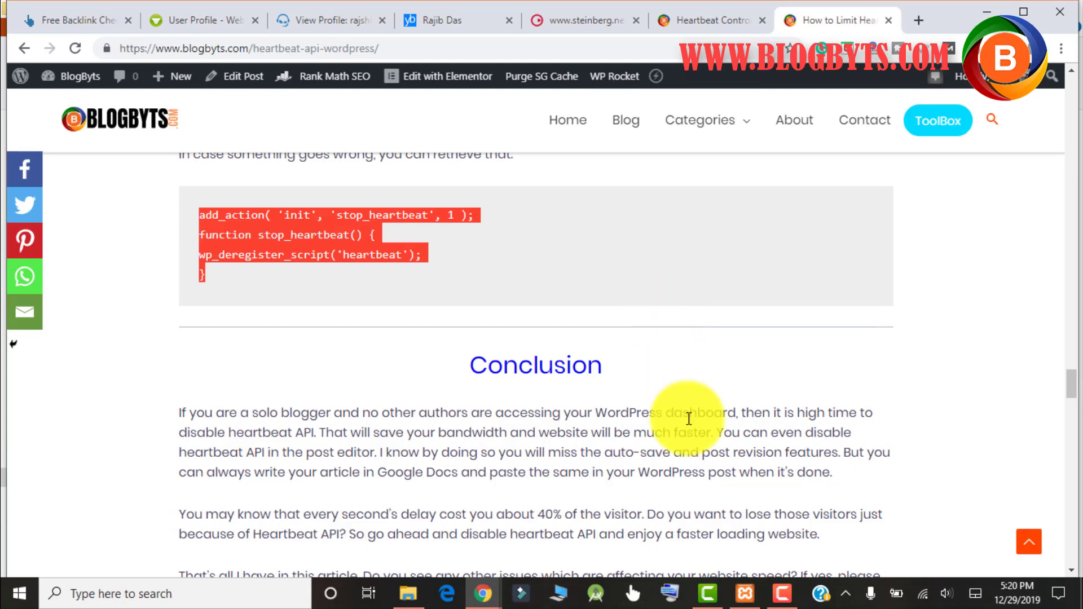
pyautogui.moveTo(987, 314)
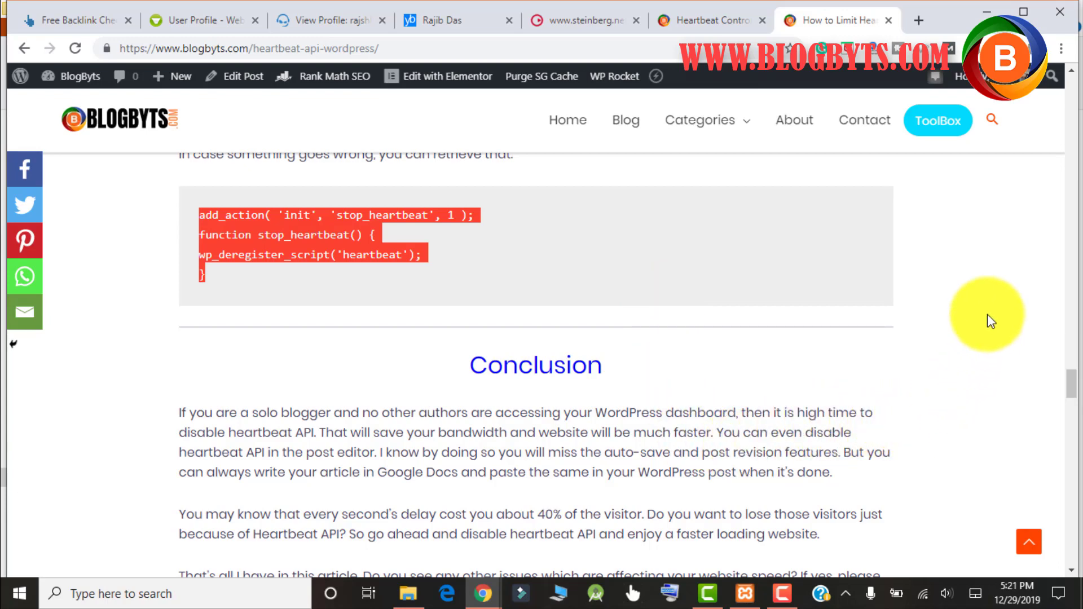
pyautogui.scroll(-3)
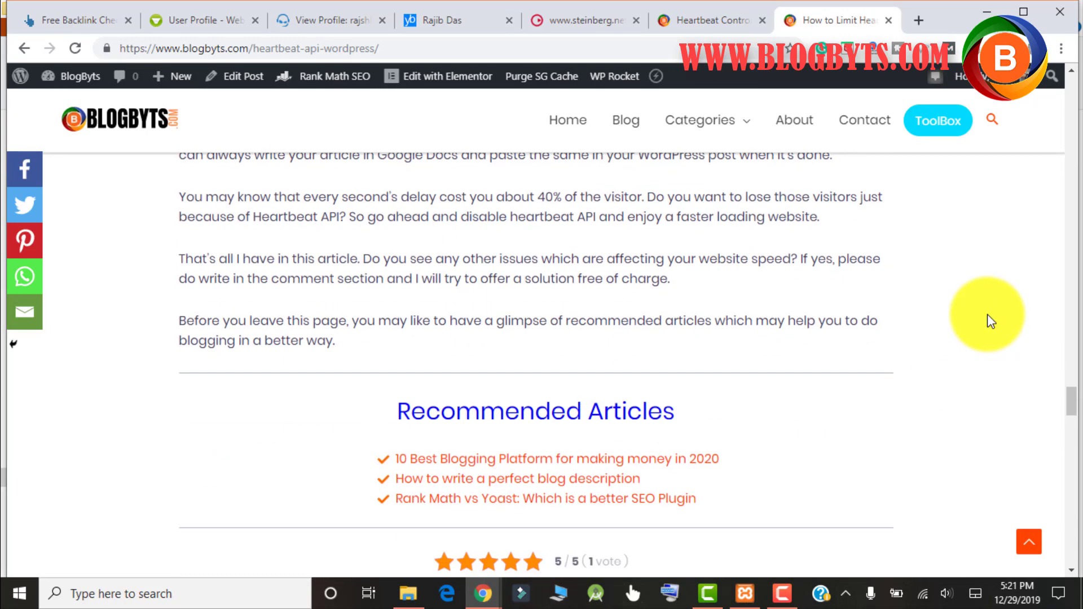
pyautogui.scroll(-3)
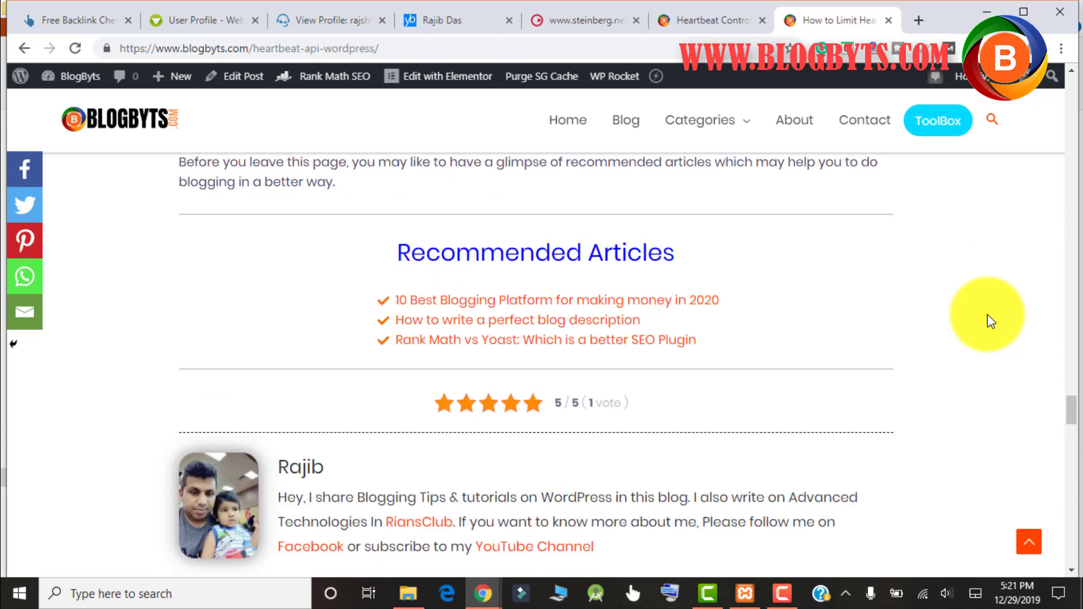